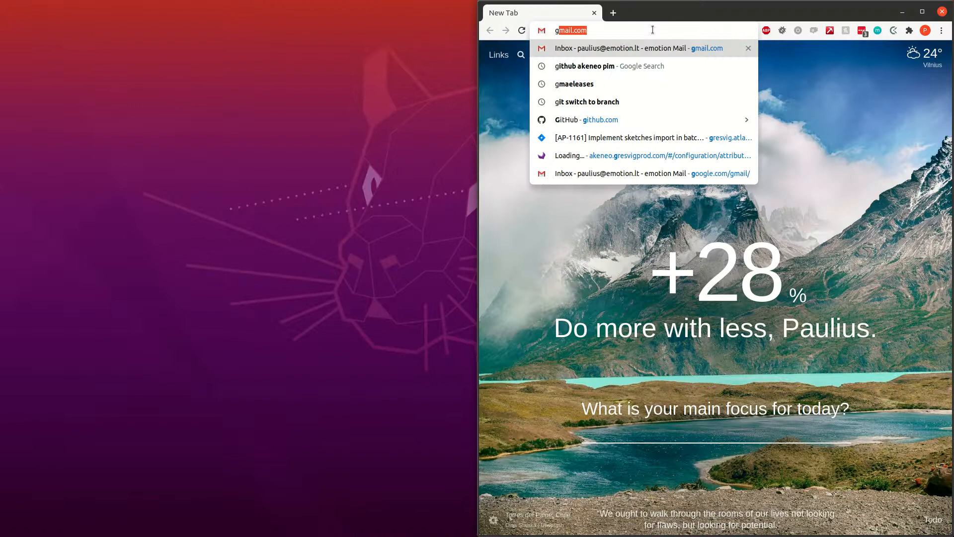
Search GitHub for 'akeneo' from the address bar and show the 337 repository results
type("github.com")
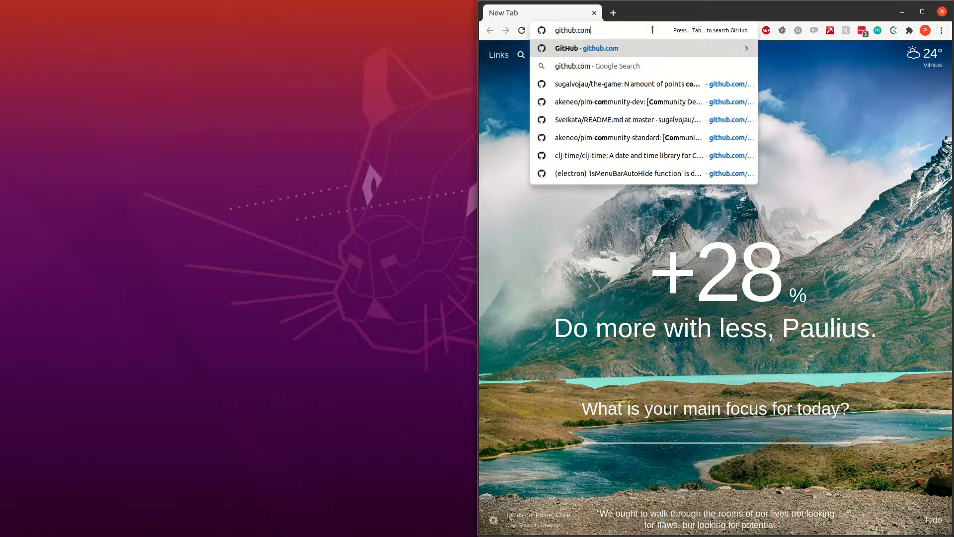
key("Tab")
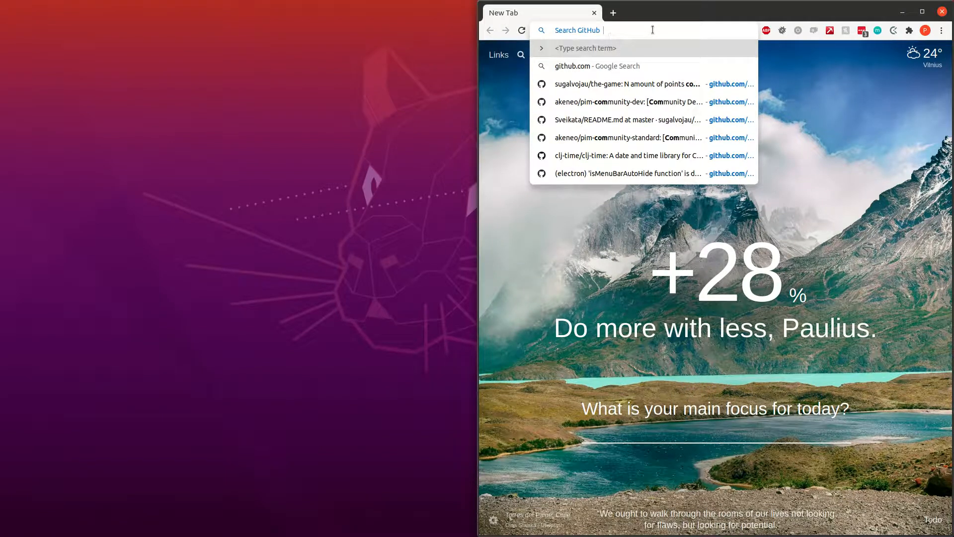
left_click(620, 101)
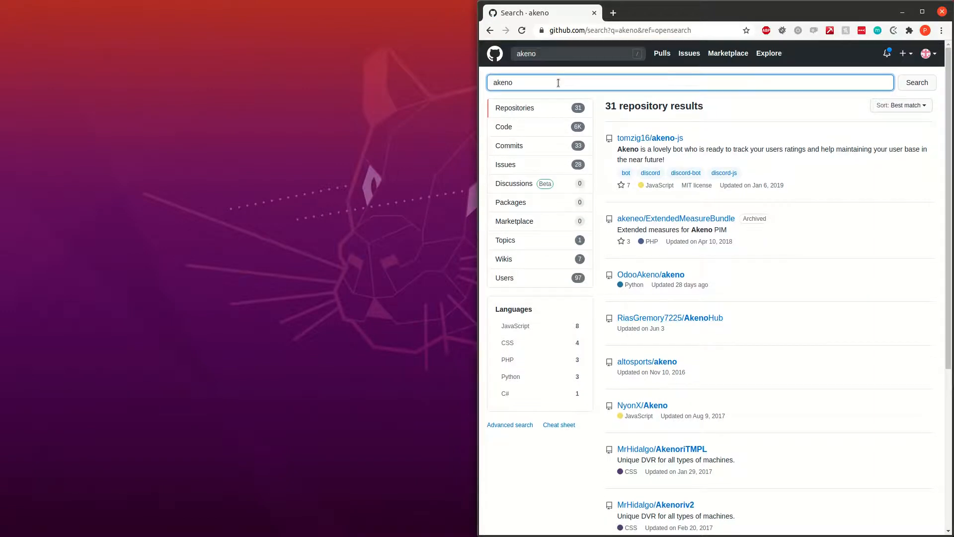
left_click(575, 53)
type("e")
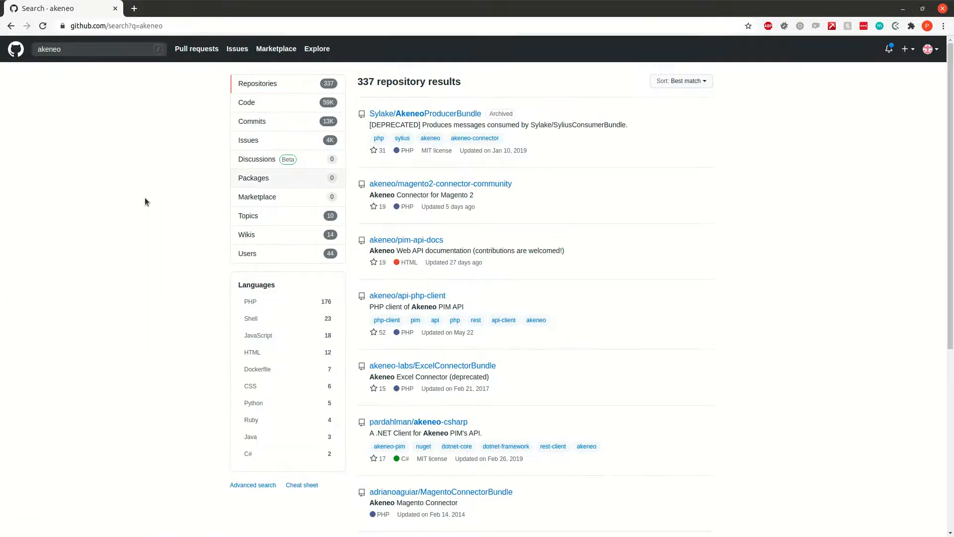
mouse_move(386, 247)
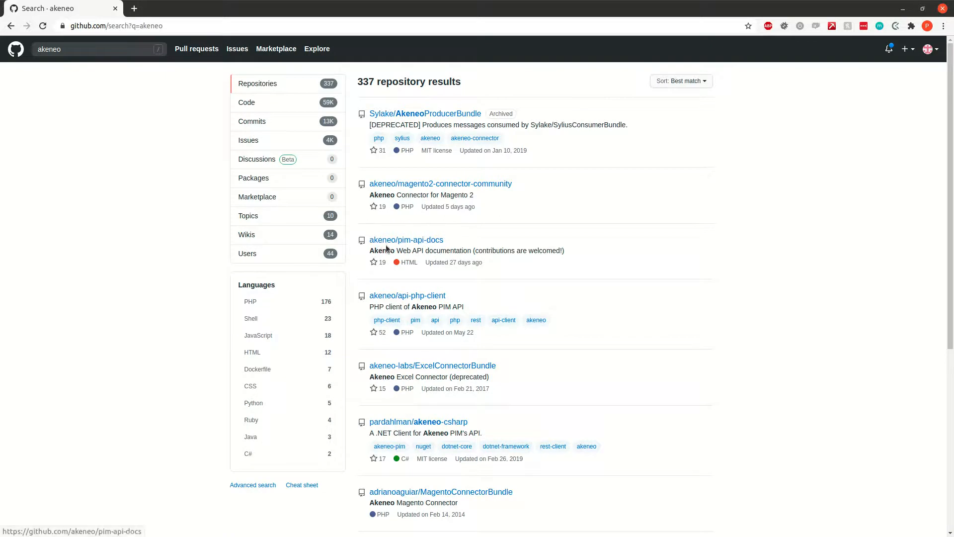
mouse_move(409, 244)
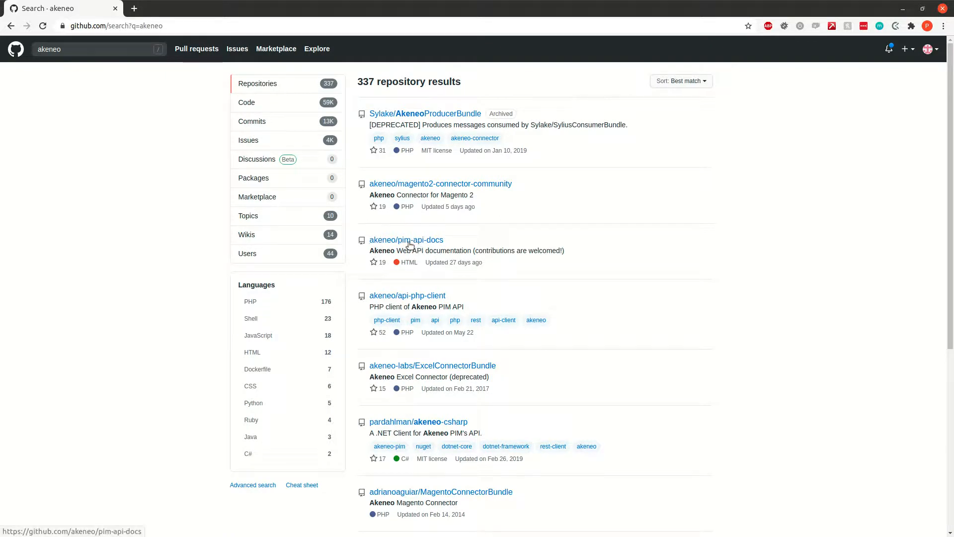
From the akeneo/pim-api-docs result, reach the Akeneo organisation page and scroll its repositories to pim-community-standard
left_click(405, 239)
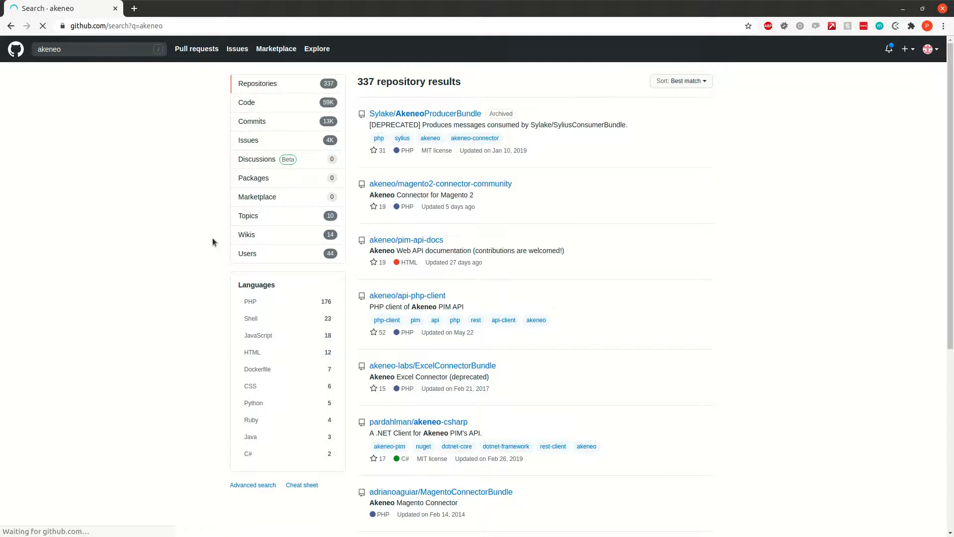
left_click(405, 240)
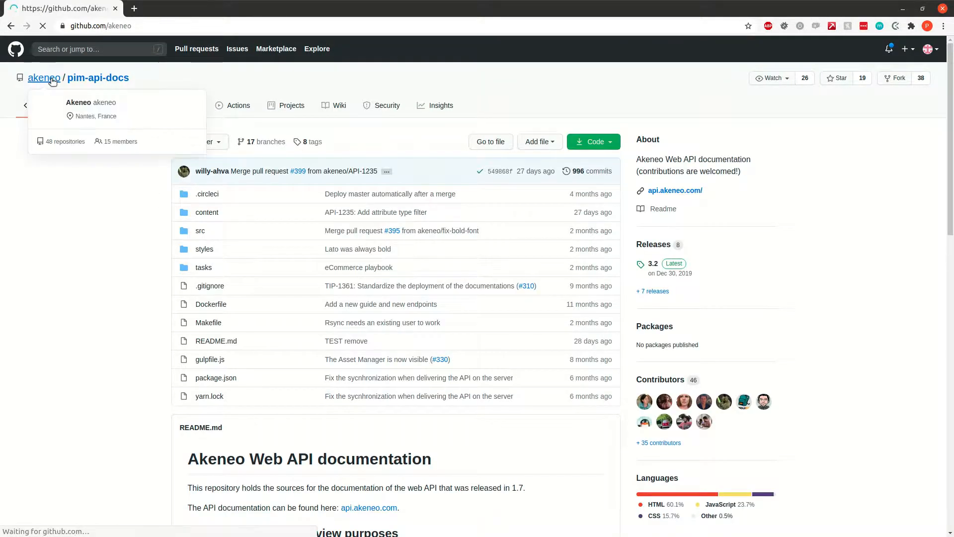
left_click(44, 77)
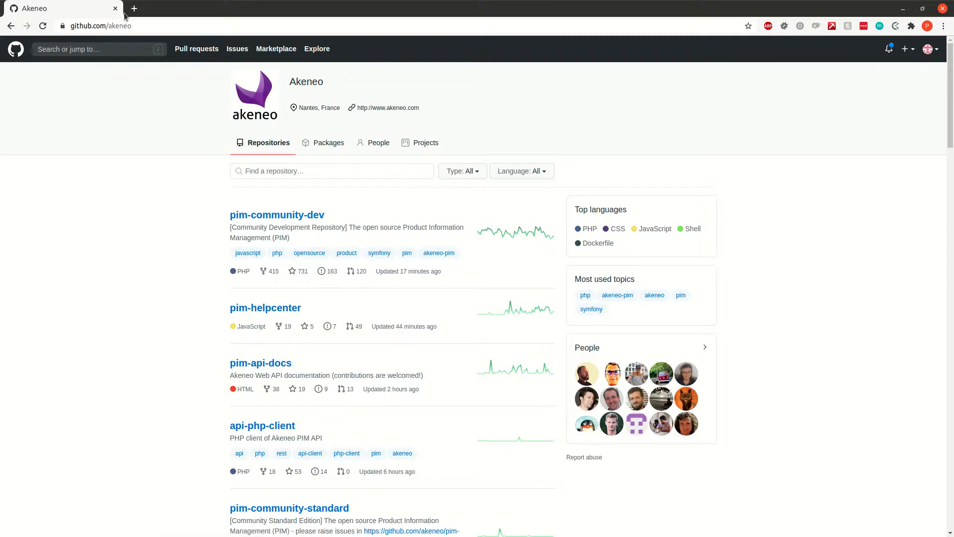
left_click(100, 26)
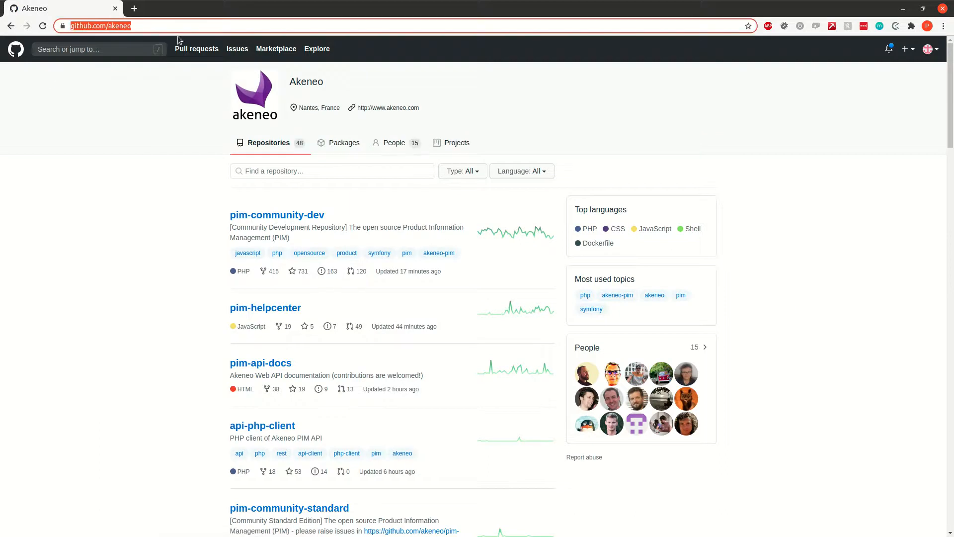
mouse_move(69, 322)
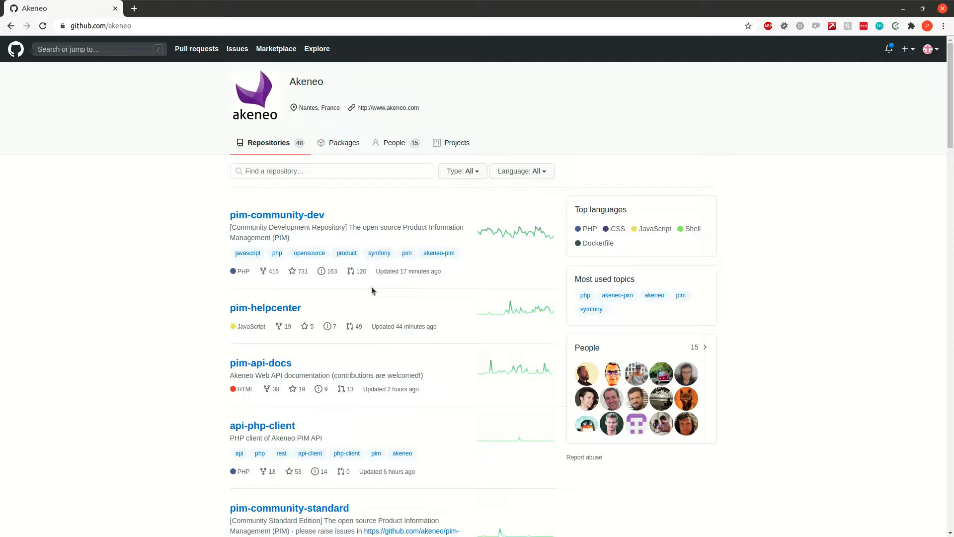
mouse_move(368, 219)
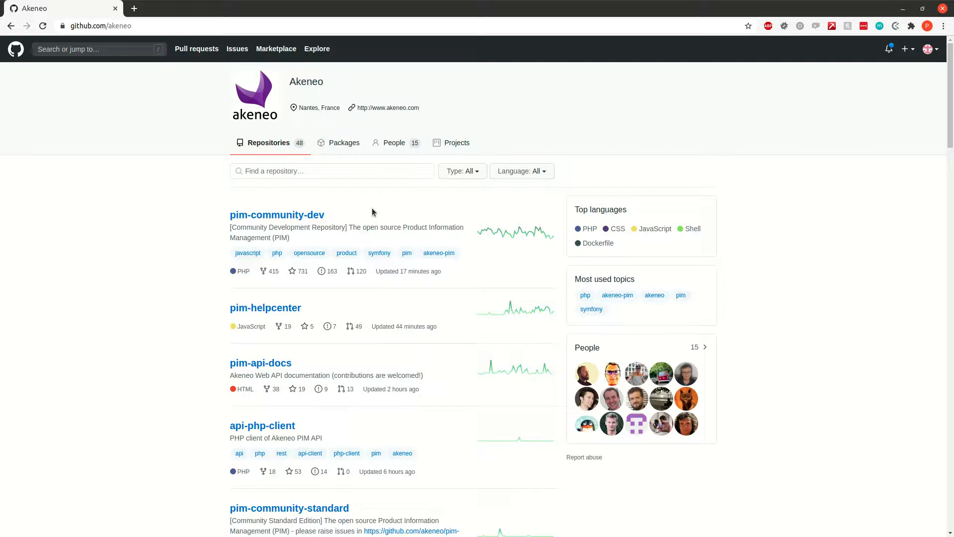
mouse_move(302, 238)
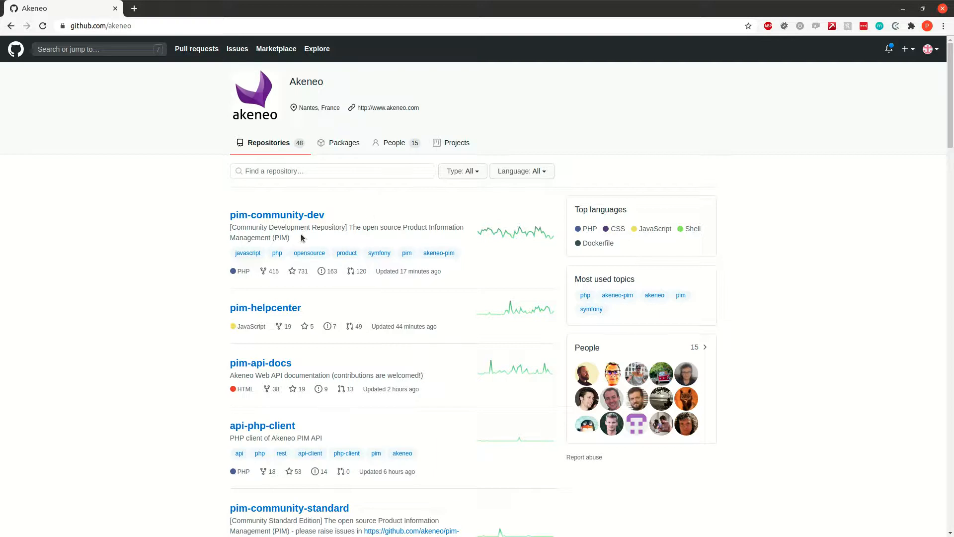
mouse_move(294, 240)
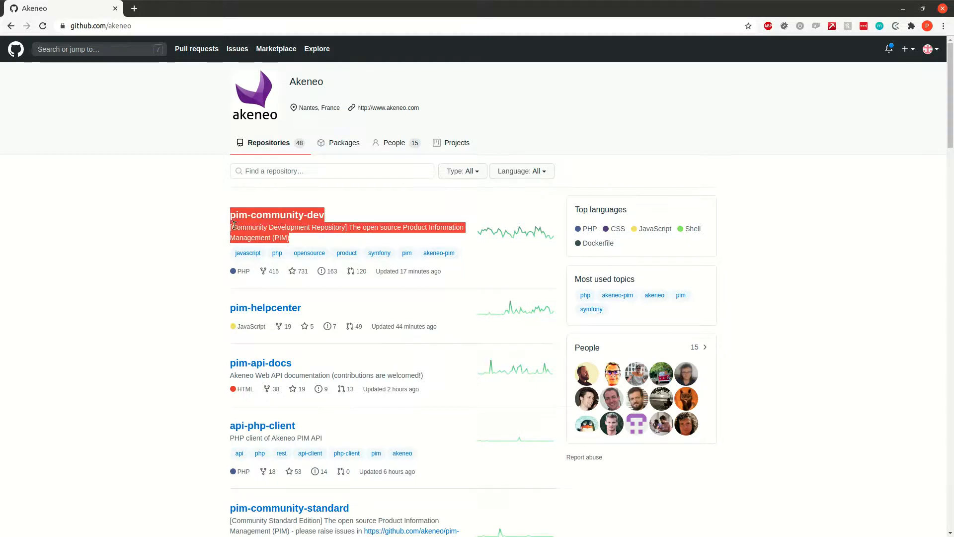
mouse_move(195, 274)
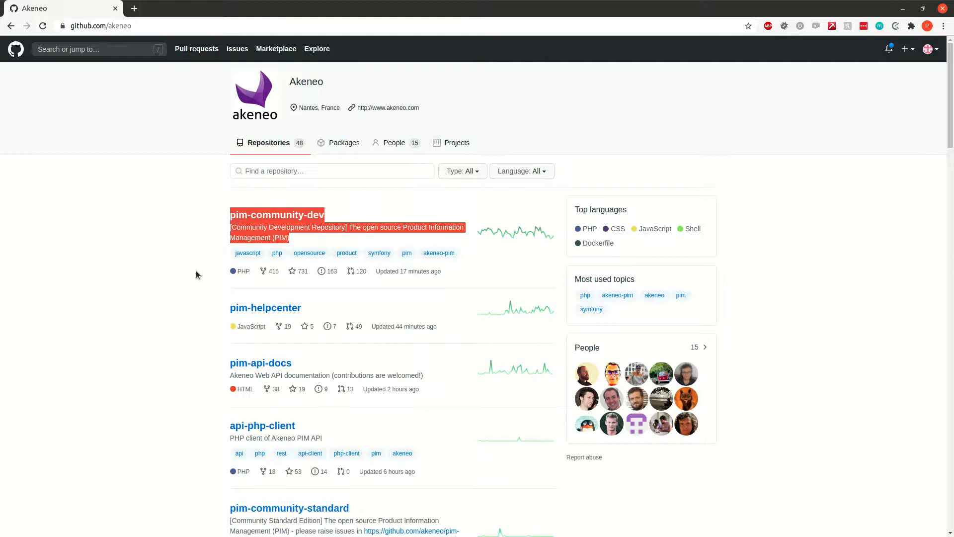
scroll("down", 3)
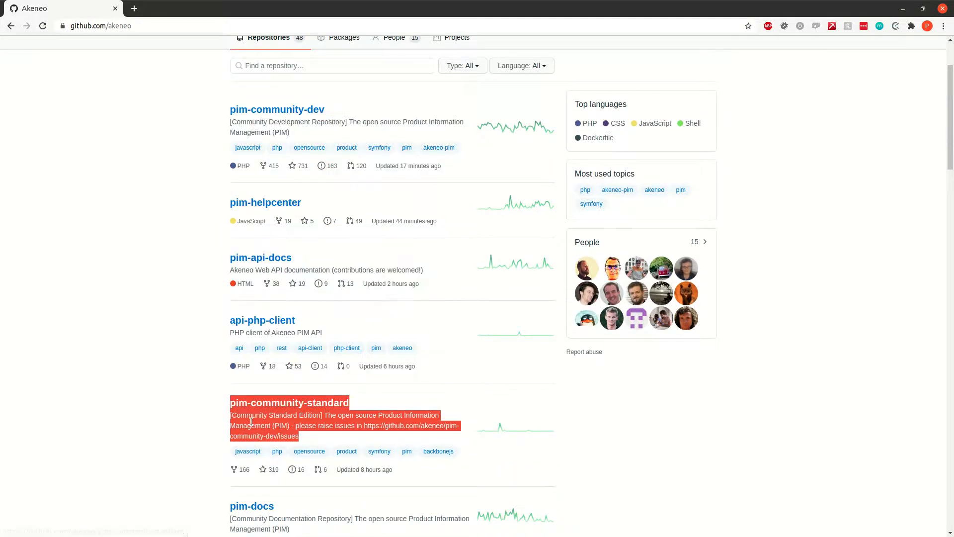
mouse_move(251, 424)
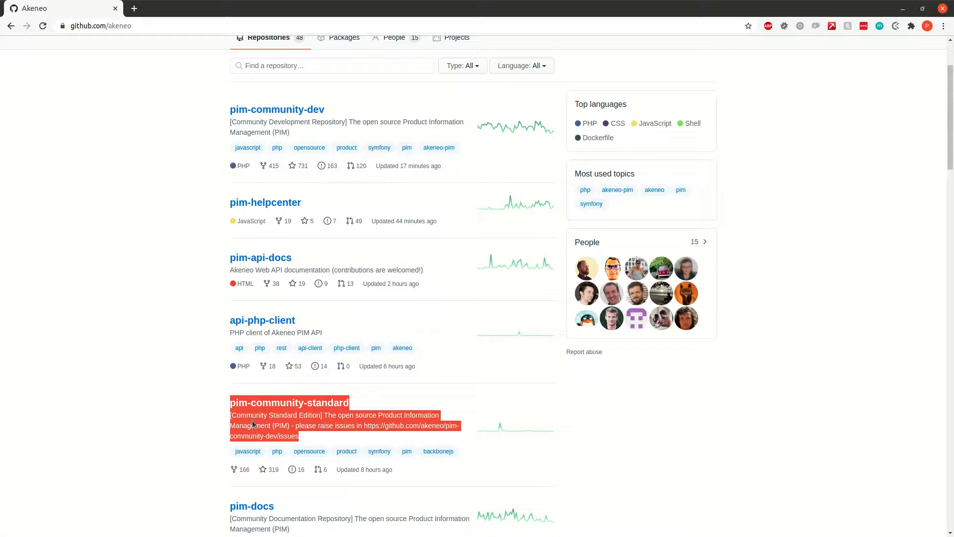
mouse_move(264, 102)
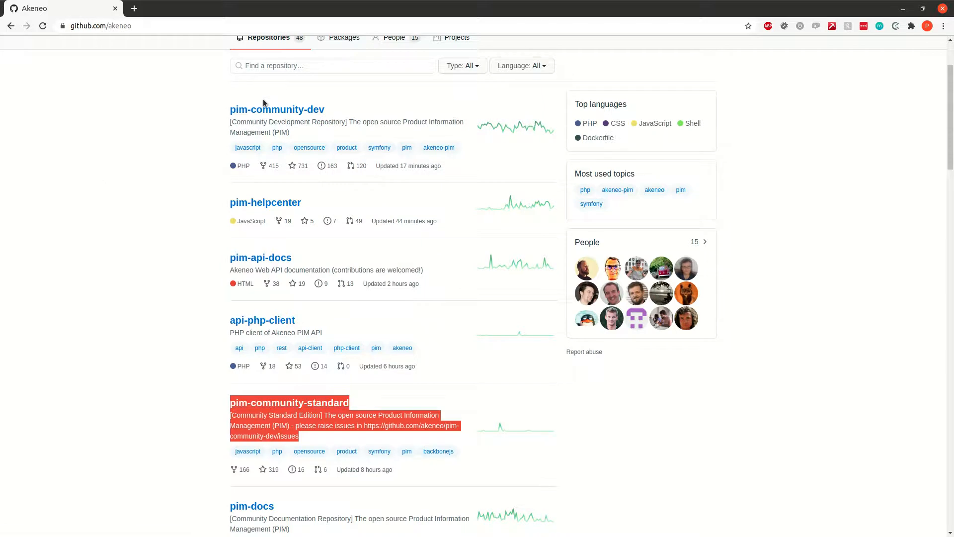
mouse_move(160, 239)
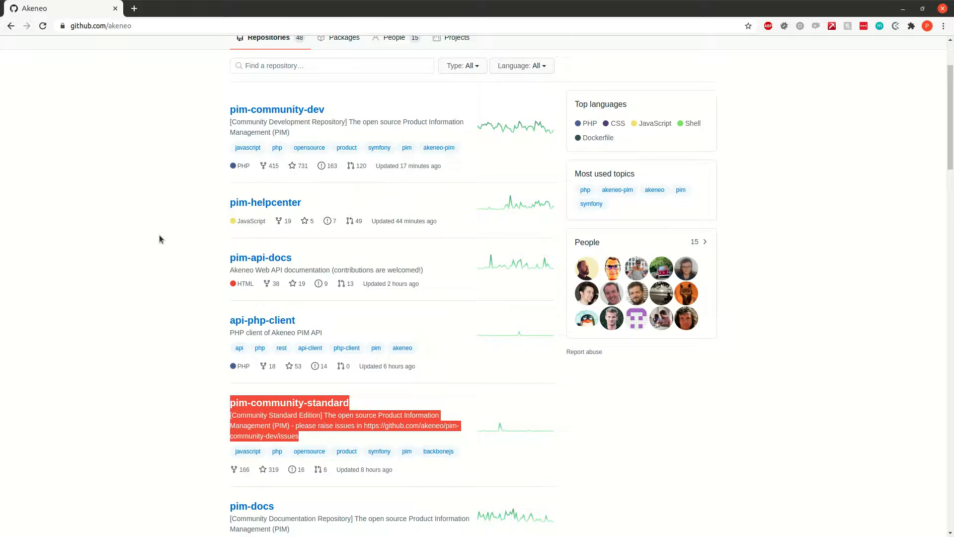
mouse_move(190, 322)
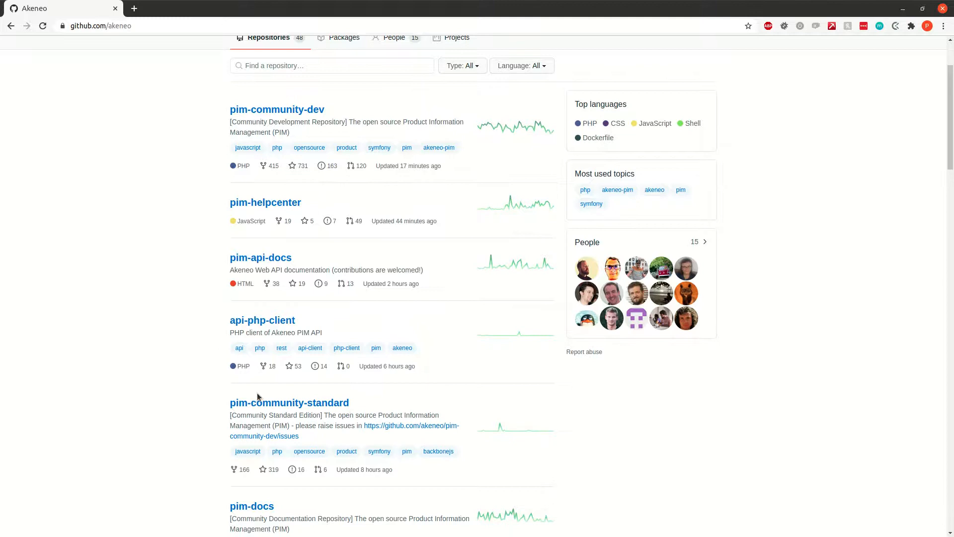
Open pim-community-standard and scroll its README to the Docker installation and Requirements sections
left_click(289, 402)
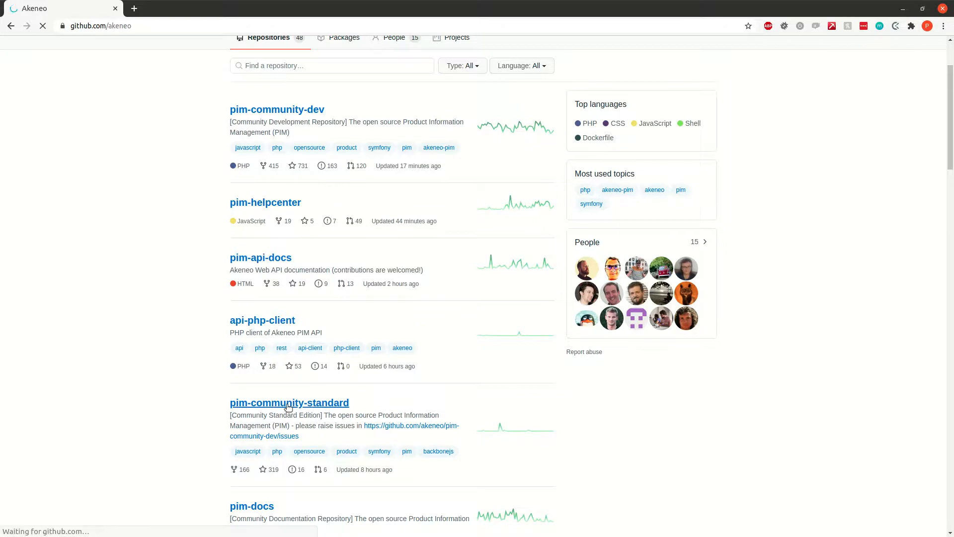
left_click(289, 402)
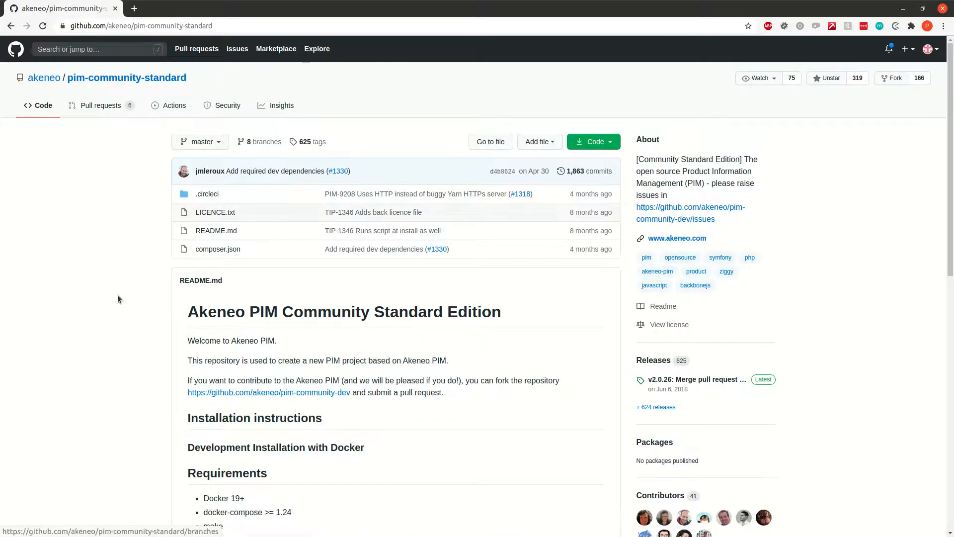
scroll("down", 3)
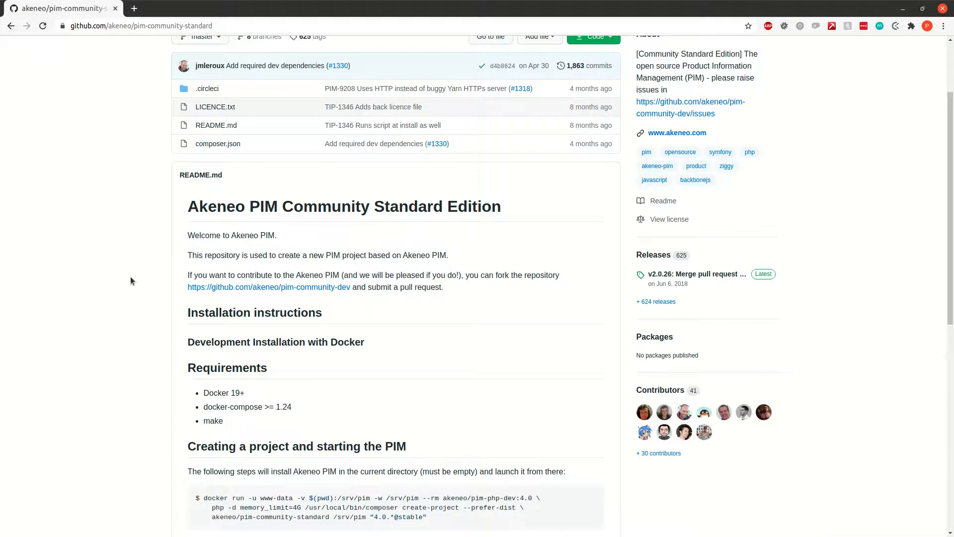
mouse_move(188, 206)
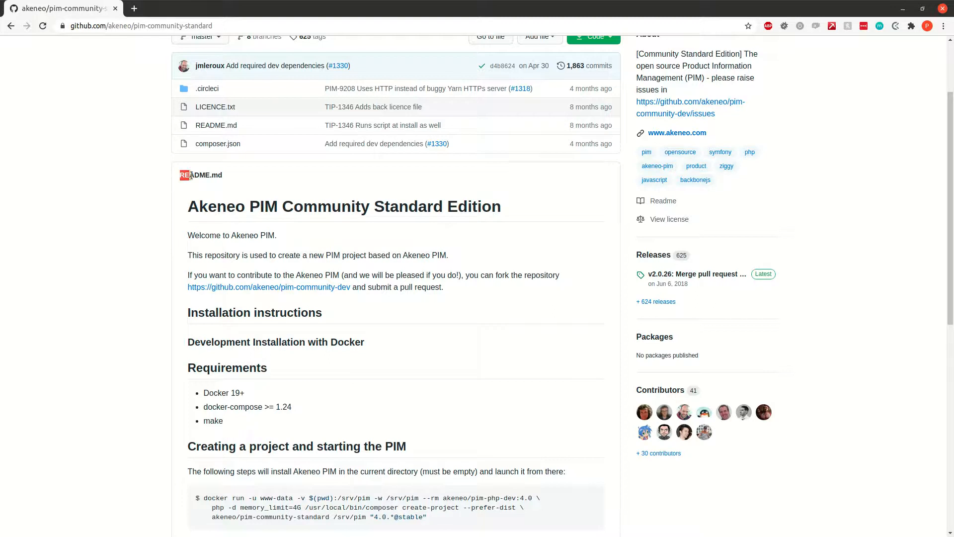
double_click(201, 175)
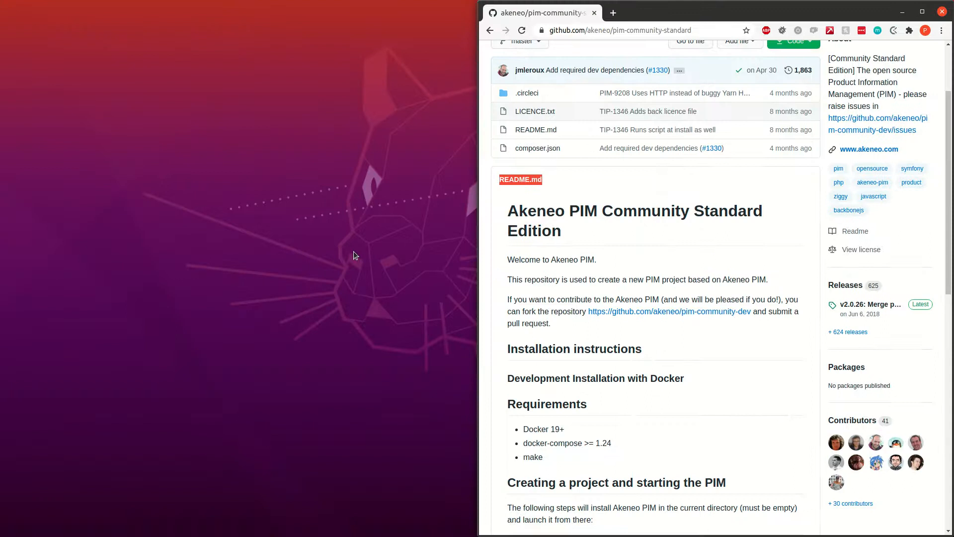
scroll("down", 3)
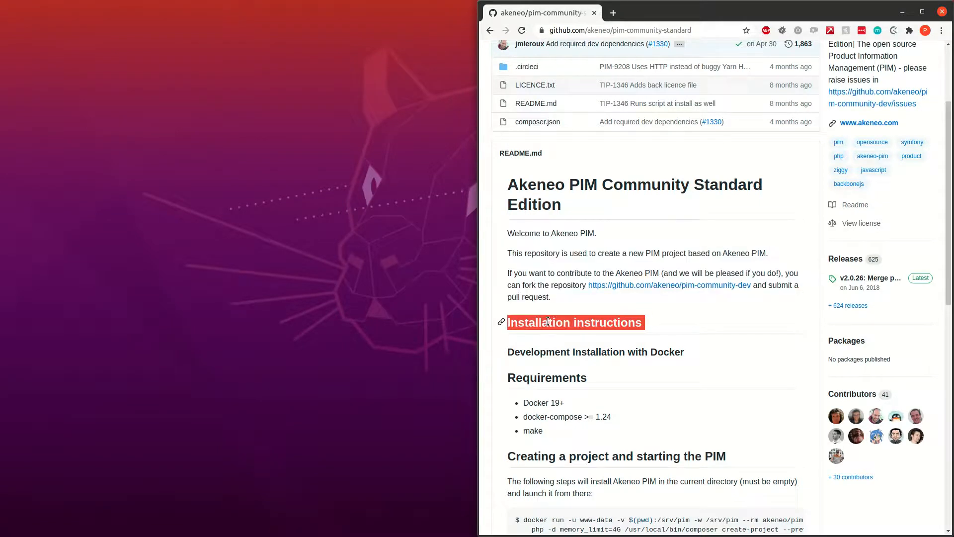
scroll("down", 3)
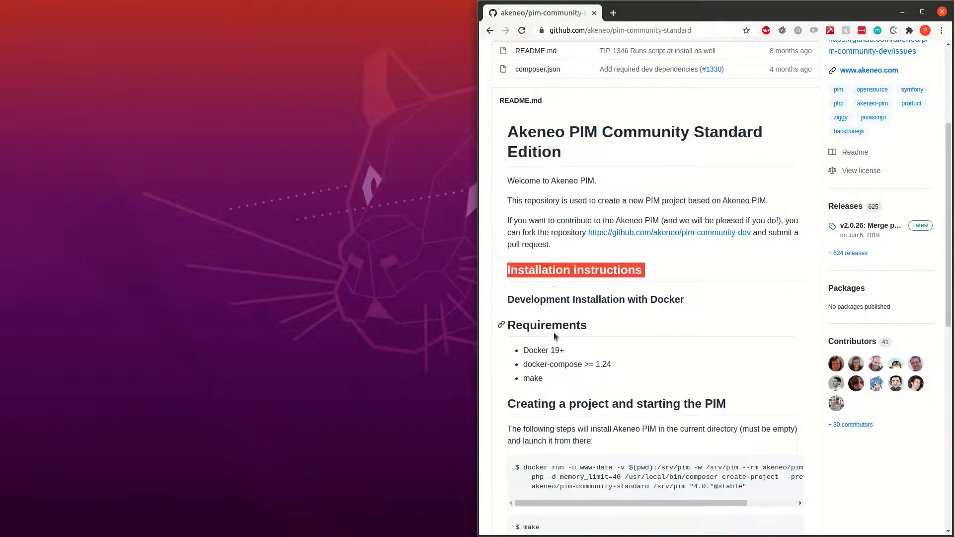
mouse_move(531, 340)
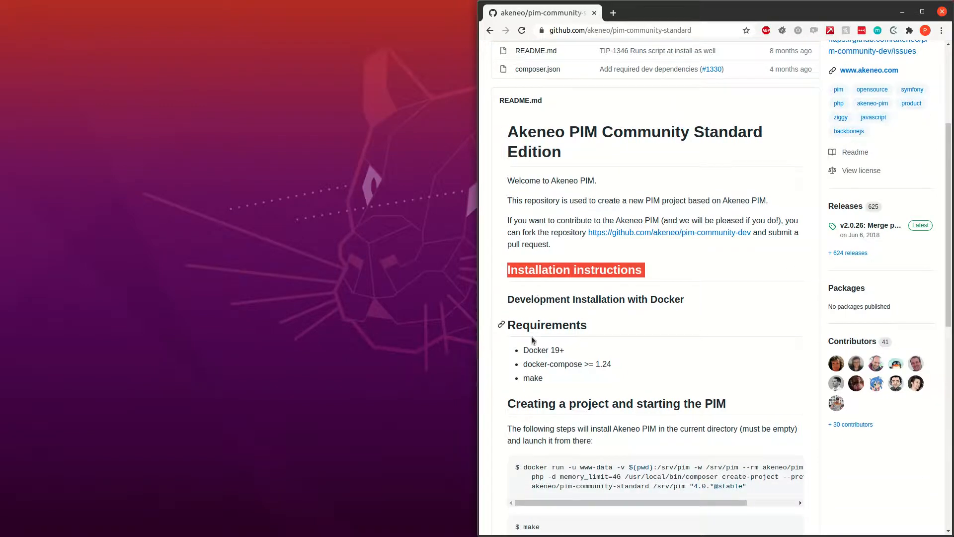
mouse_move(544, 299)
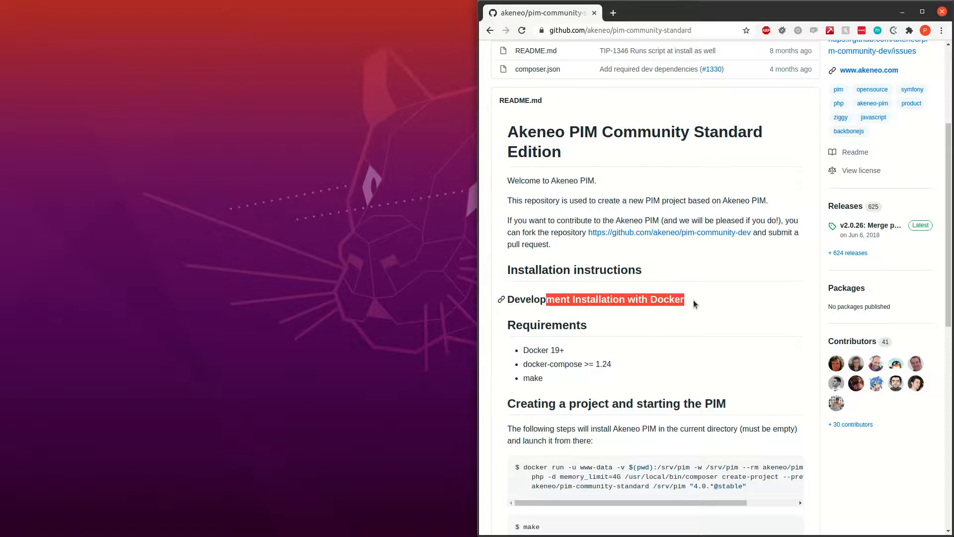
mouse_move(660, 298)
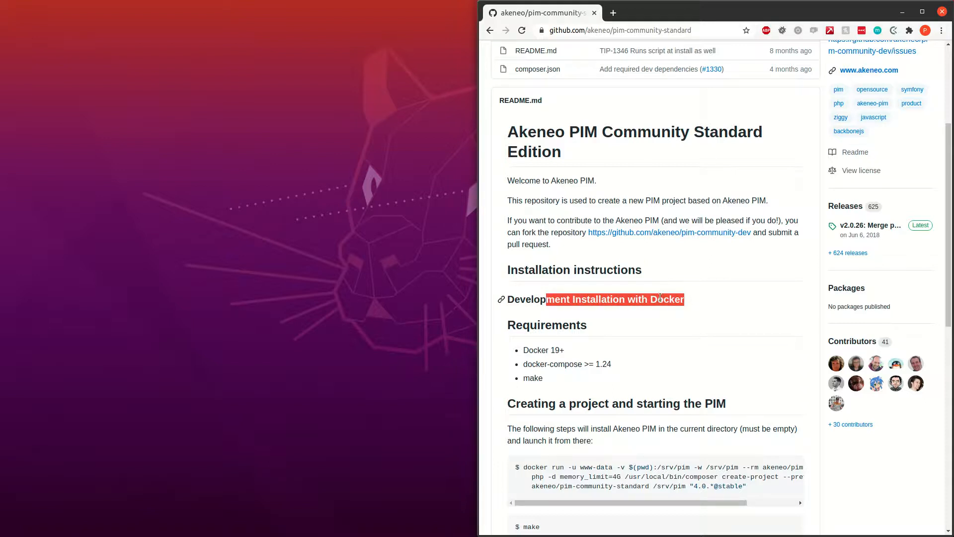
mouse_move(551, 340)
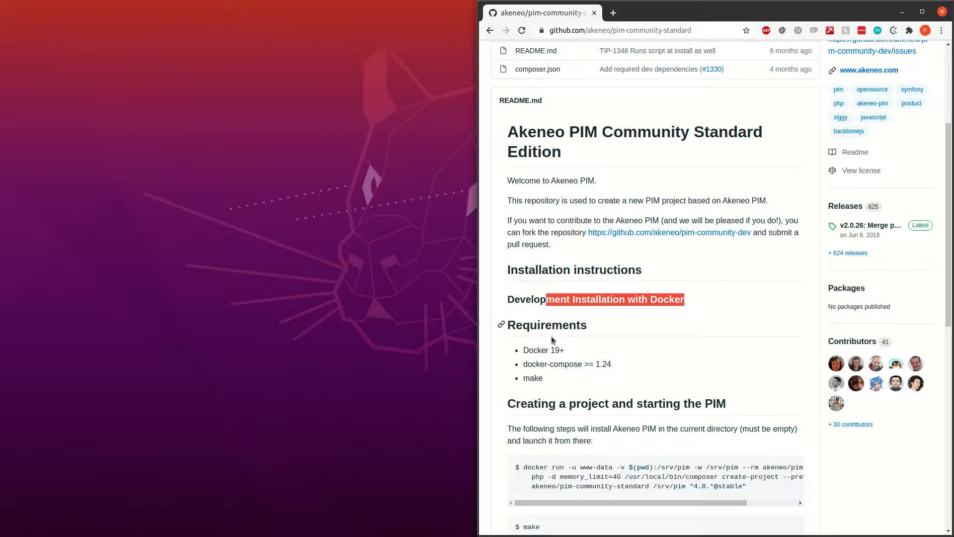
mouse_move(535, 359)
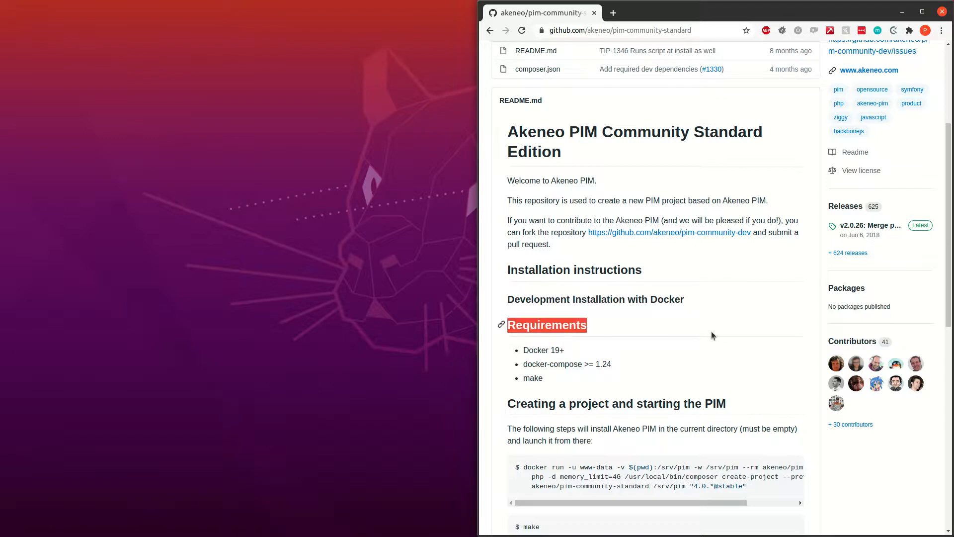
mouse_move(271, 259)
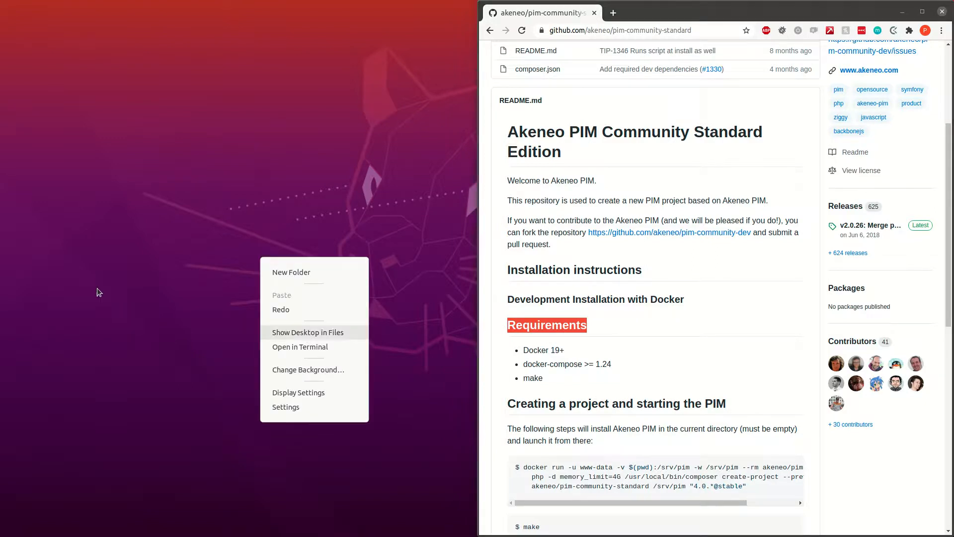
Show the desktop in Files, go to dev/WB-96 and open a terminal inside the empty folder
left_click(307, 332)
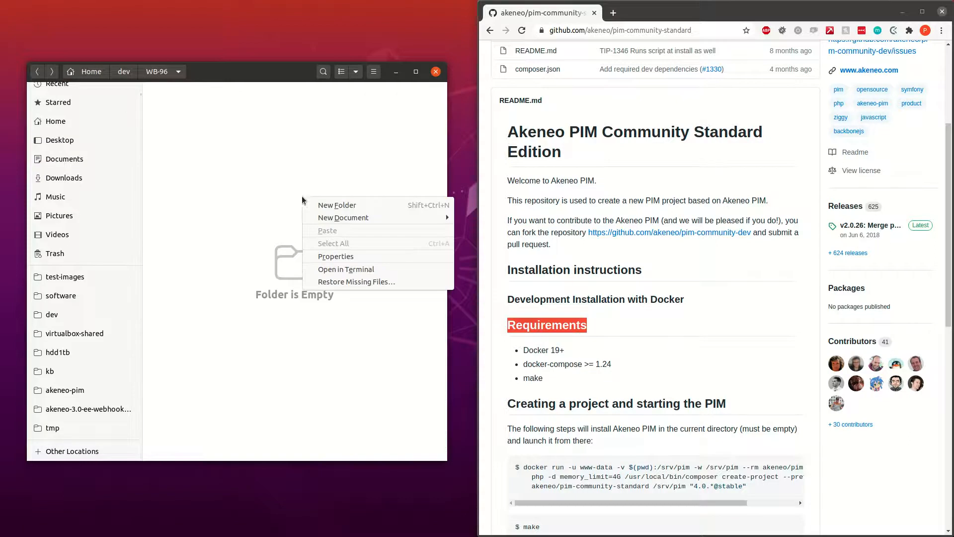
left_click(346, 269)
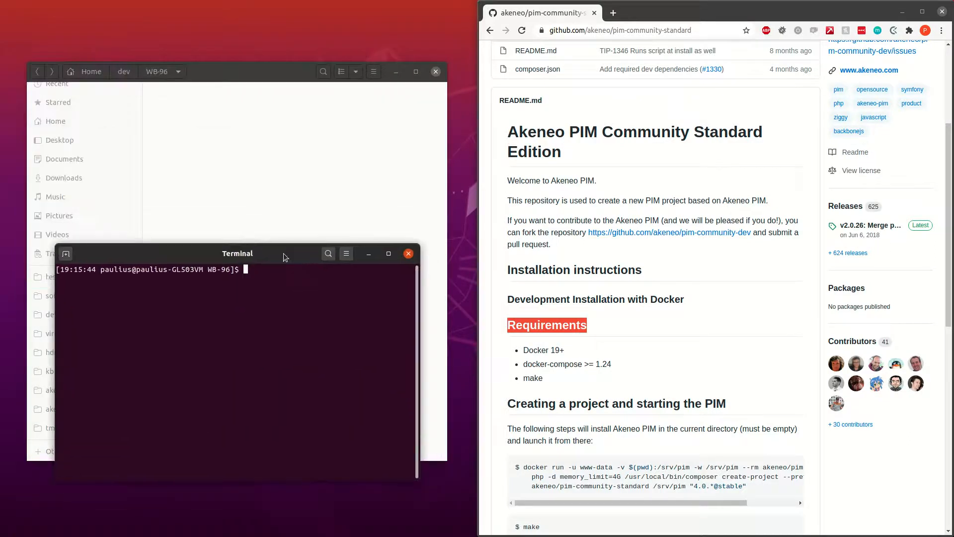
Run pwd and ls -al to confirm the shell is in /home/paulius/dev/WB-96 and it is empty
type("pwd")
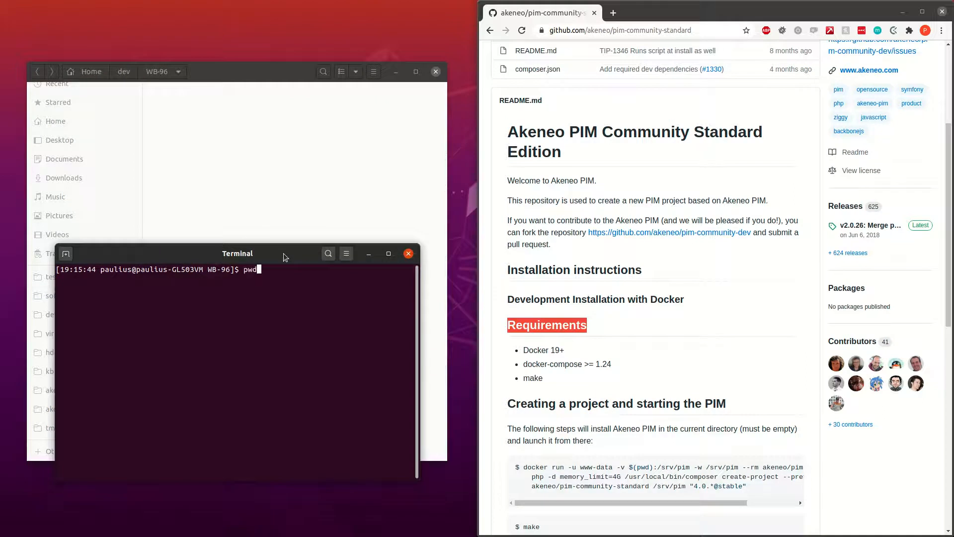
key("Return")
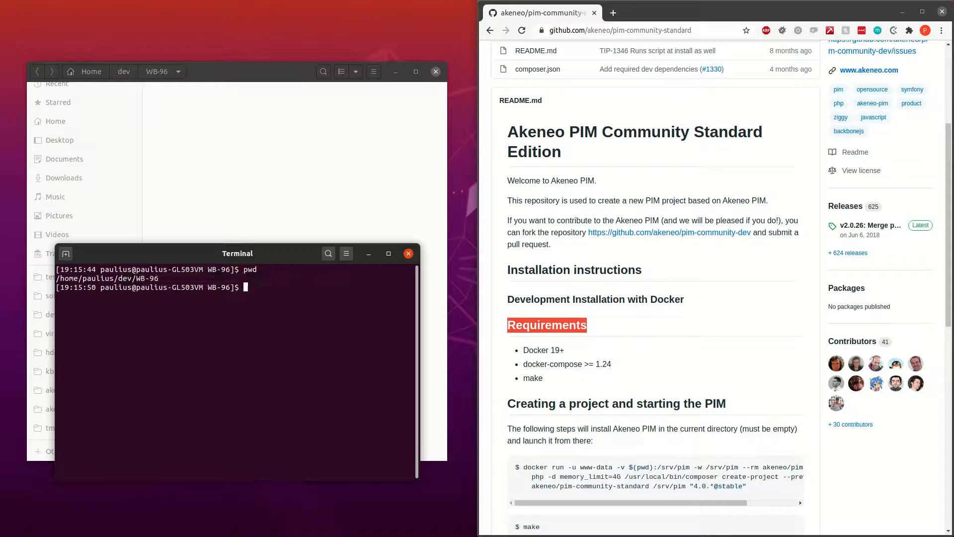
type("ls -al")
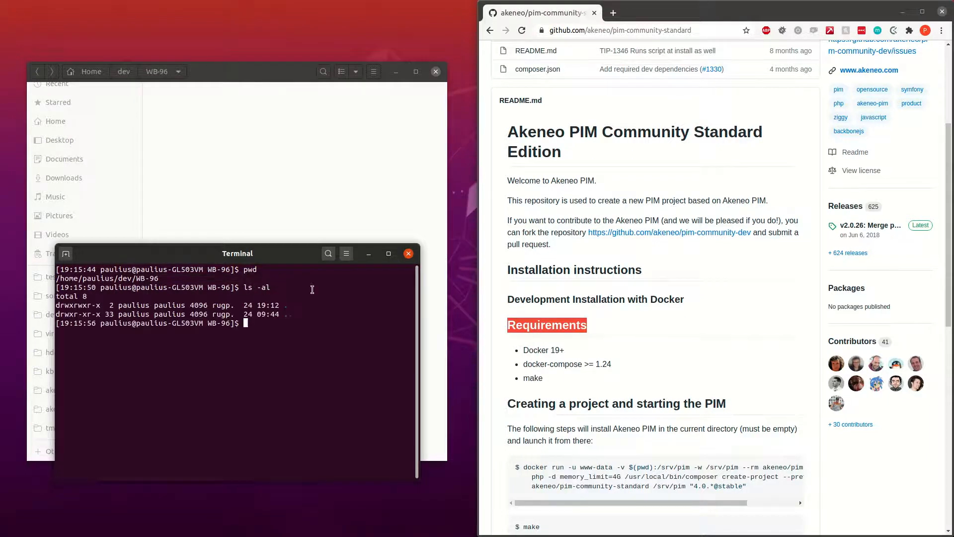
mouse_move(308, 335)
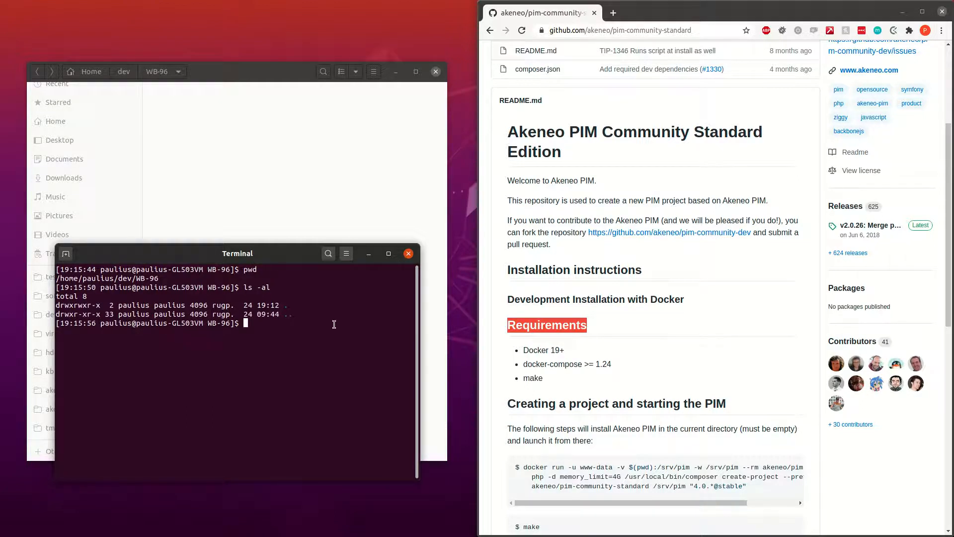
mouse_move(383, 352)
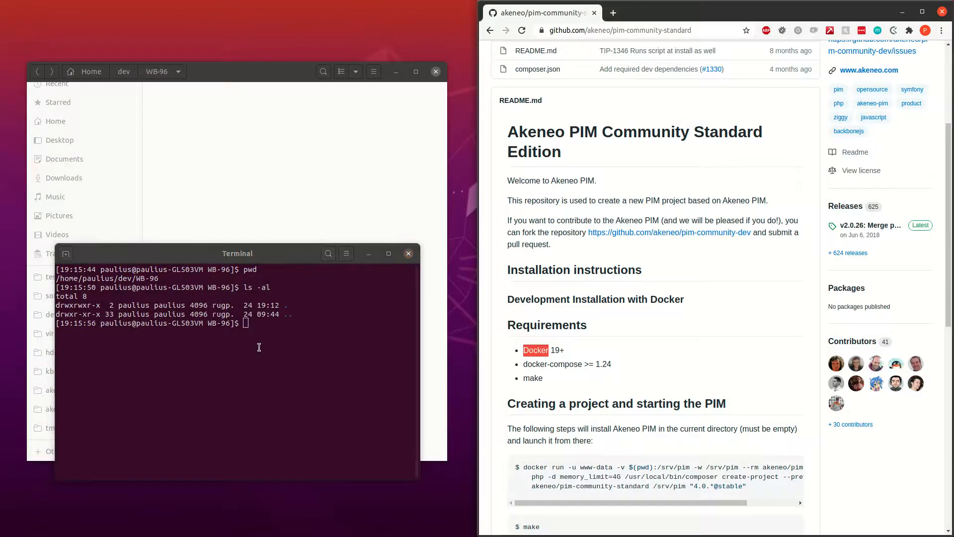
Run docker --version, docker-compose --version and make --version, confirming 19.03.8, 1.26.2 and 4.2.1
type("d")
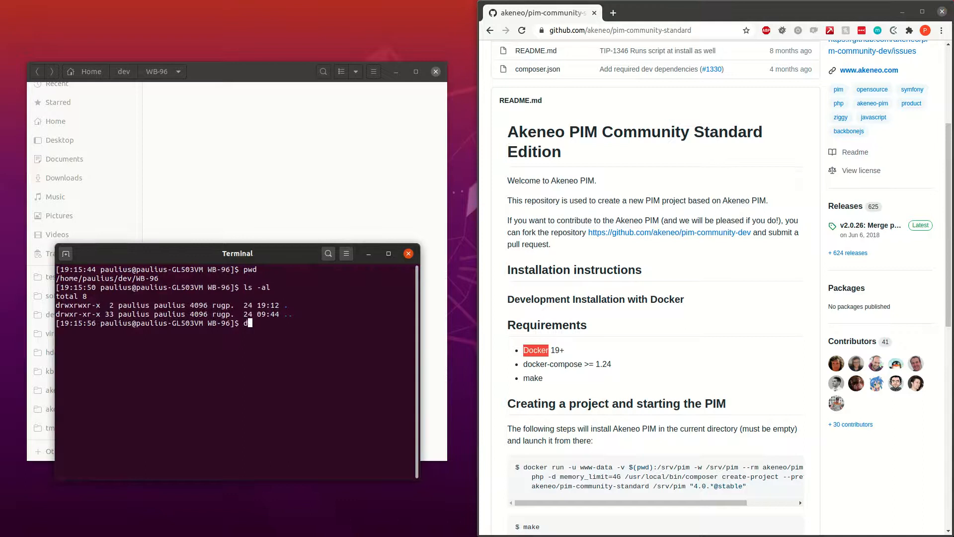
type("ocker --")
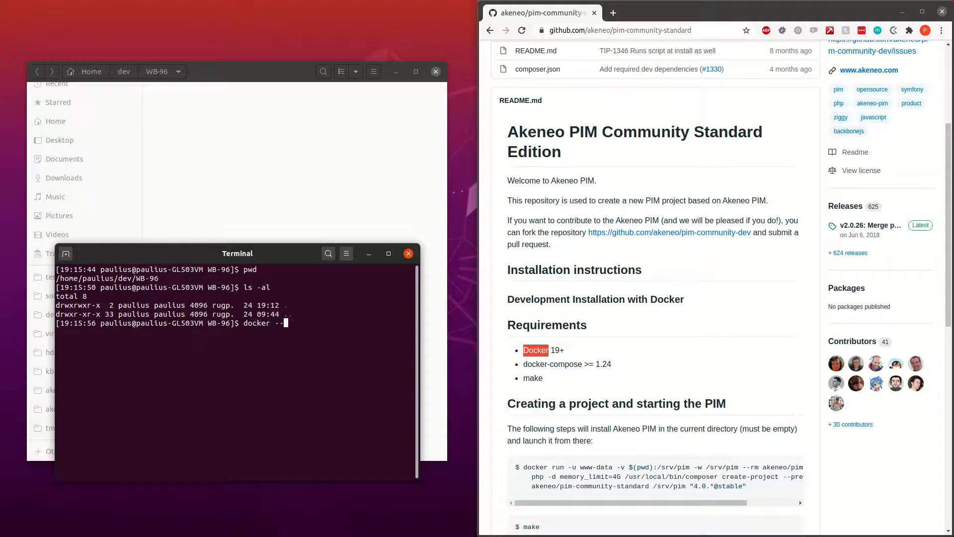
type("versio")
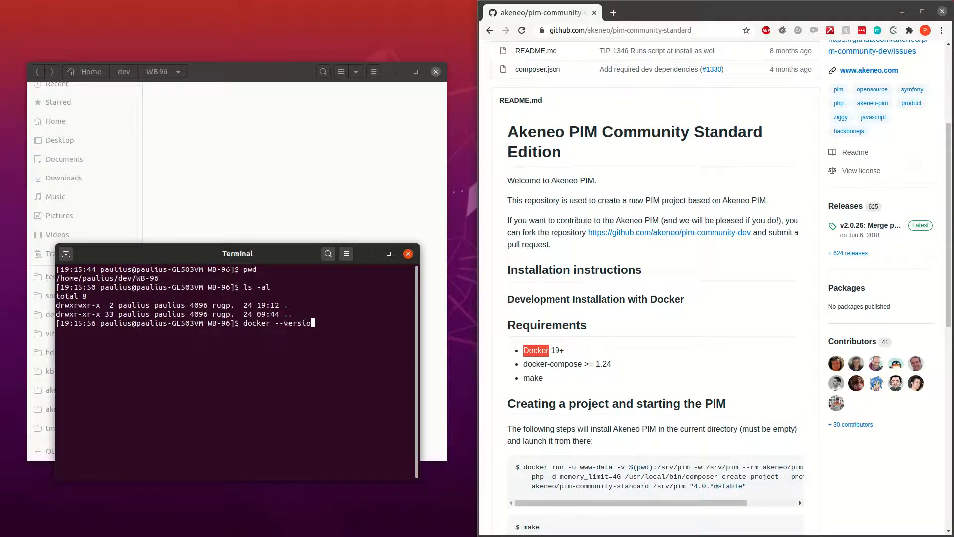
key("Return")
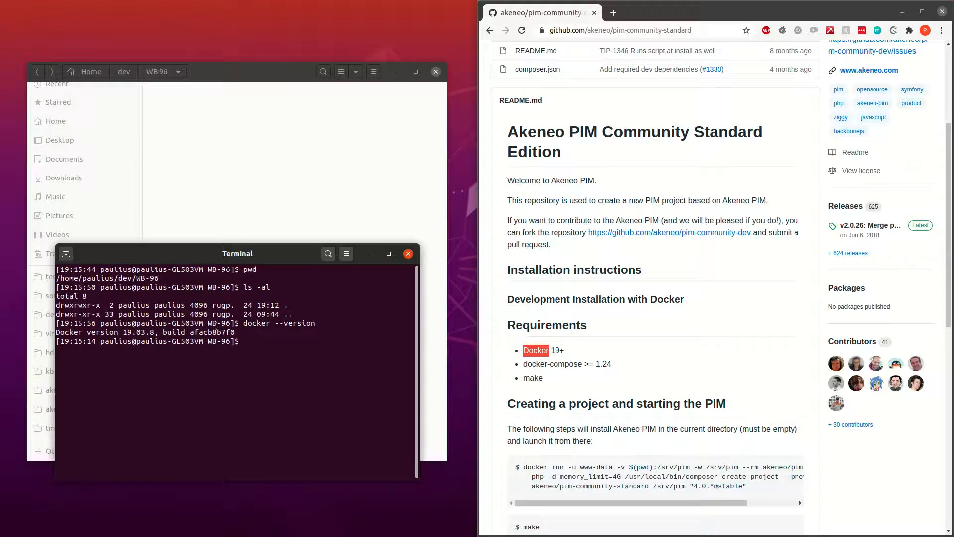
mouse_move(327, 359)
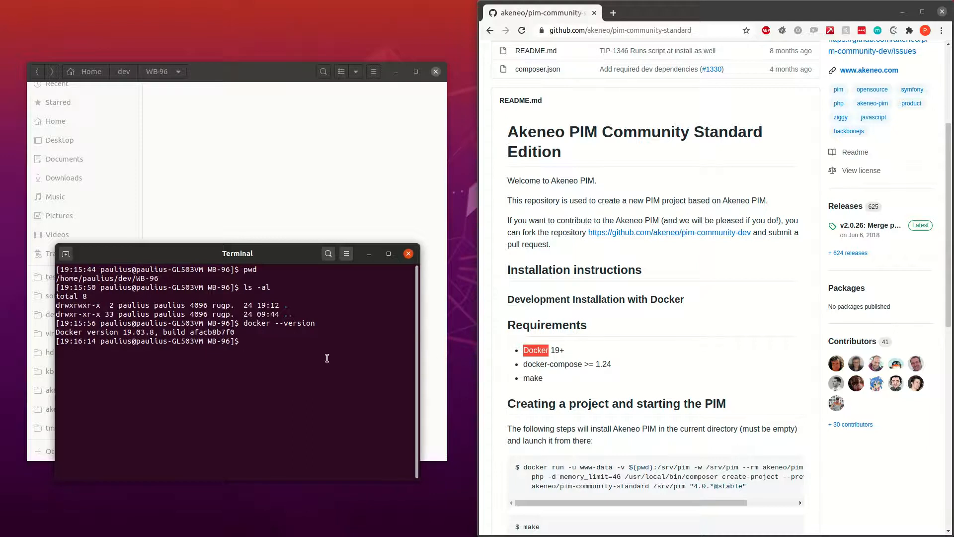
type("docker-co")
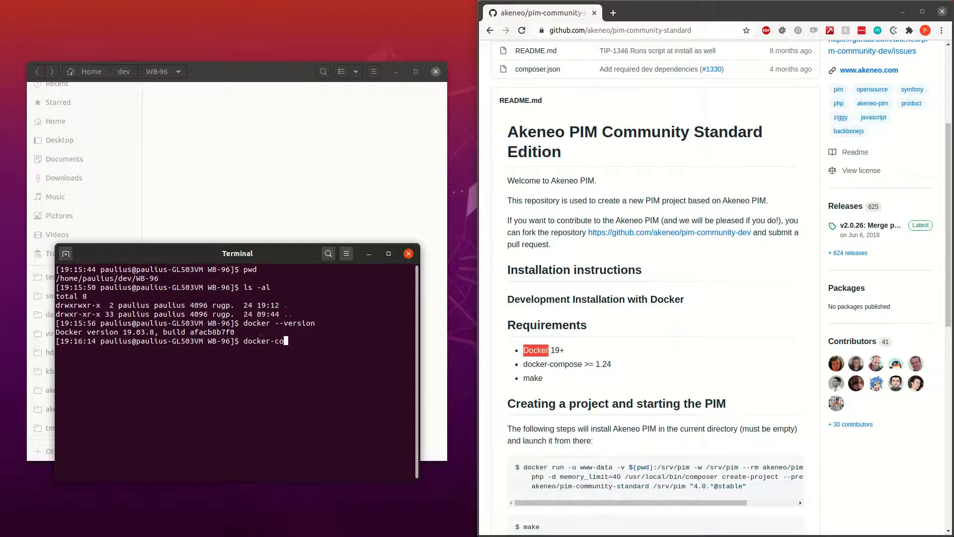
type("mpose --ver")
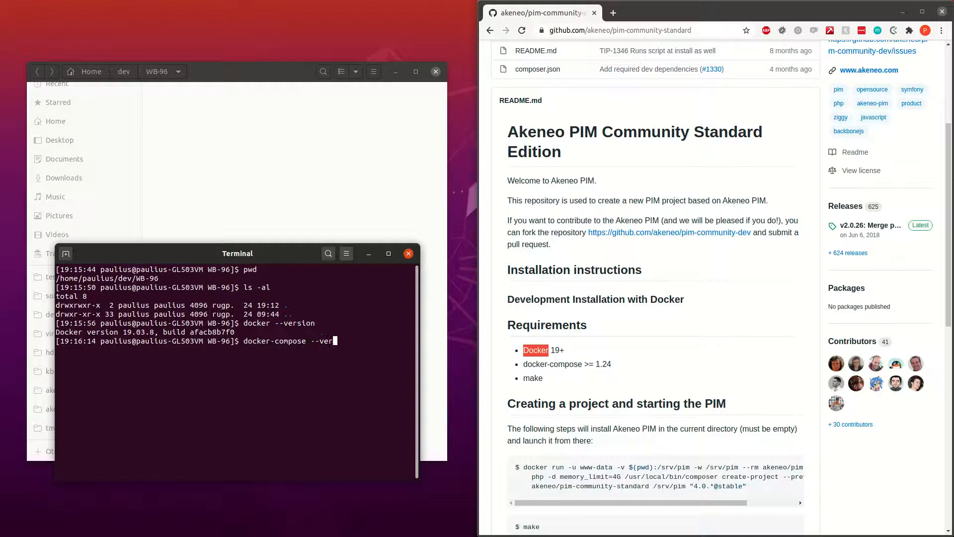
key("Return")
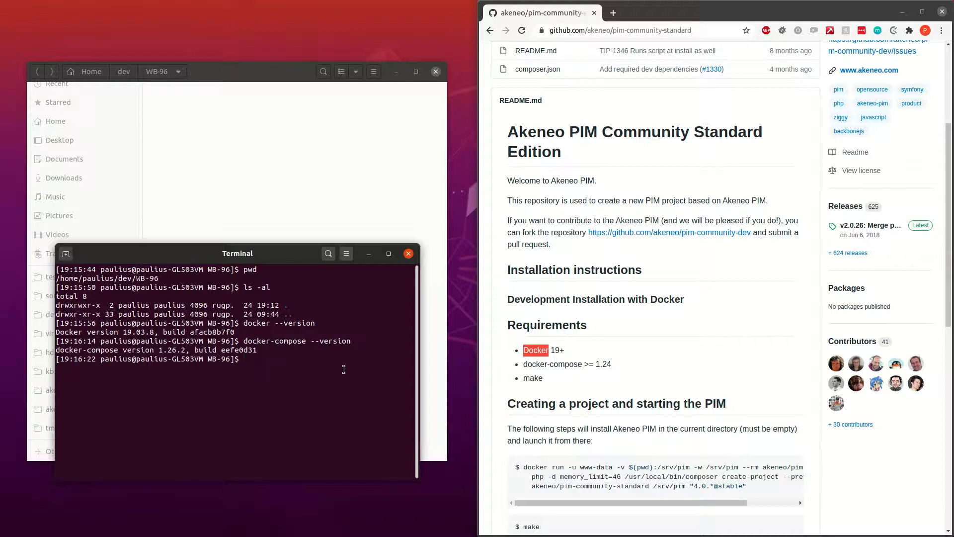
type("make")
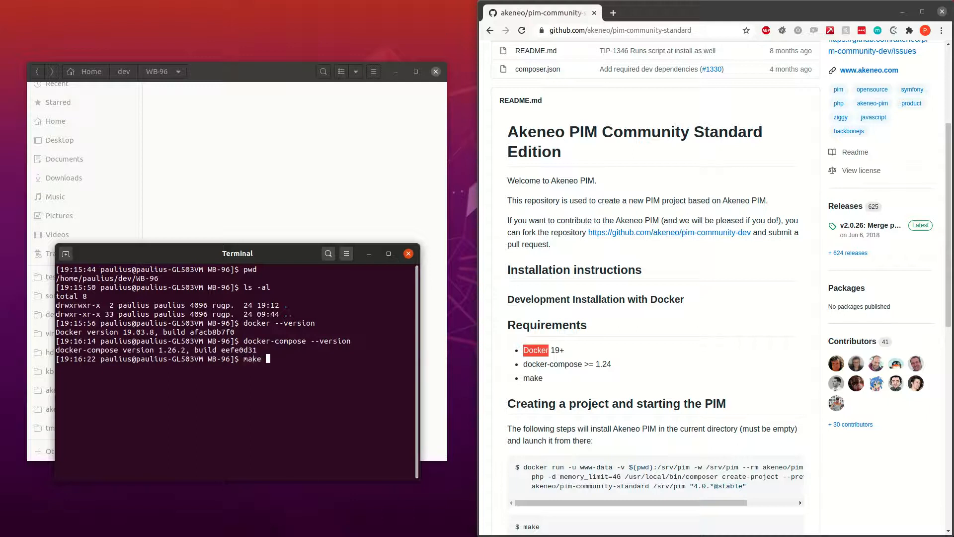
type("--version")
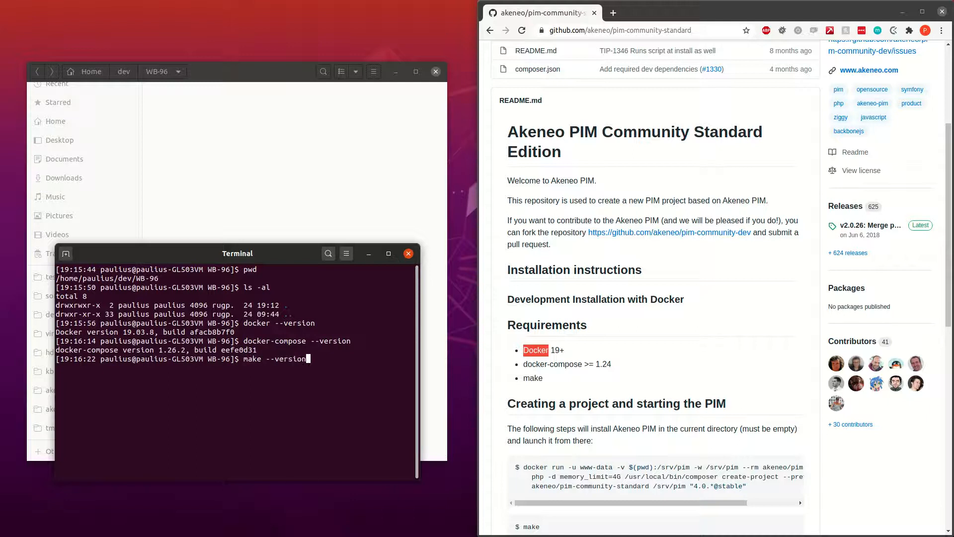
key("Return")
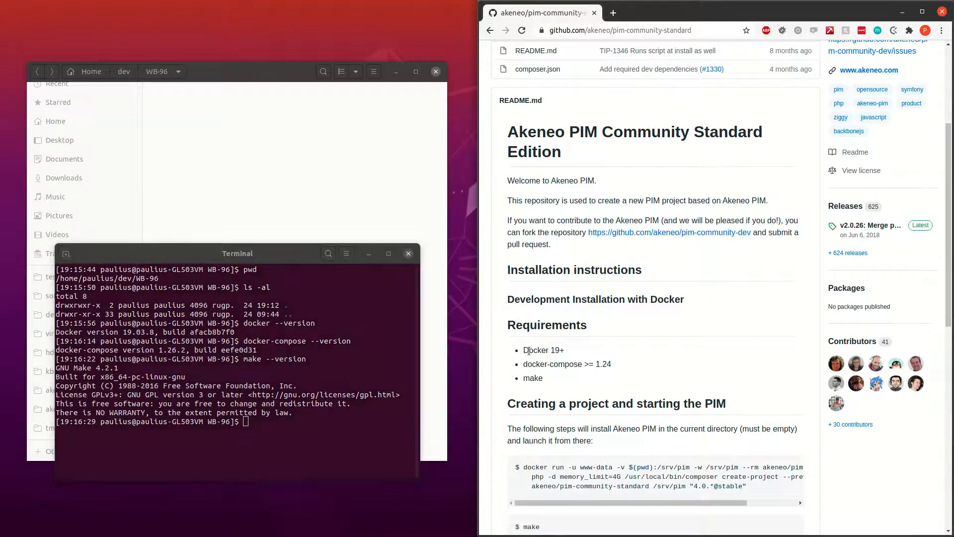
Highlight the Docker 19+ and docker-compose >= 1.24 requirement lines, then scroll to the docker run create-project command
double_click(542, 350)
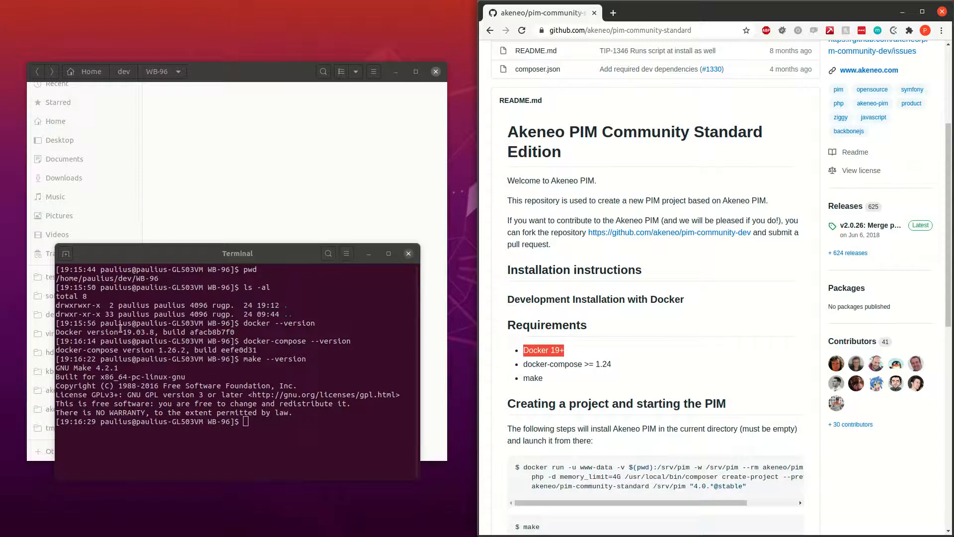
double_click(107, 332)
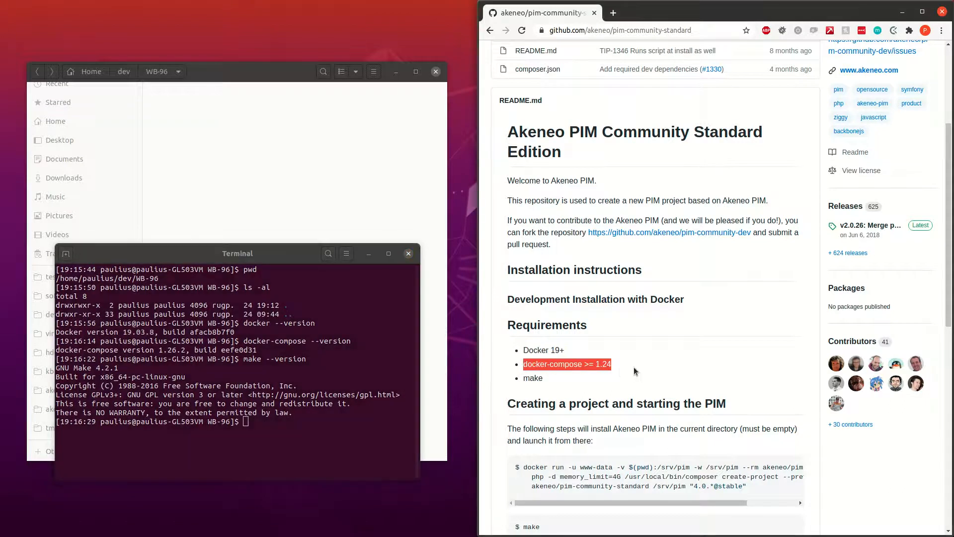
mouse_move(120, 353)
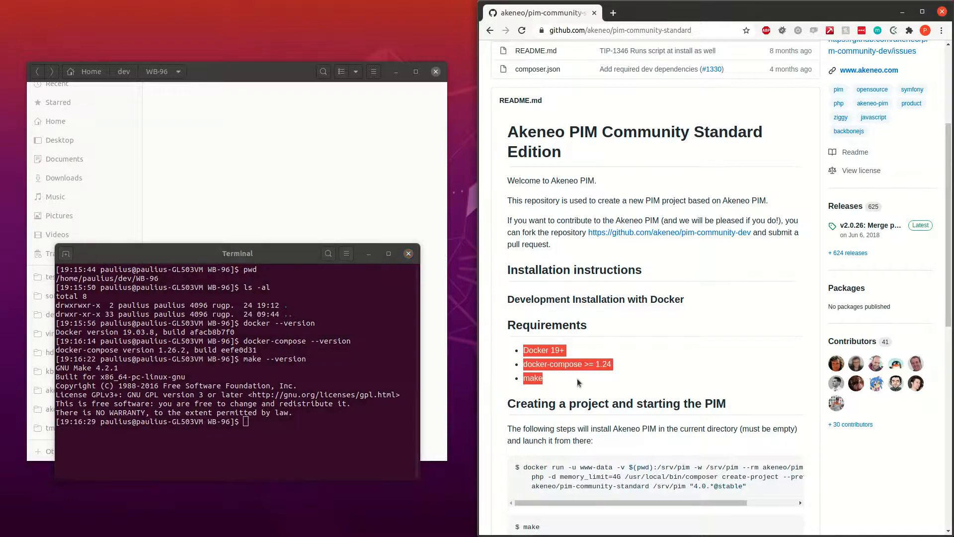
mouse_move(619, 361)
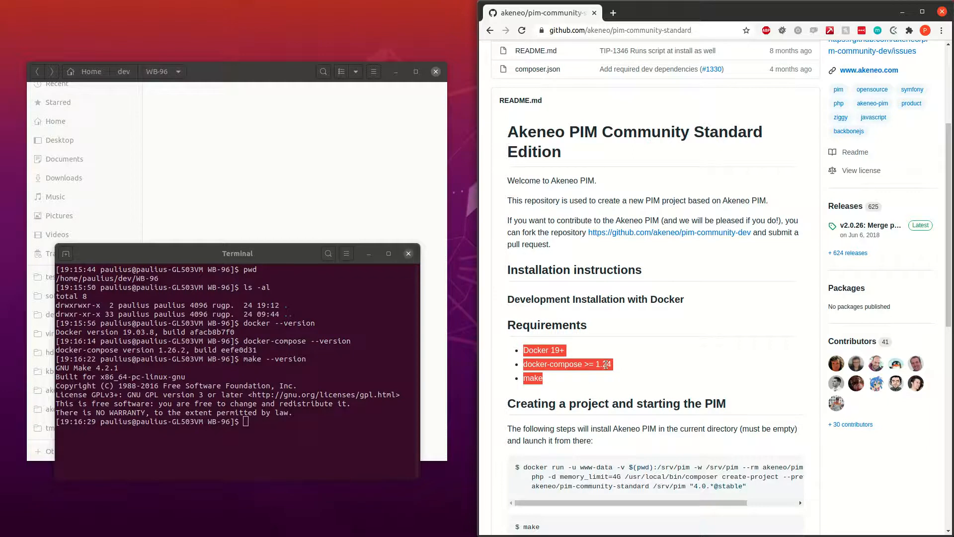
mouse_move(638, 371)
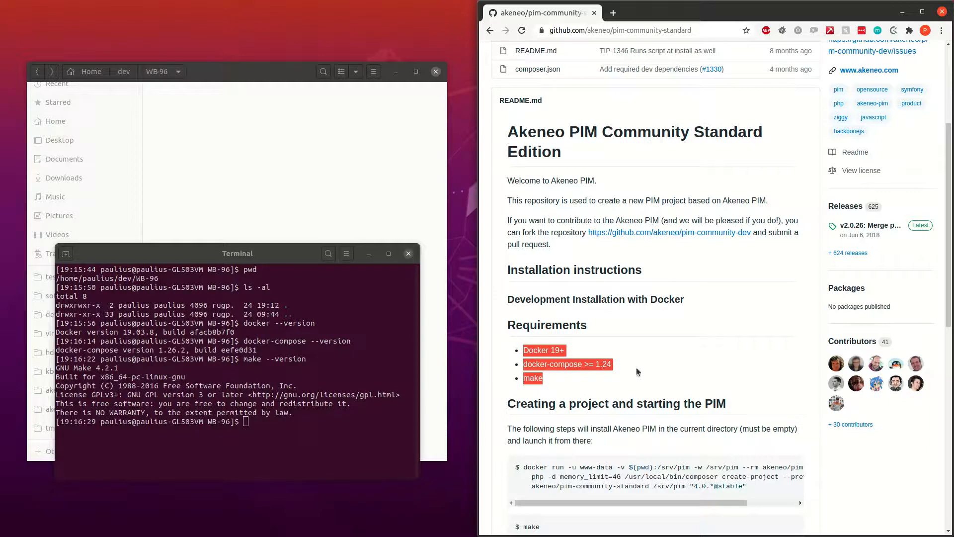
mouse_move(635, 373)
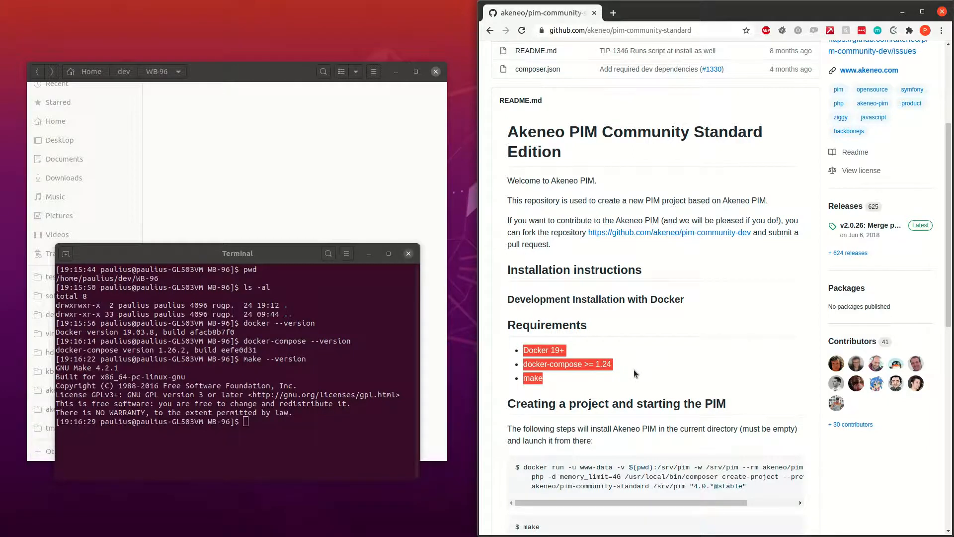
scroll("down", 3)
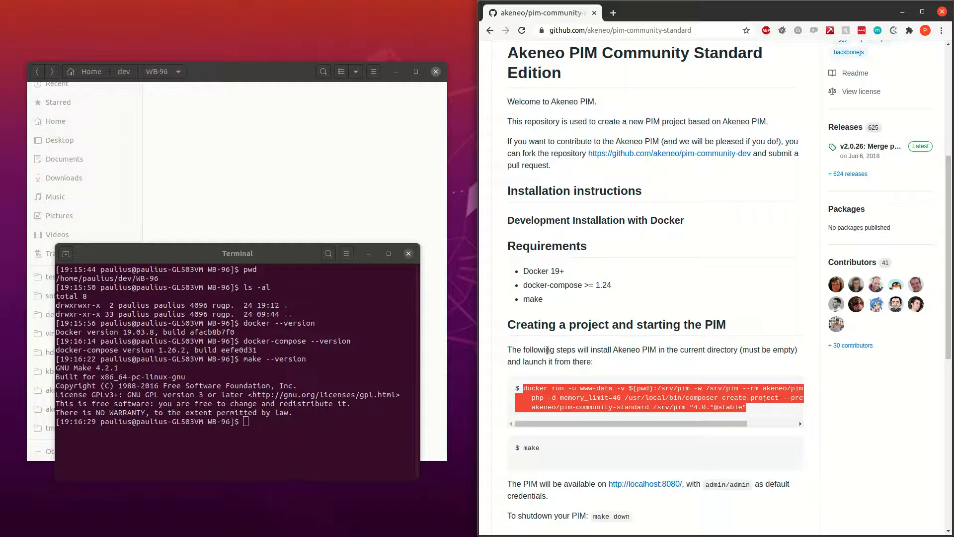
mouse_move(544, 344)
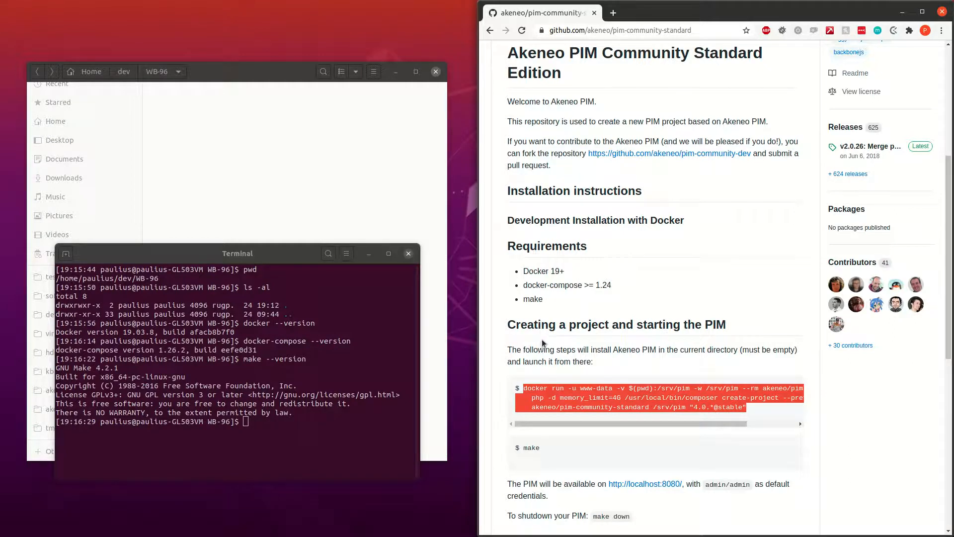
mouse_move(544, 389)
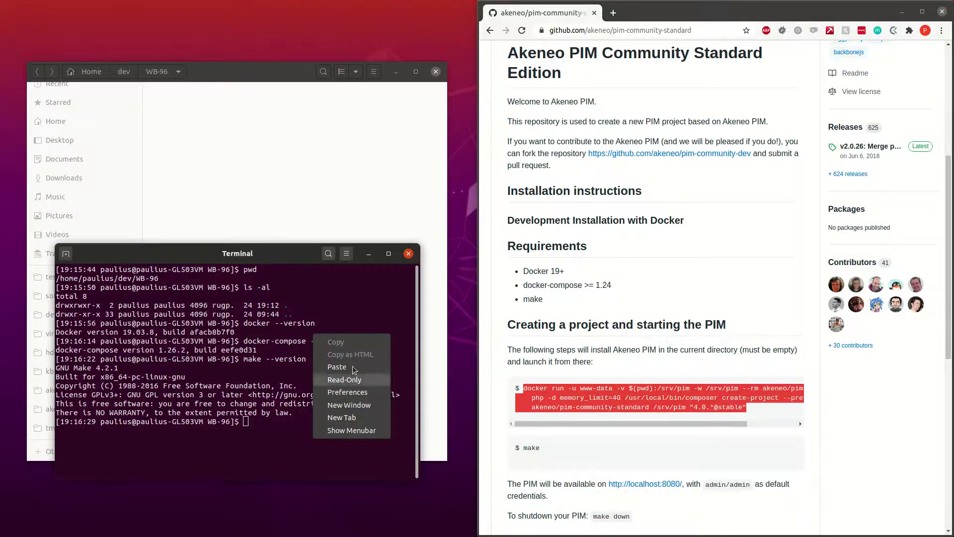
Paste and run the docker run composer create-project command for pim-community-standard in the current folder
left_click(336, 367)
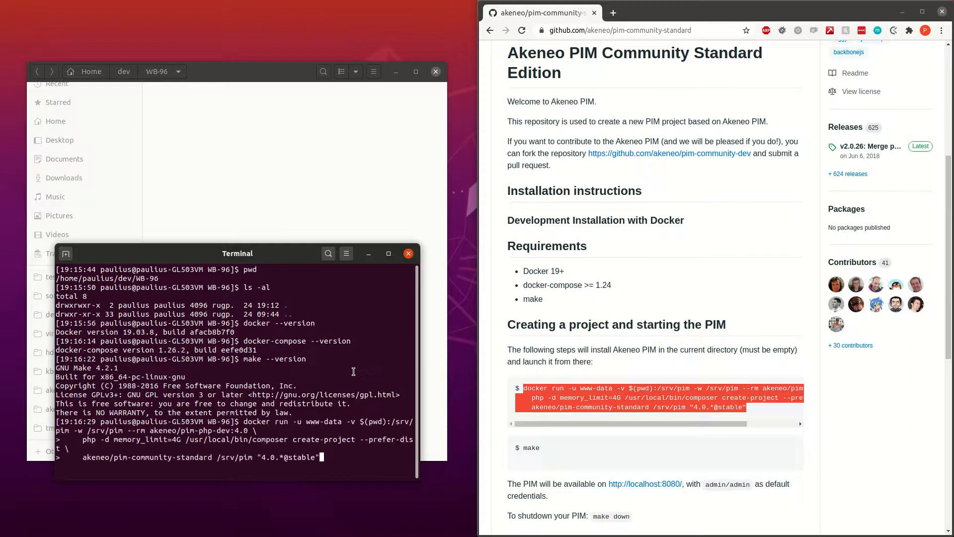
key("Return")
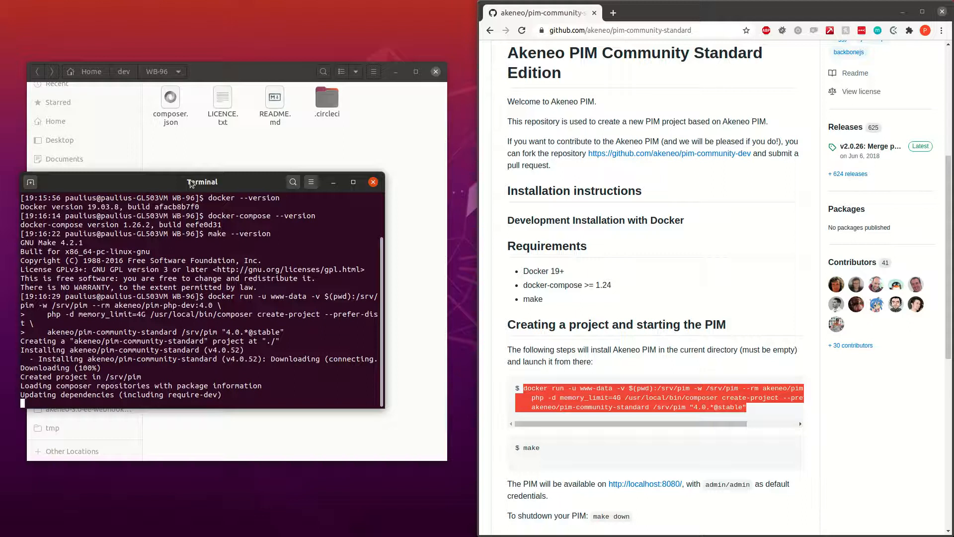
Scroll the README further while composer plans 129 package installs and creates the vendor folder
scroll("down", 3)
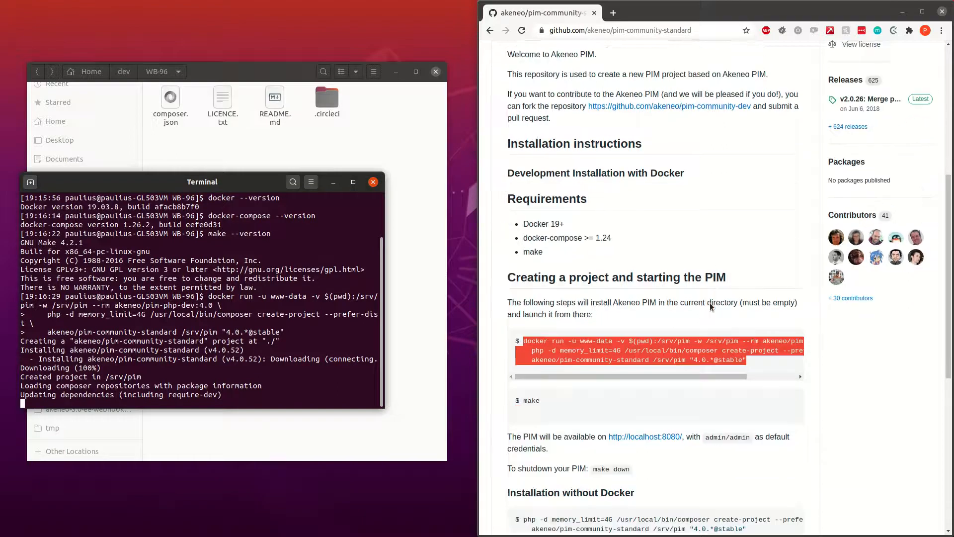
scroll("down", 3)
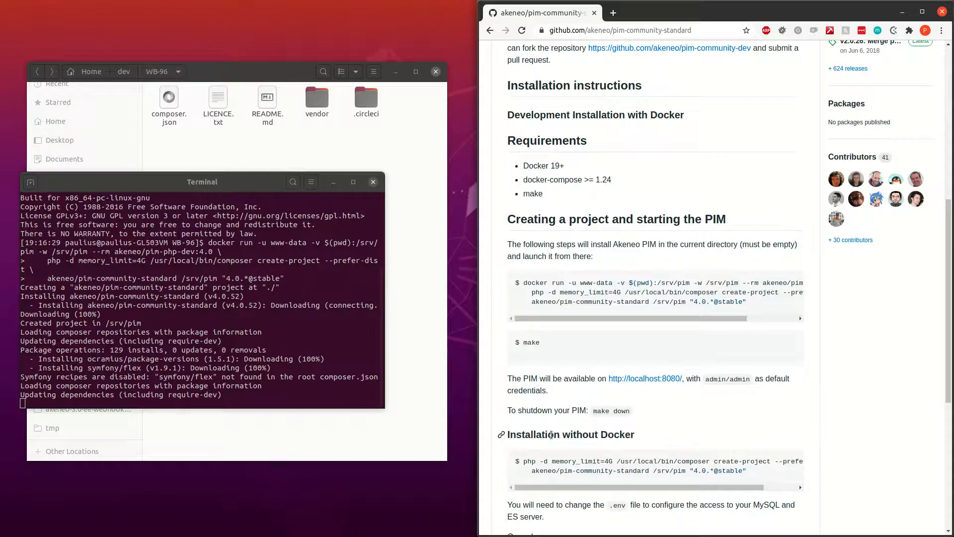
scroll("down", 3)
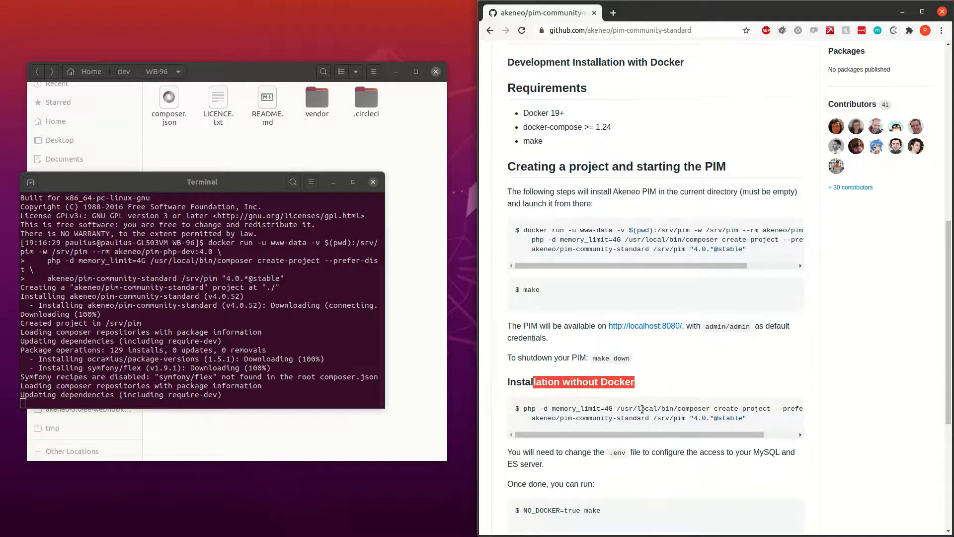
mouse_move(665, 361)
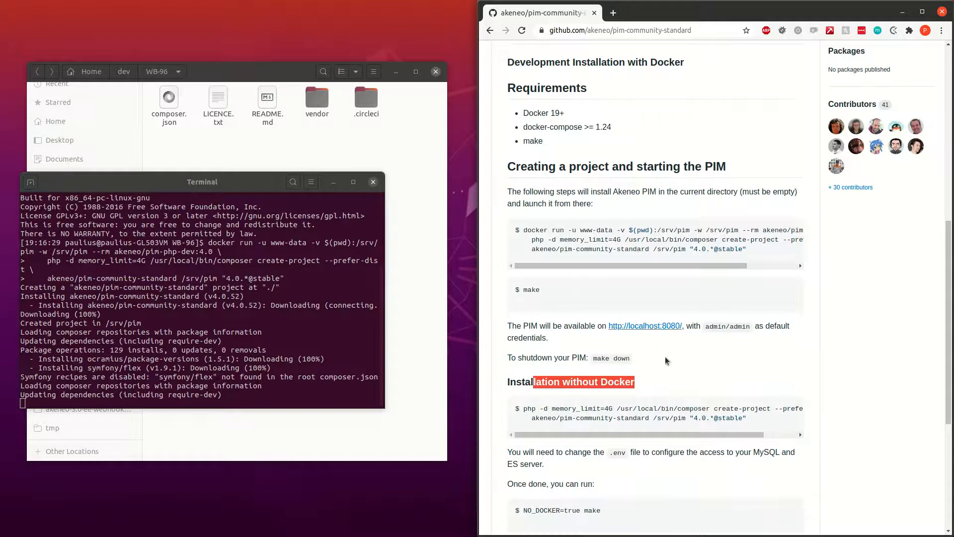
mouse_move(662, 374)
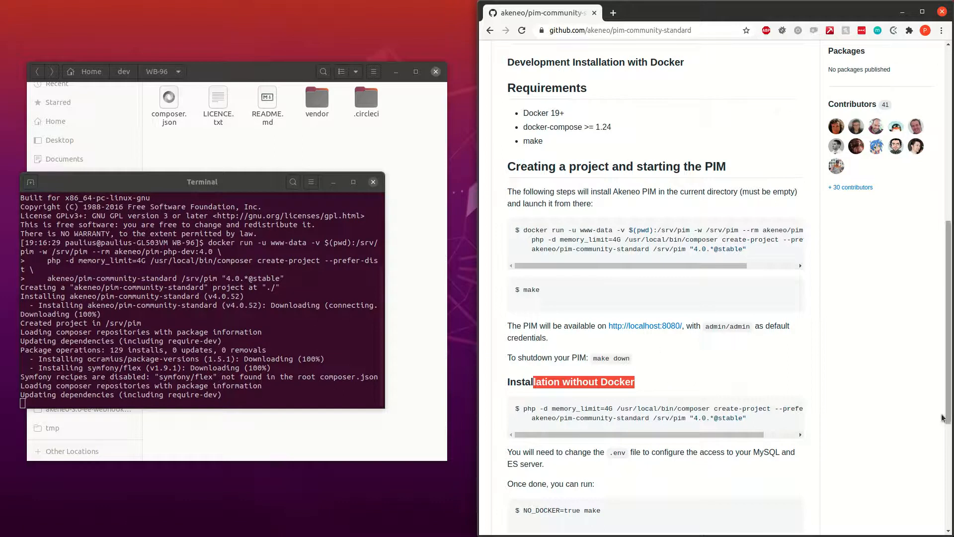
mouse_move(936, 419)
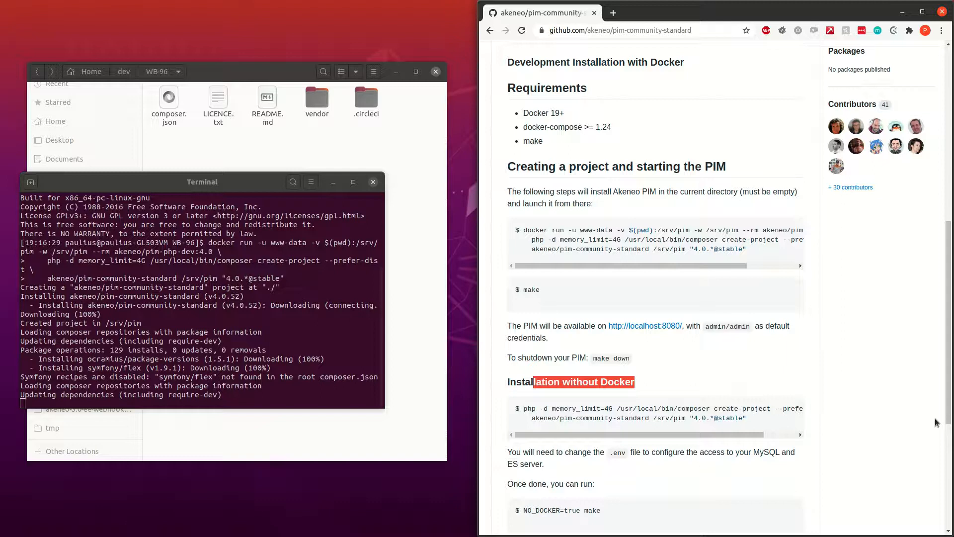
mouse_move(877, 417)
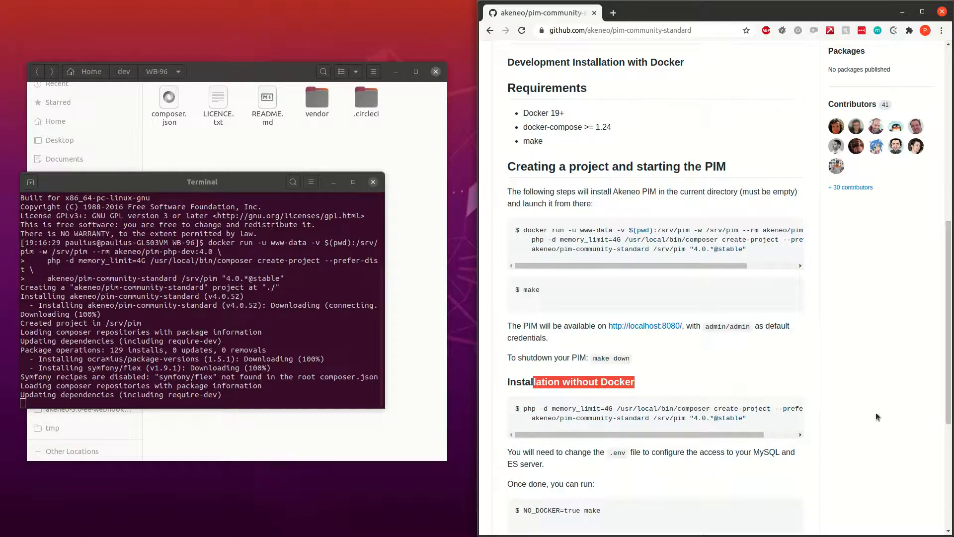
mouse_move(673, 389)
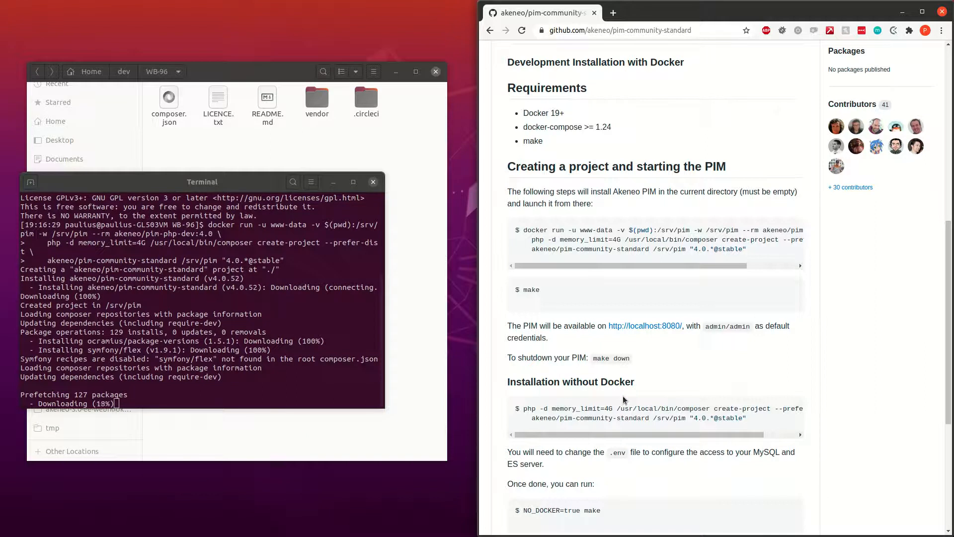
mouse_move(573, 378)
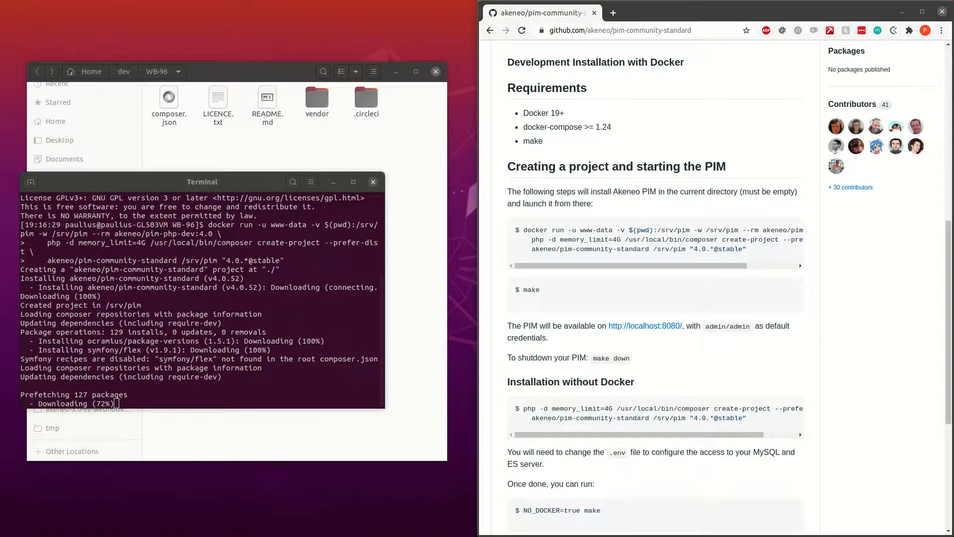
scroll("up", 3)
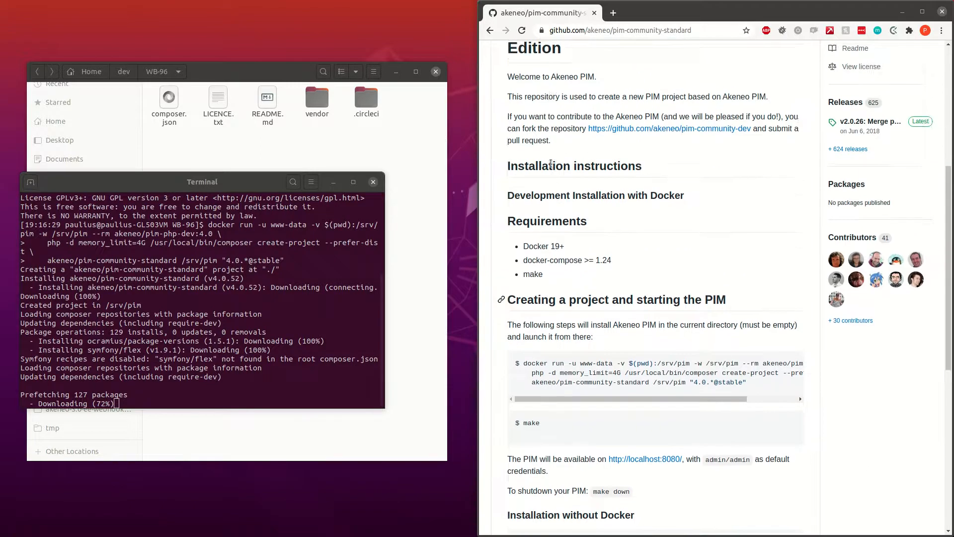
scroll("up", 3)
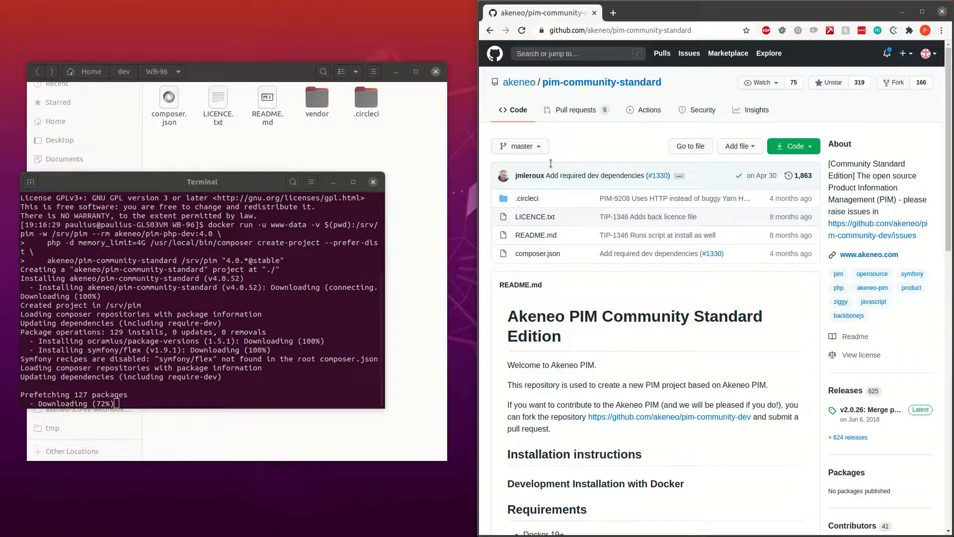
Return to the Akeneo organisation page and scroll its repository list while package installation finishes
left_click(519, 82)
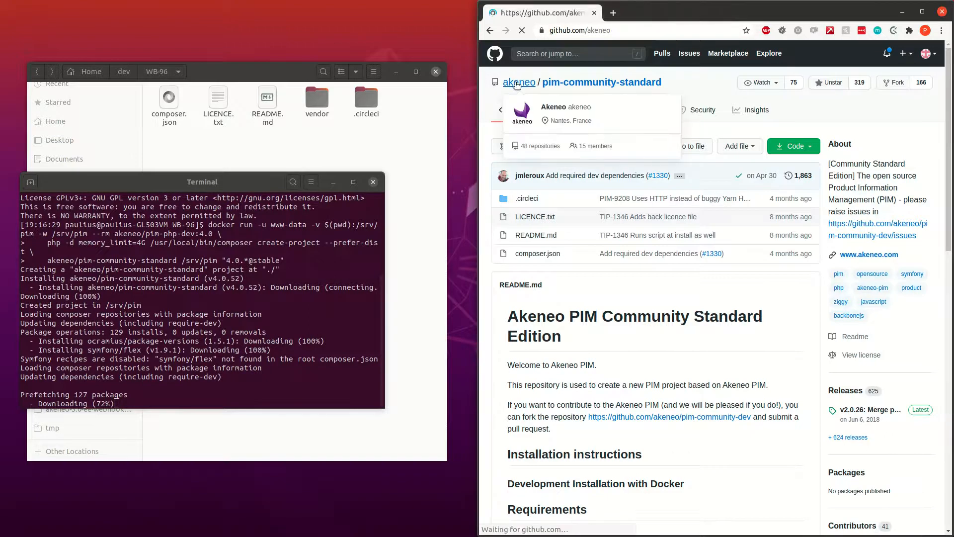
left_click(518, 83)
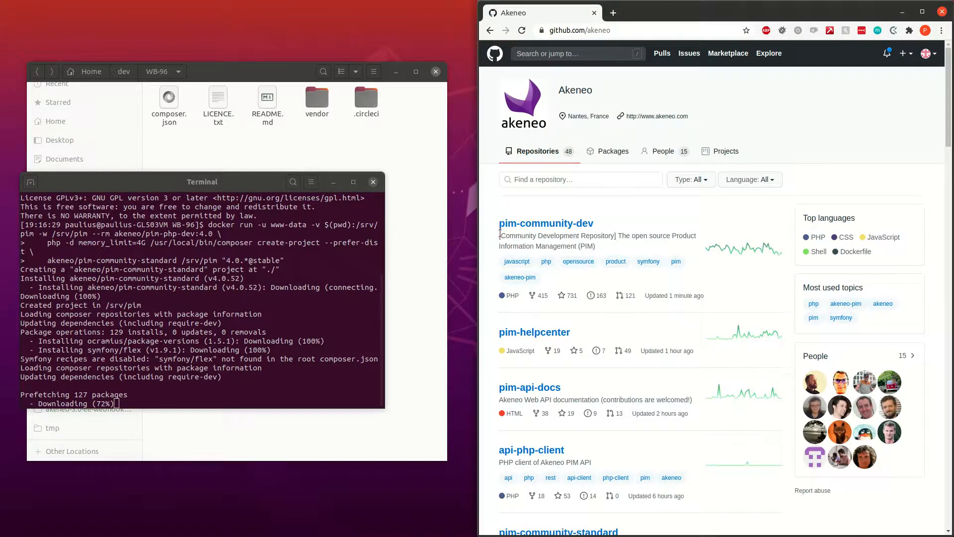
mouse_move(545, 222)
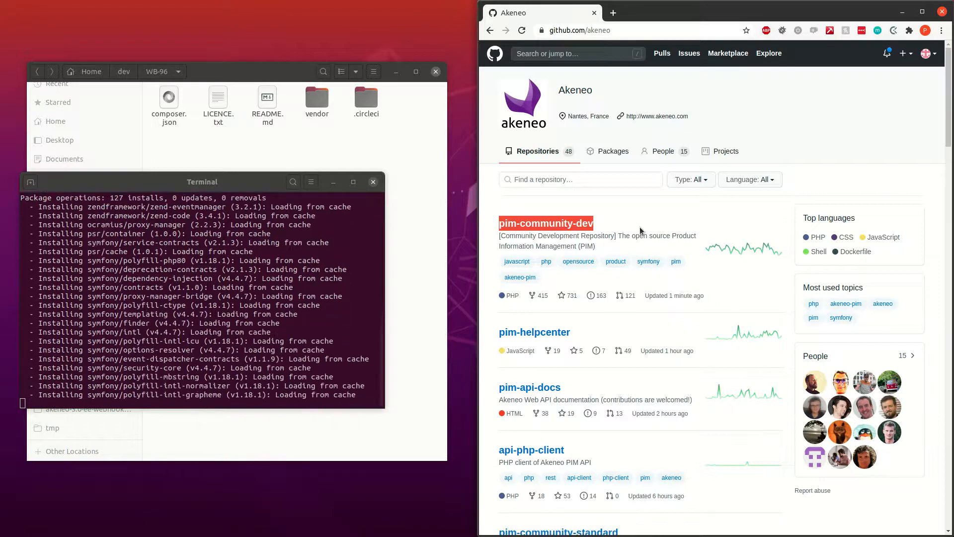
scroll("down", 3)
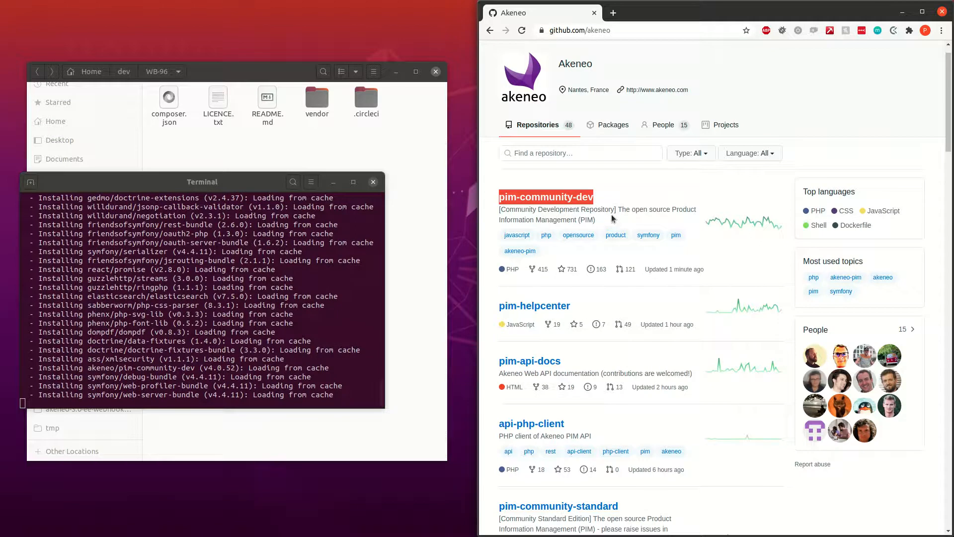
scroll("down", 3)
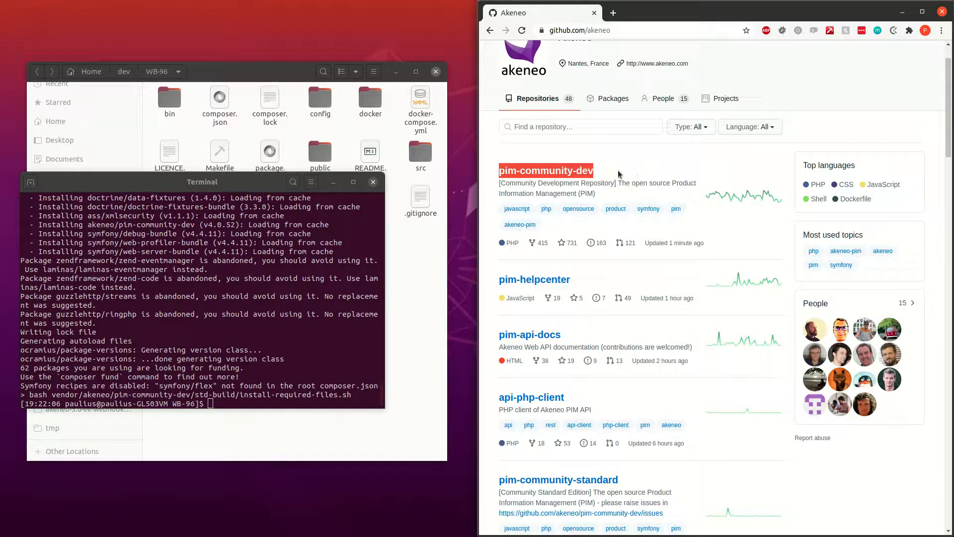
mouse_move(633, 484)
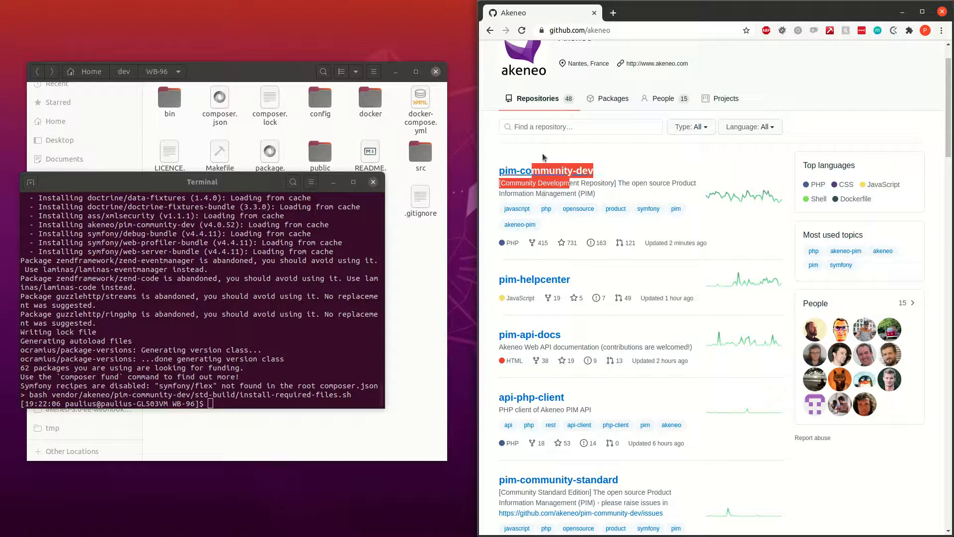
mouse_move(572, 170)
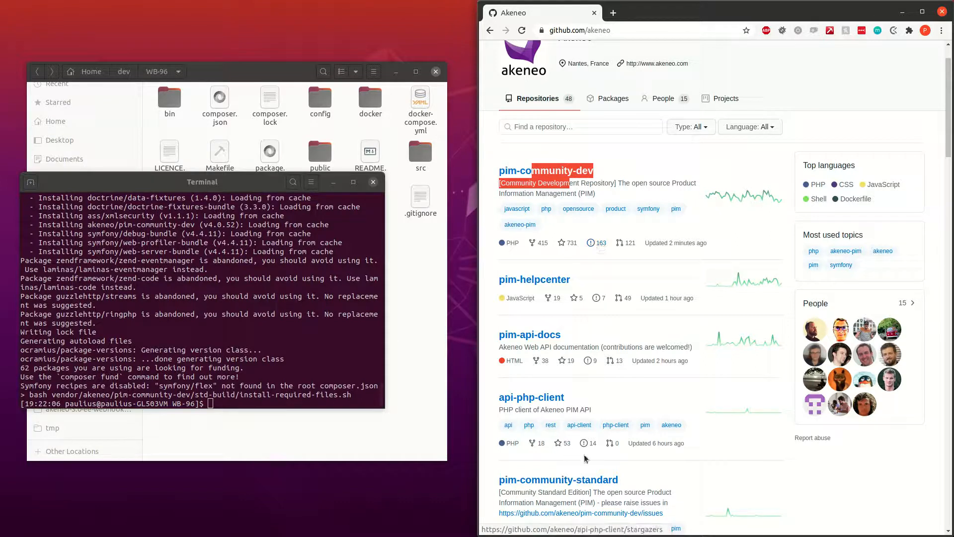
mouse_move(581, 479)
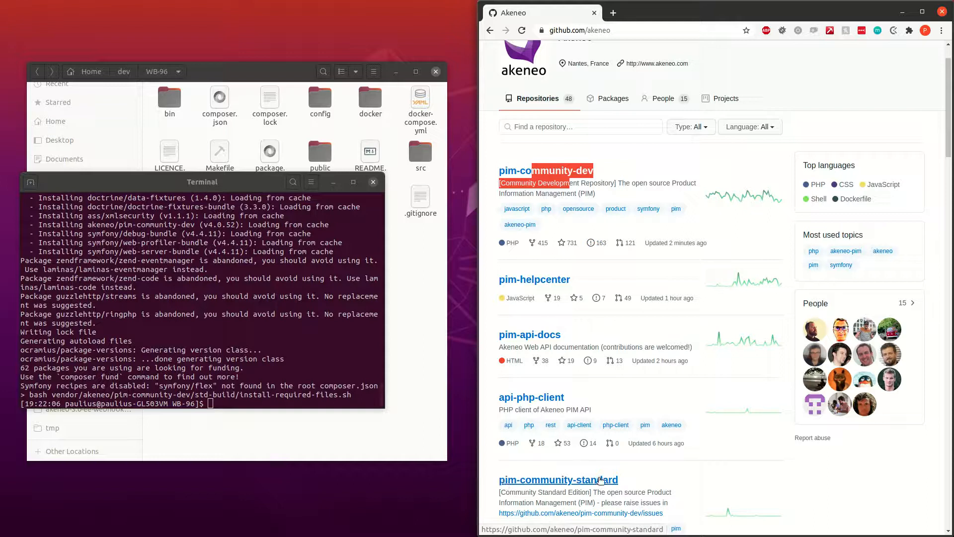
mouse_move(569, 181)
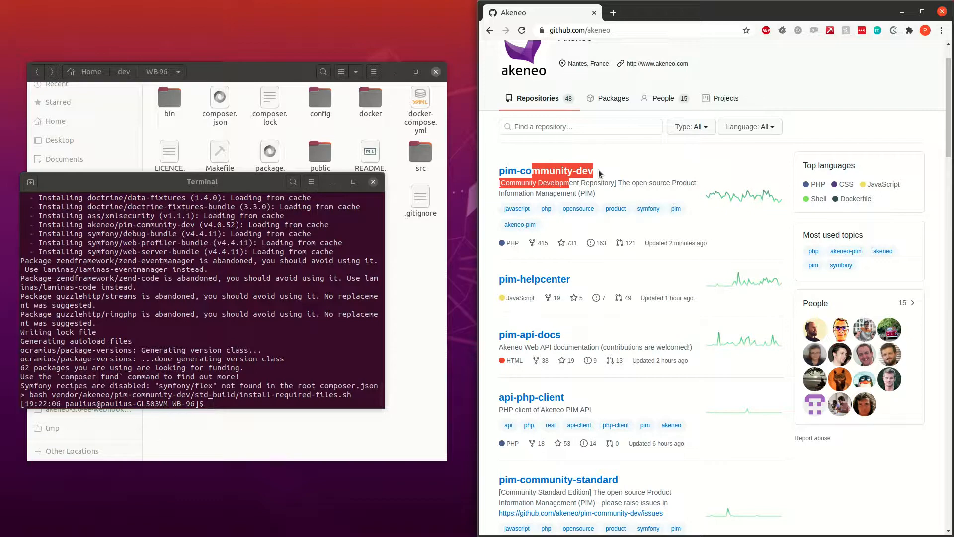
left_click_drag(201, 181, 223, 200)
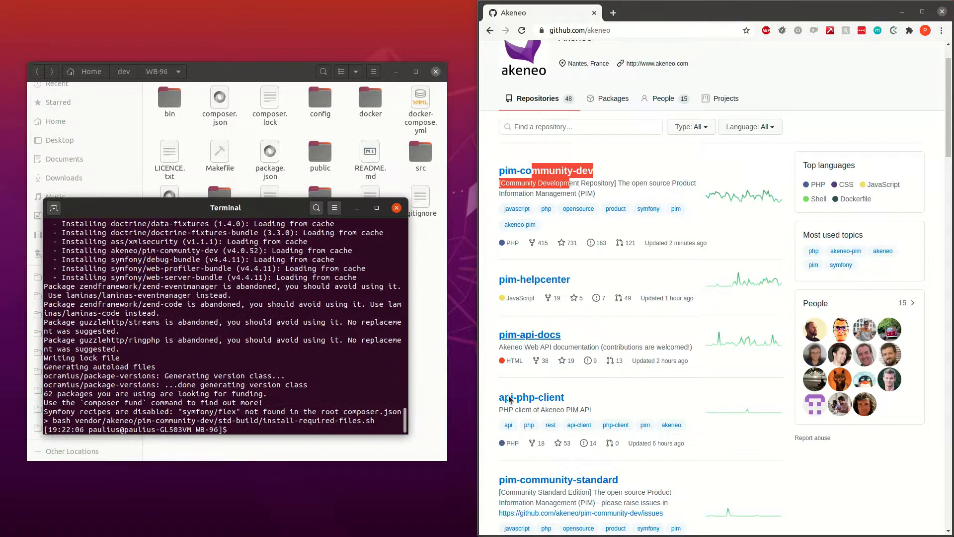
Run the 'make' command copied from the pim-community-standard README in the terminal
left_click(558, 479)
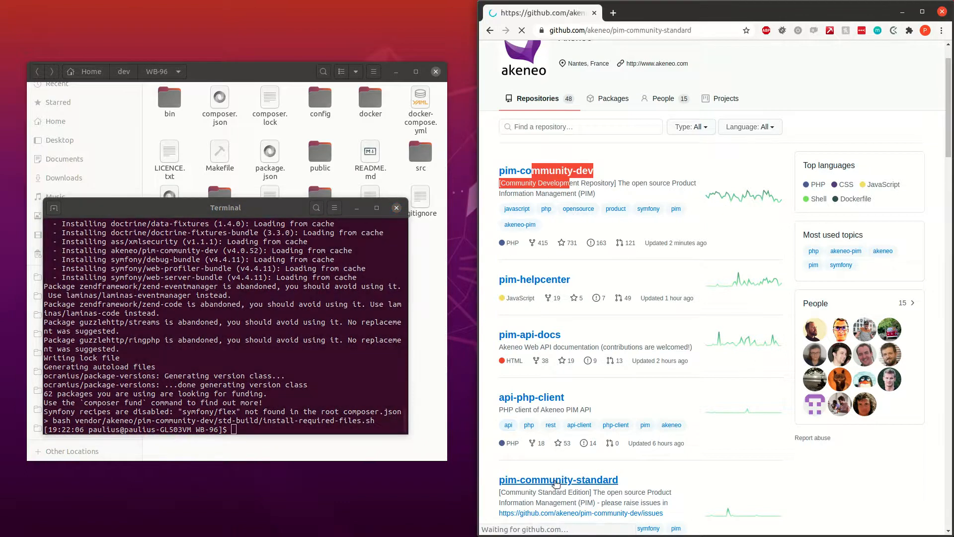
left_click(558, 479)
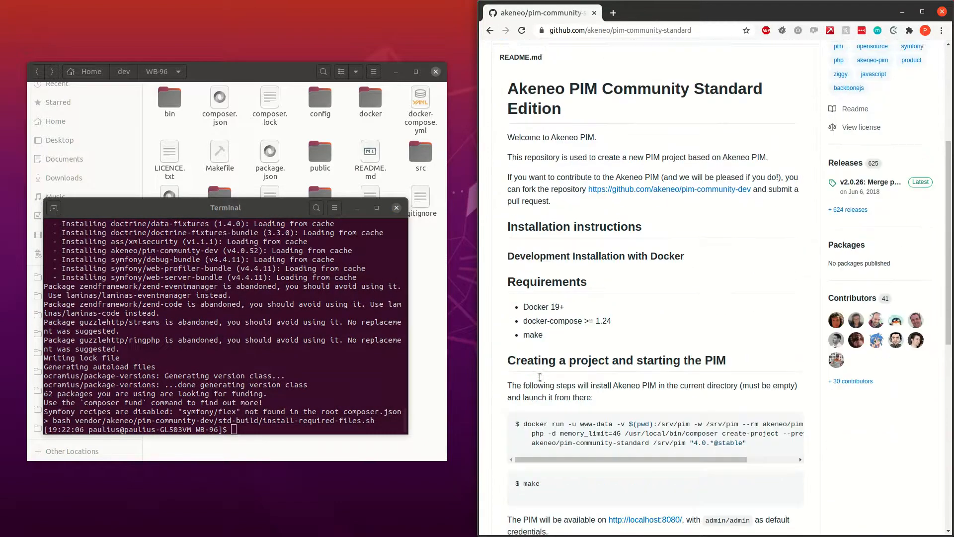
scroll("down", 3)
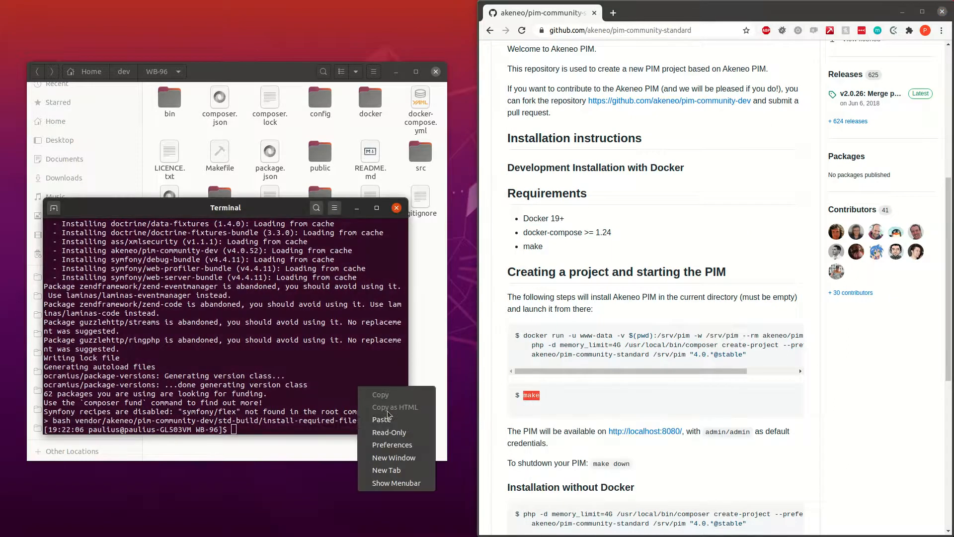
left_click(382, 420)
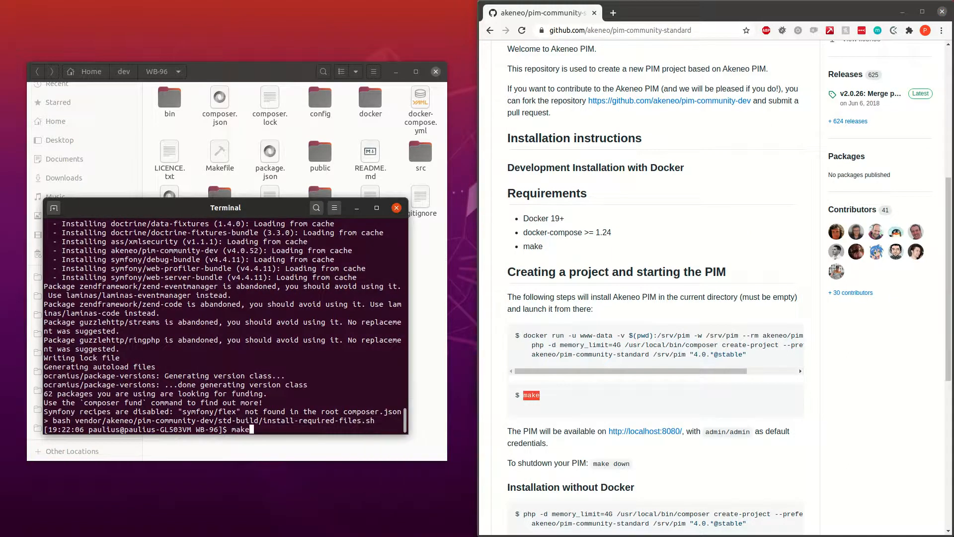
key("Return")
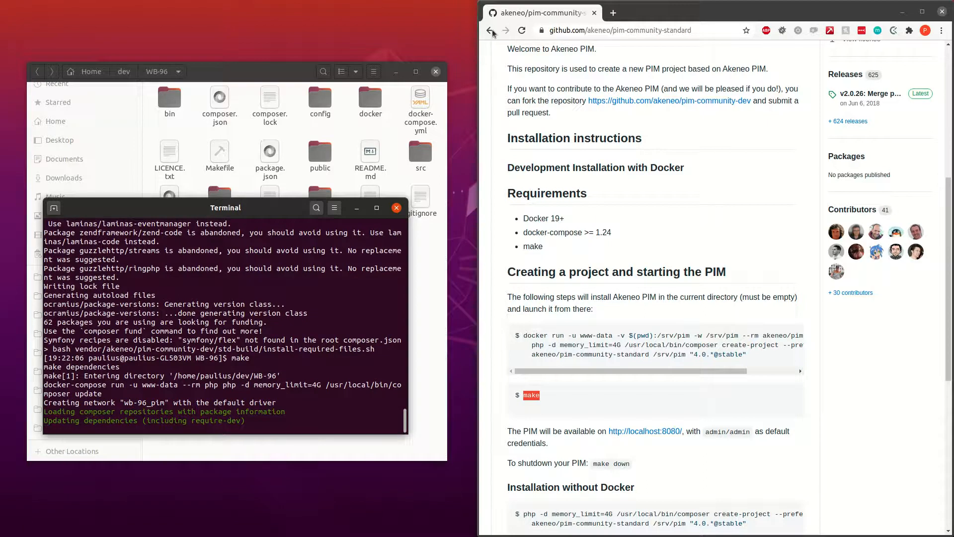
mouse_move(490, 31)
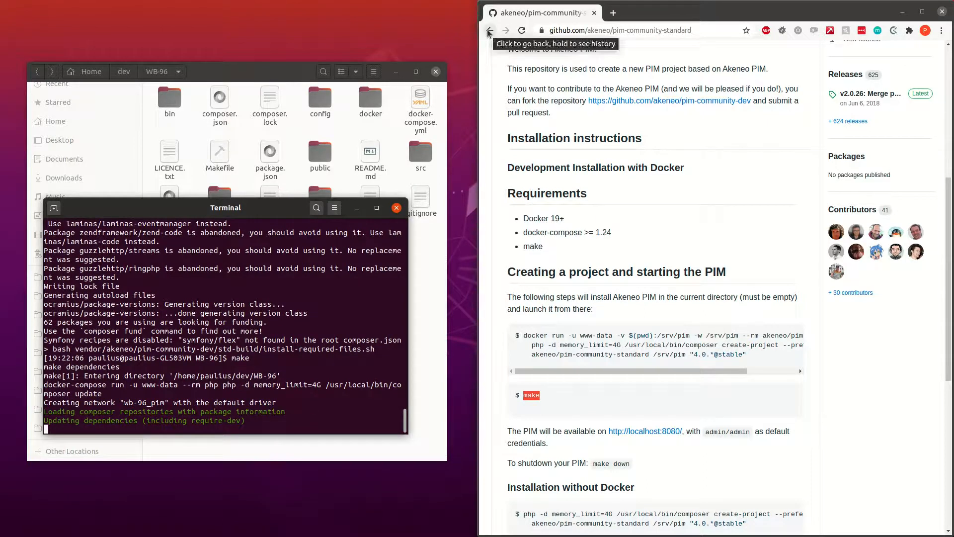
Navigate back to the Akeneo organisation and reopen the pim-community-standard repository
left_click(490, 30)
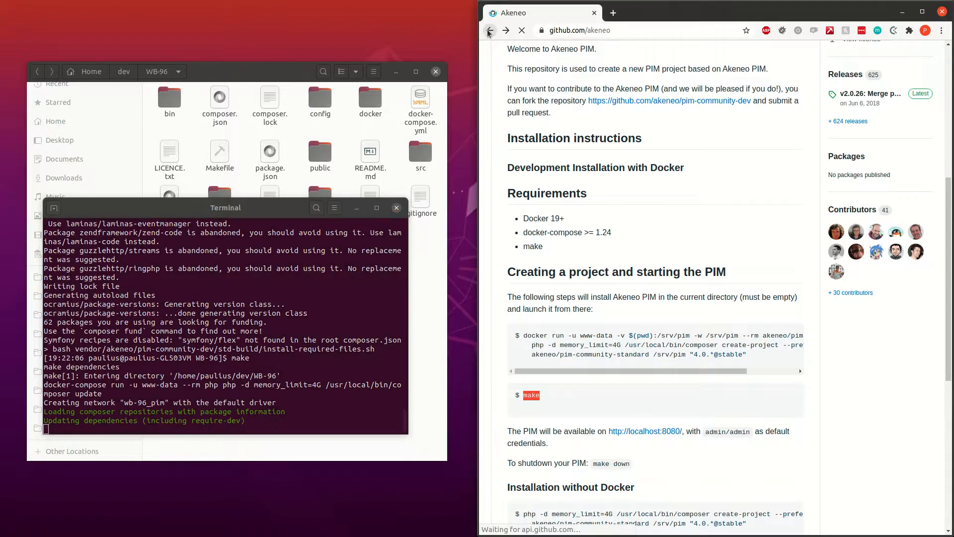
left_click(488, 30)
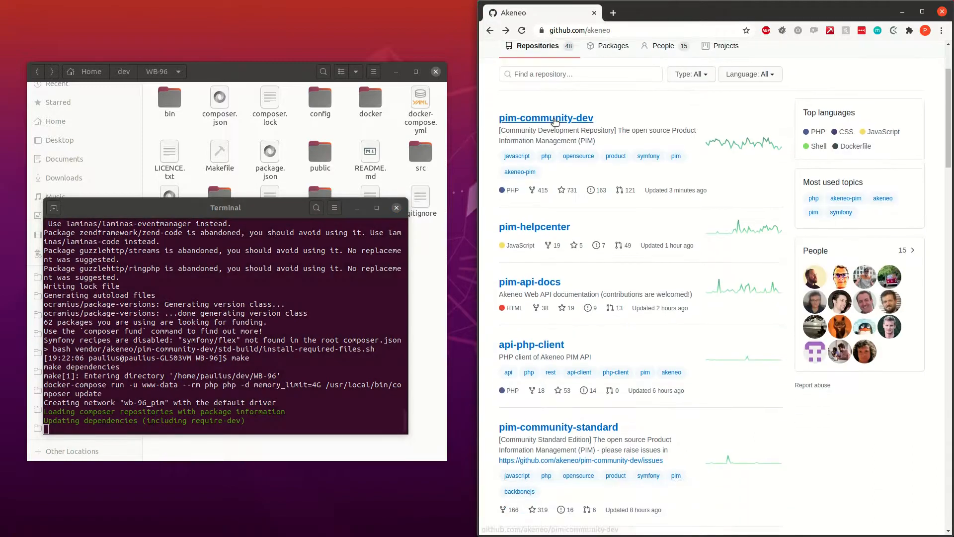
mouse_move(603, 121)
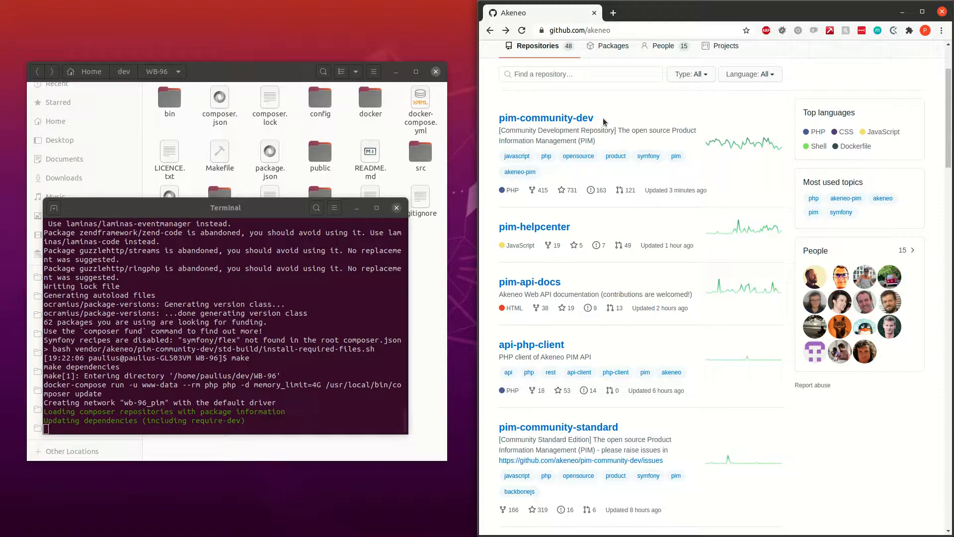
mouse_move(486, 130)
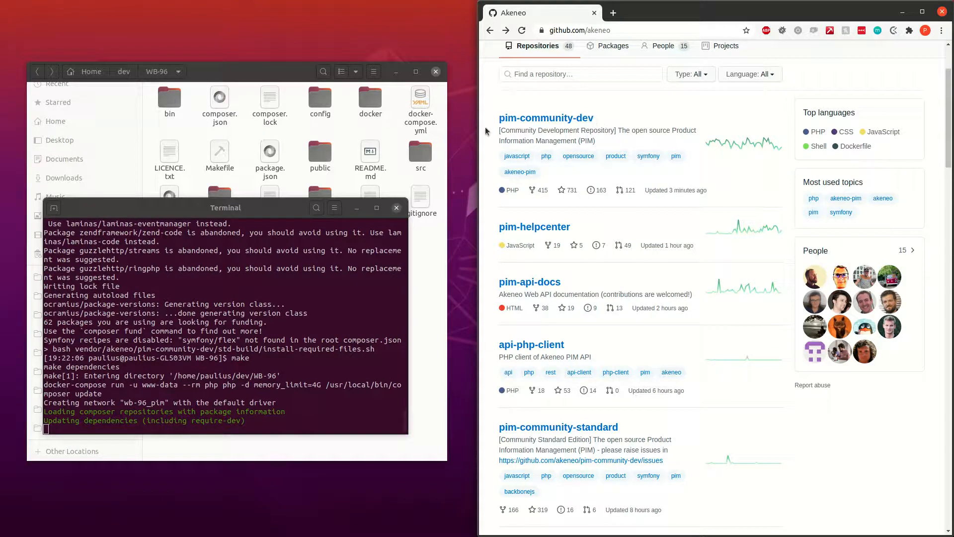
mouse_move(545, 118)
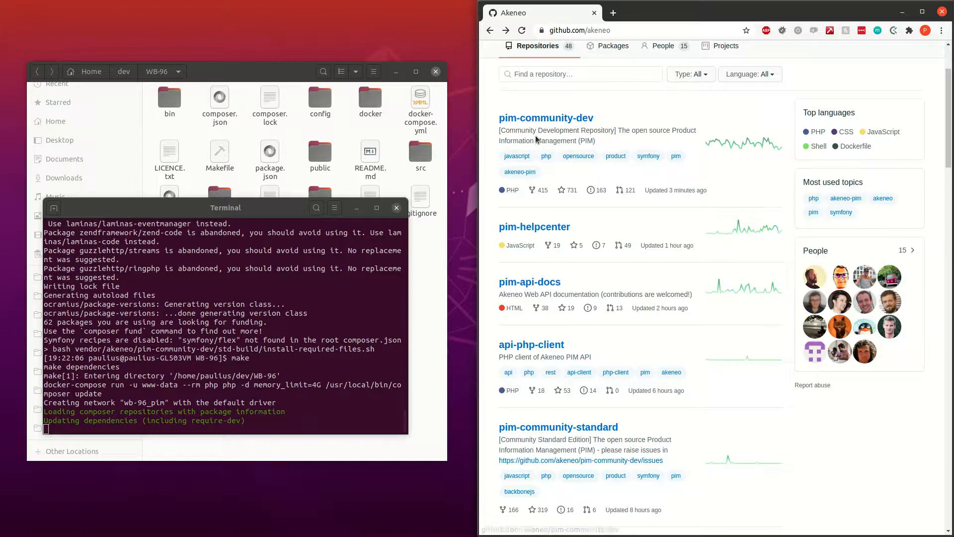
mouse_move(574, 126)
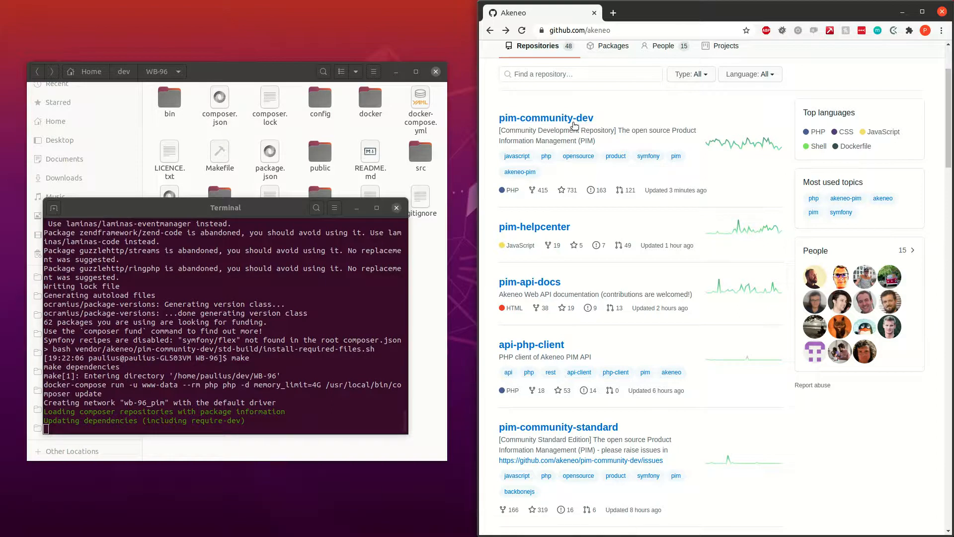
mouse_move(654, 140)
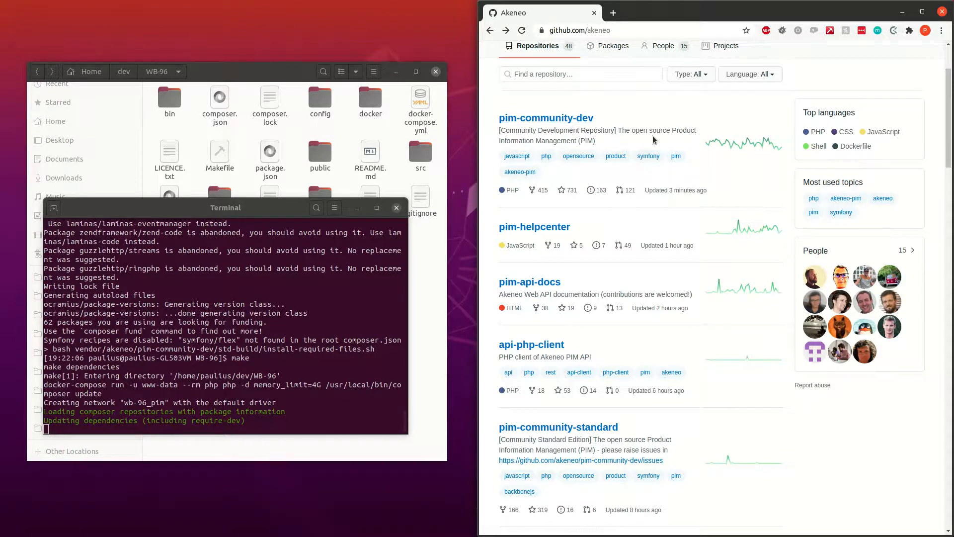
mouse_move(596, 420)
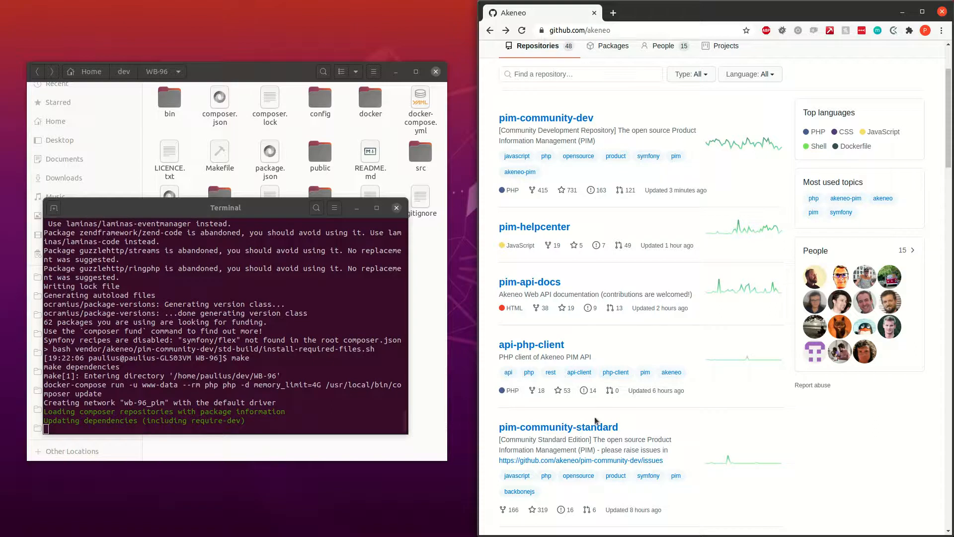
left_click(556, 427)
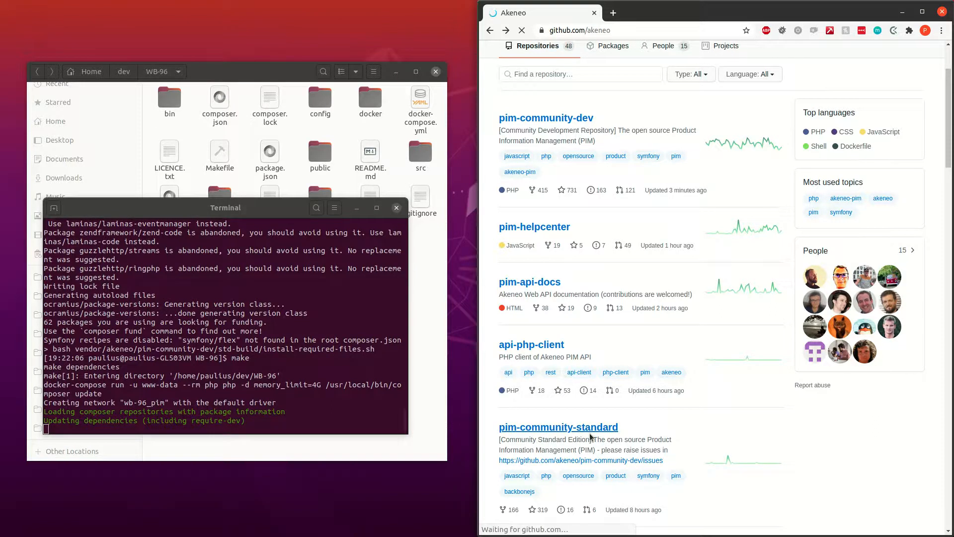
left_click(557, 426)
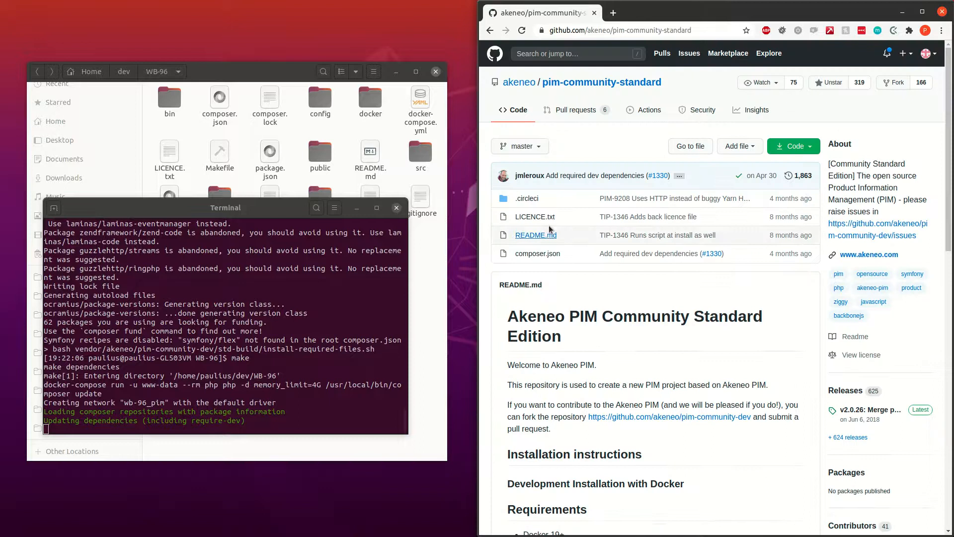
mouse_move(541, 239)
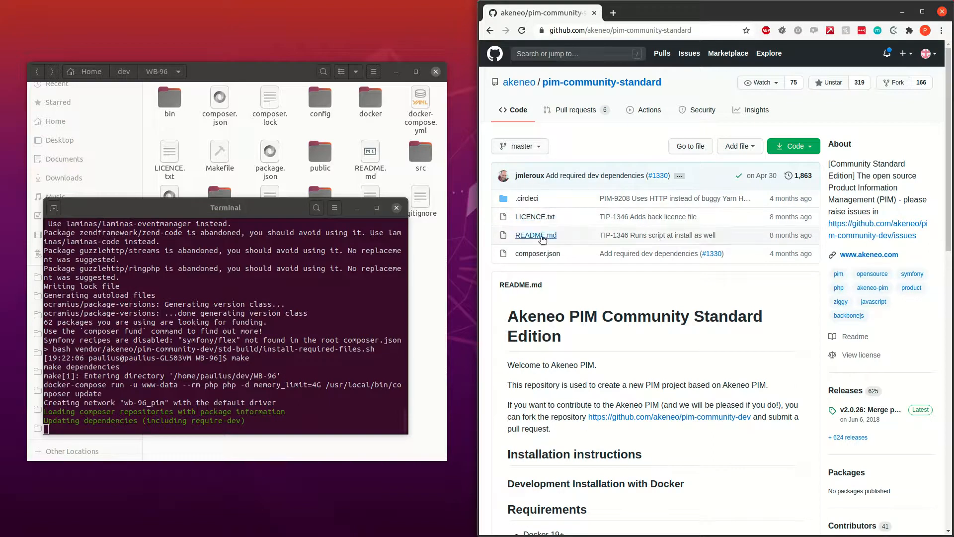
left_click(536, 253)
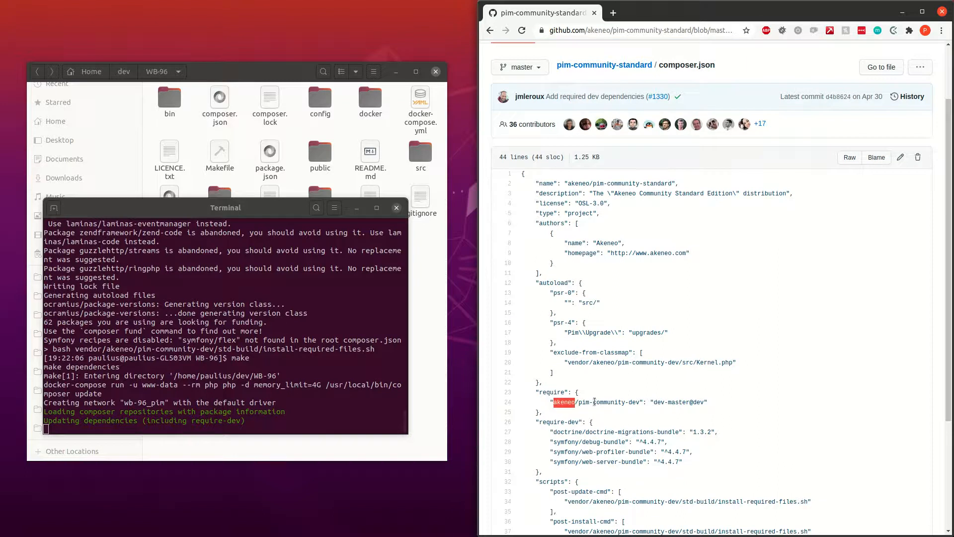
double_click(595, 402)
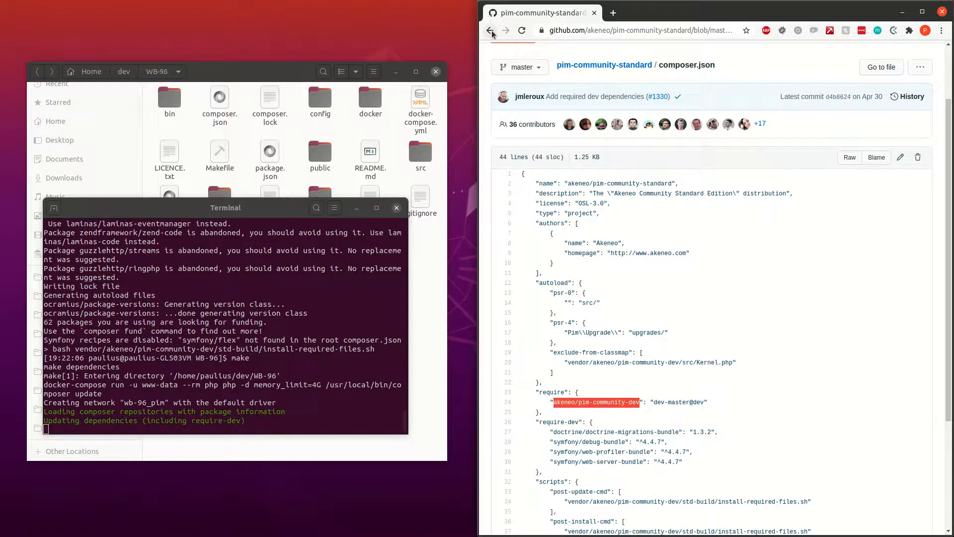
mouse_move(490, 31)
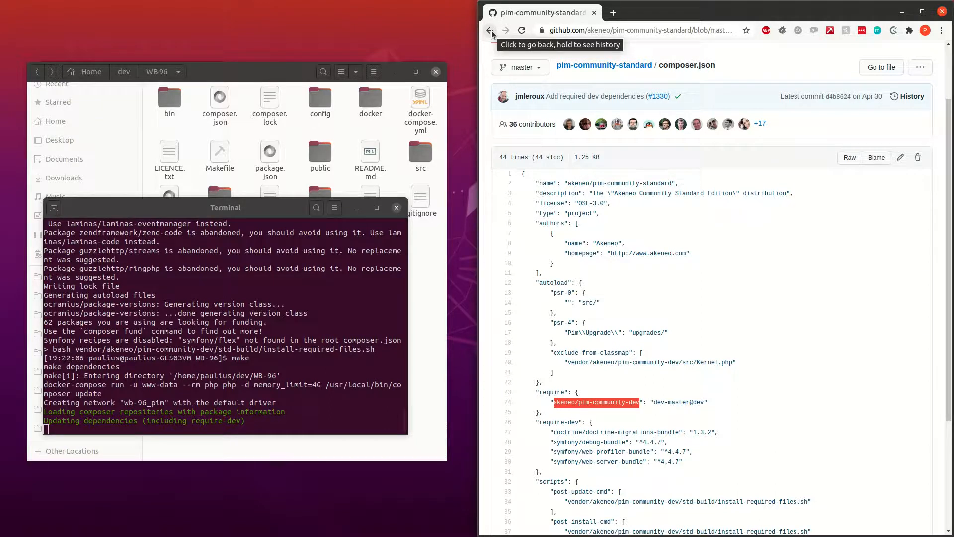
mouse_move(640, 398)
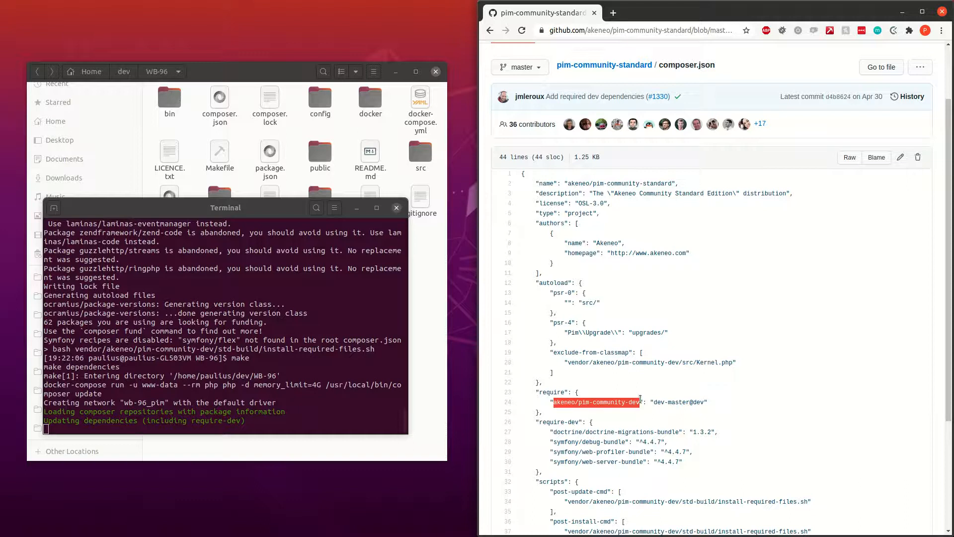
left_click(587, 399)
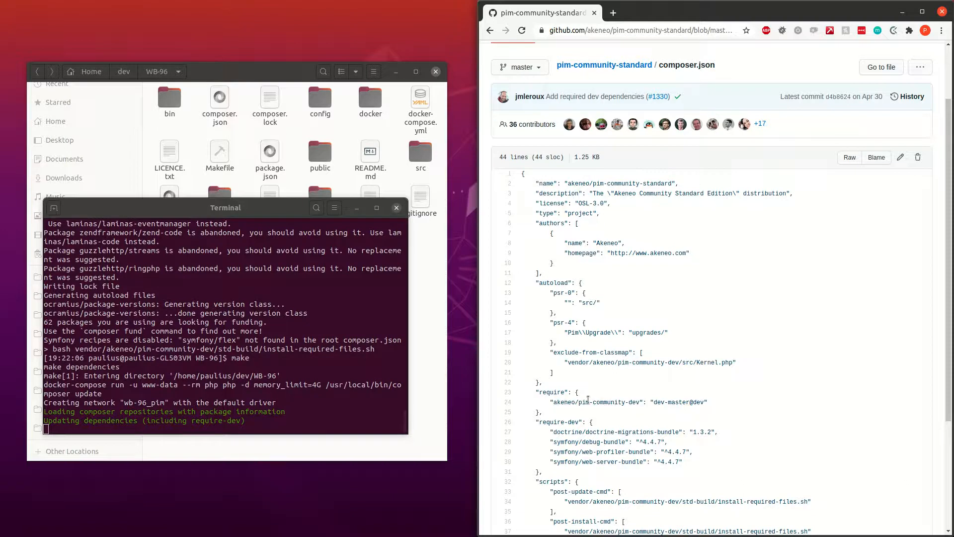
double_click(608, 401)
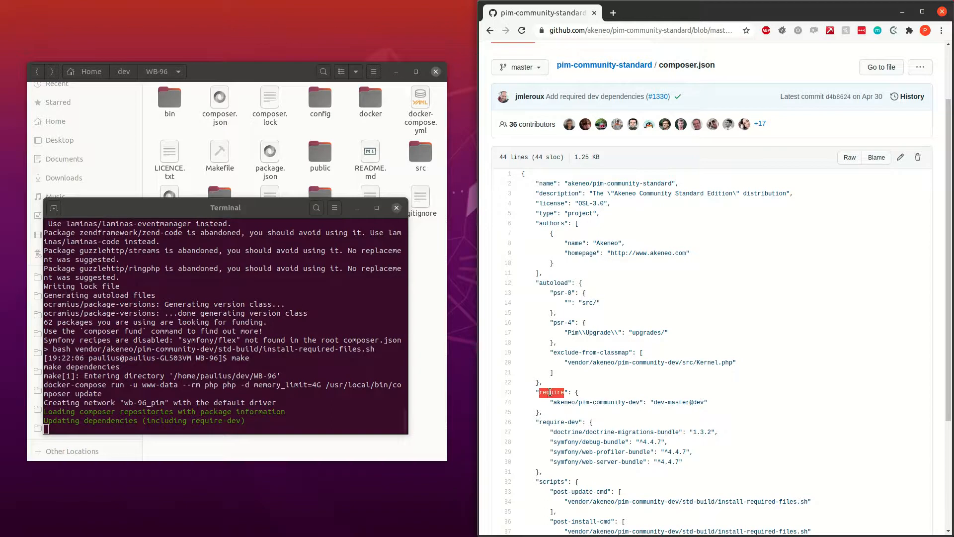
left_click(490, 30)
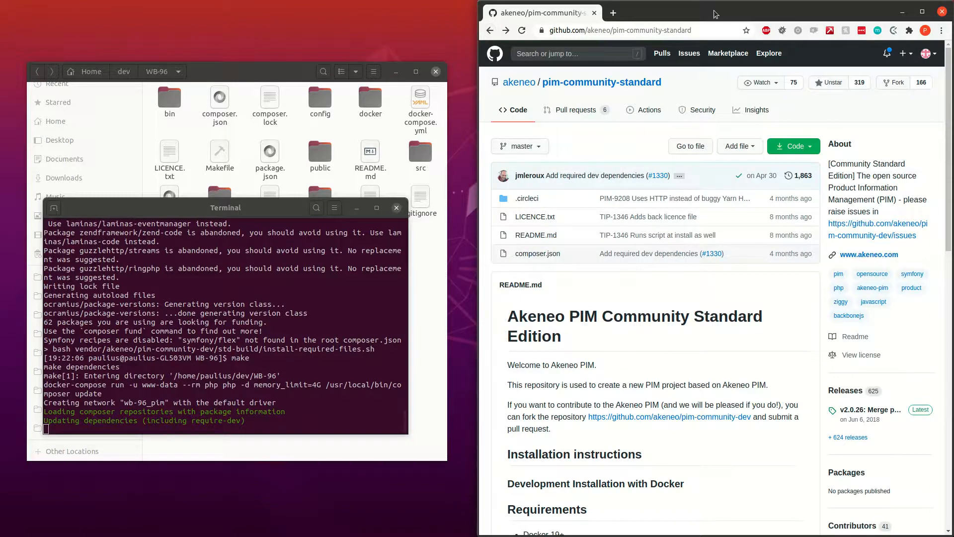
left_click(921, 12)
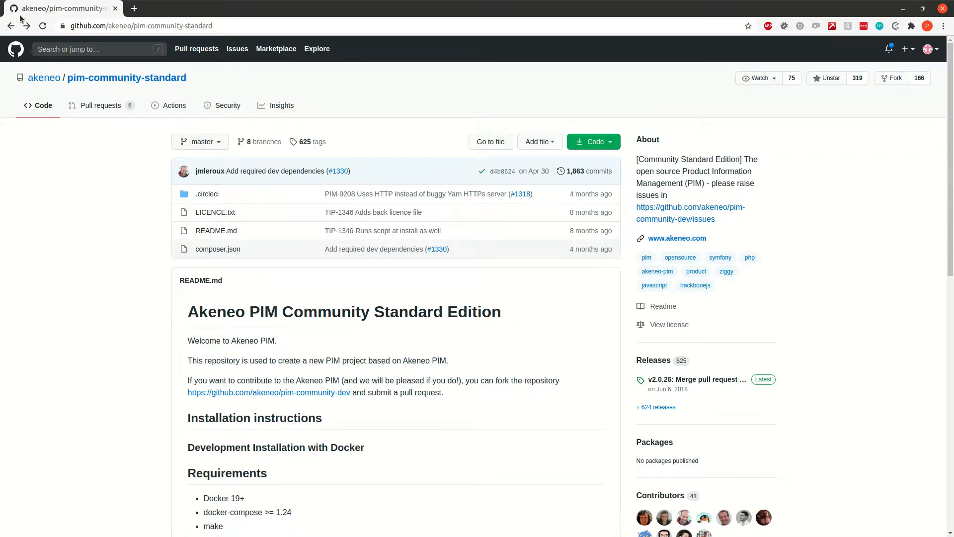
Open akeneo/pim-community-dev from the org list and show its branches and tags list
left_click(44, 78)
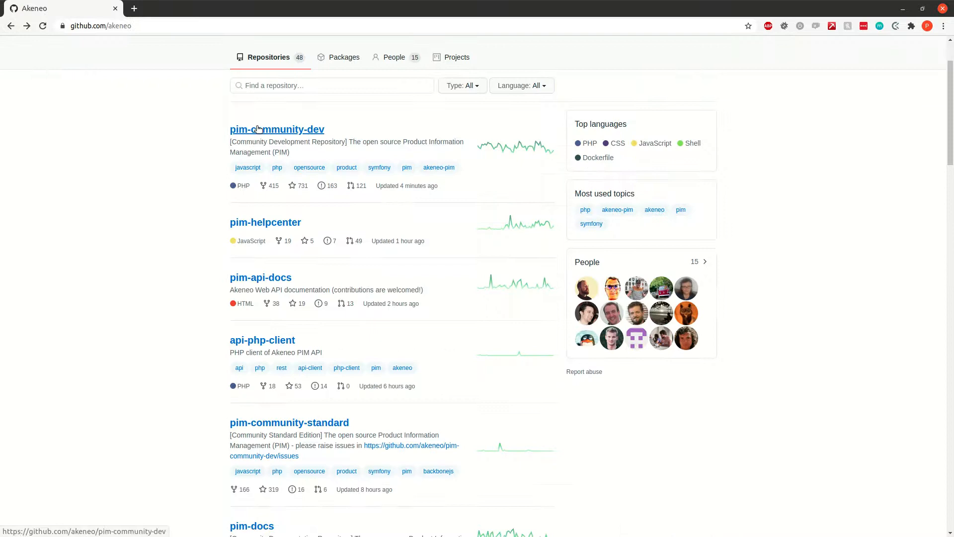
left_click(278, 129)
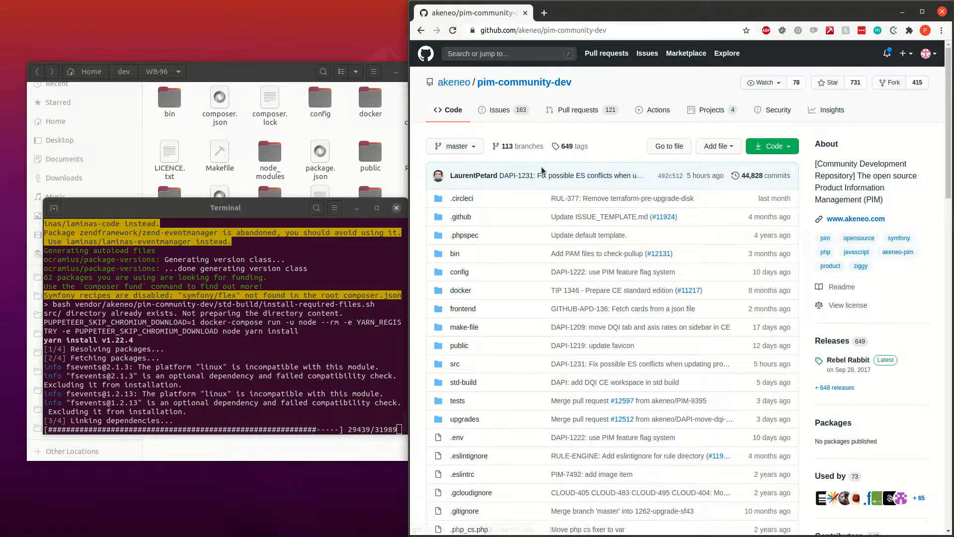
left_click(451, 146)
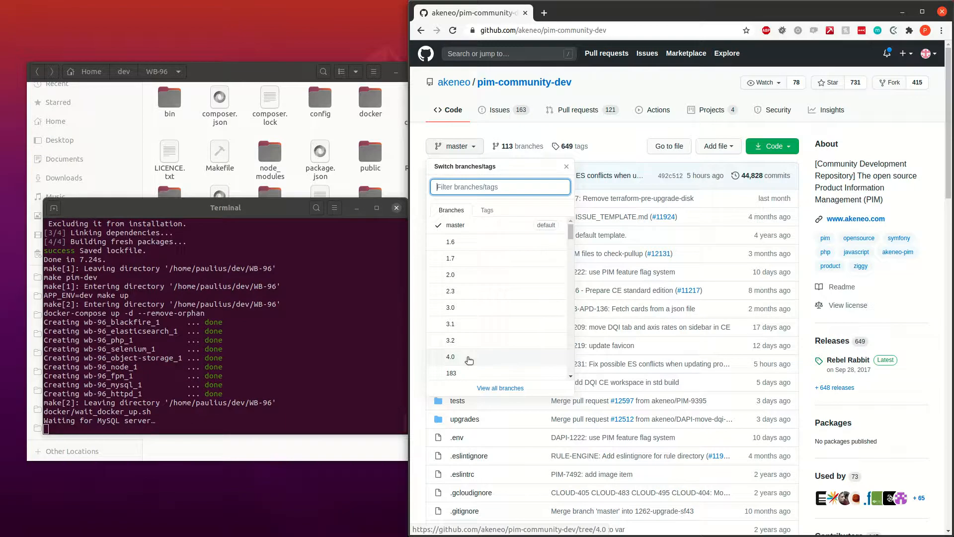
mouse_move(481, 359)
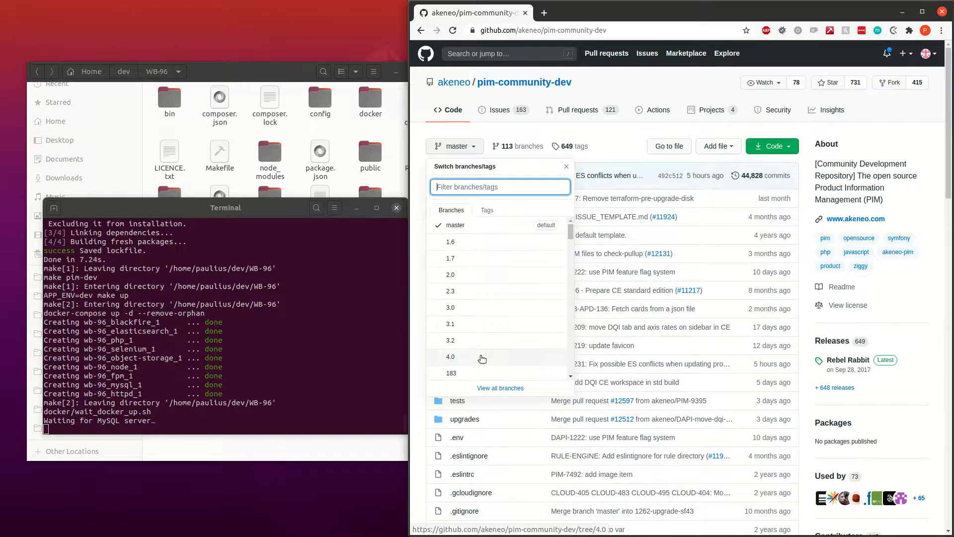
mouse_move(484, 324)
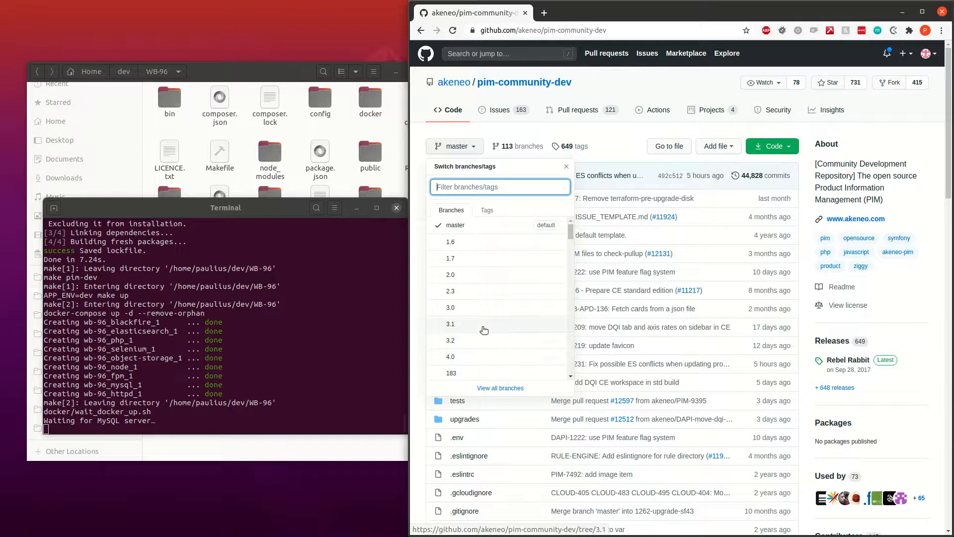
mouse_move(489, 255)
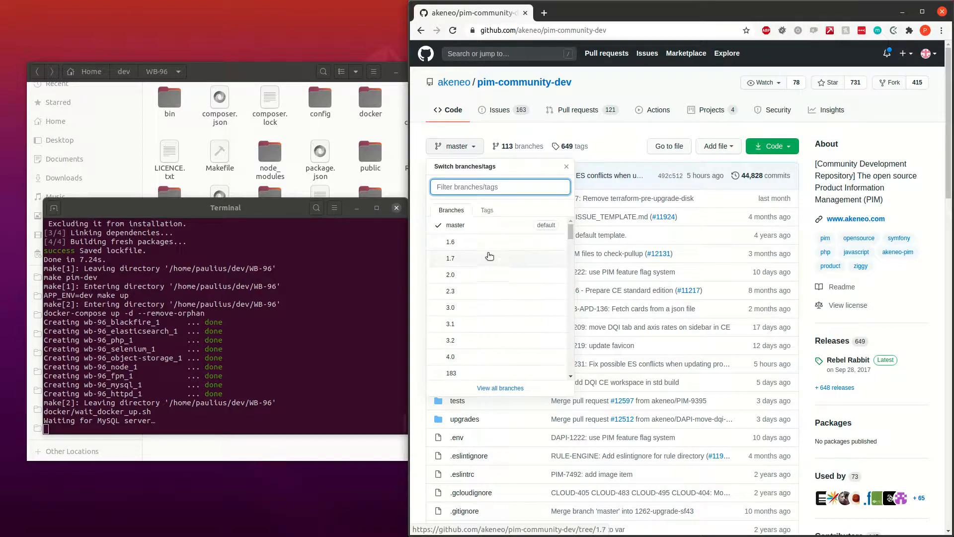
mouse_move(484, 356)
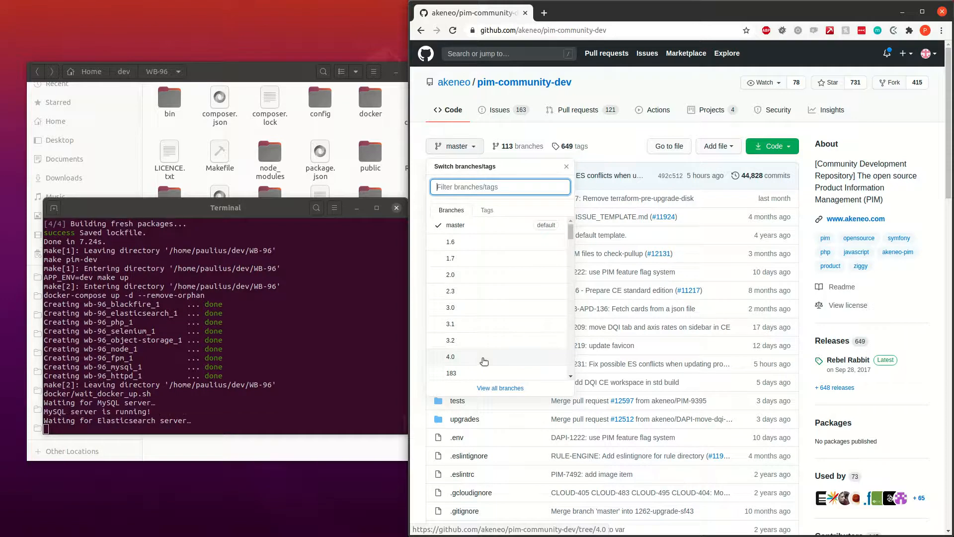
mouse_move(484, 324)
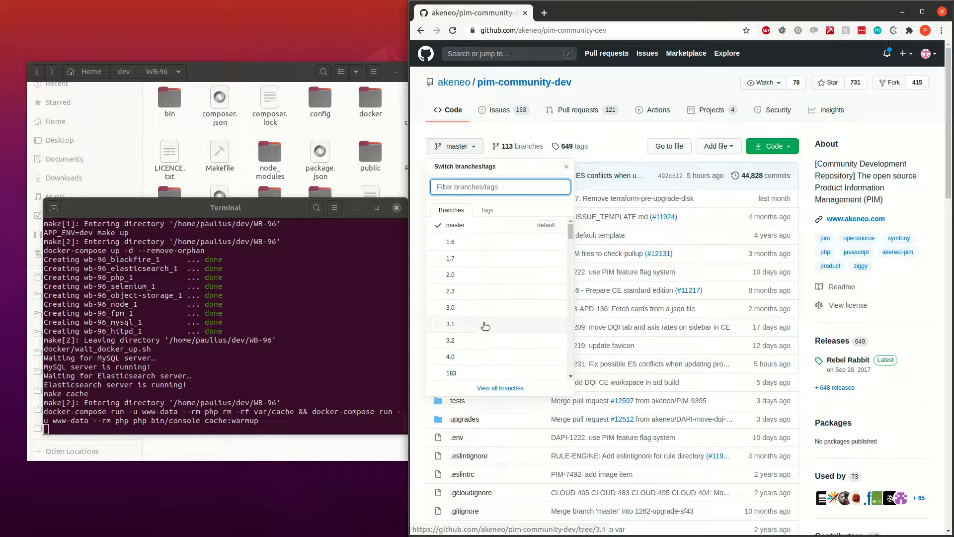
mouse_move(487, 307)
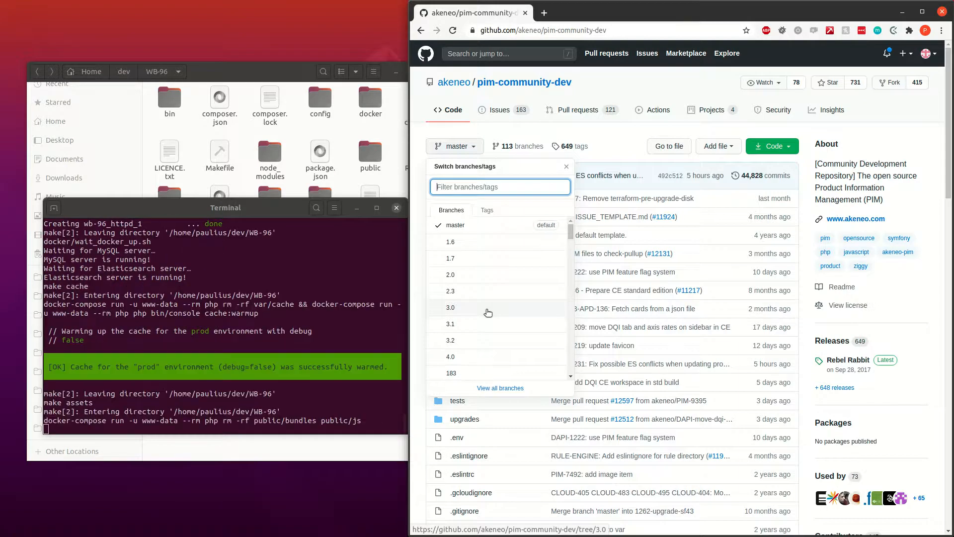
mouse_move(492, 246)
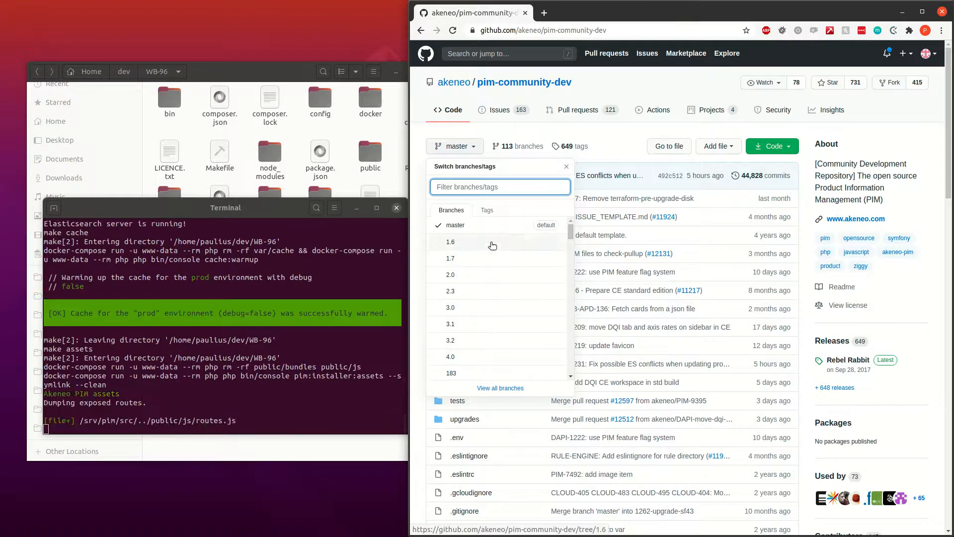
mouse_move(499, 293)
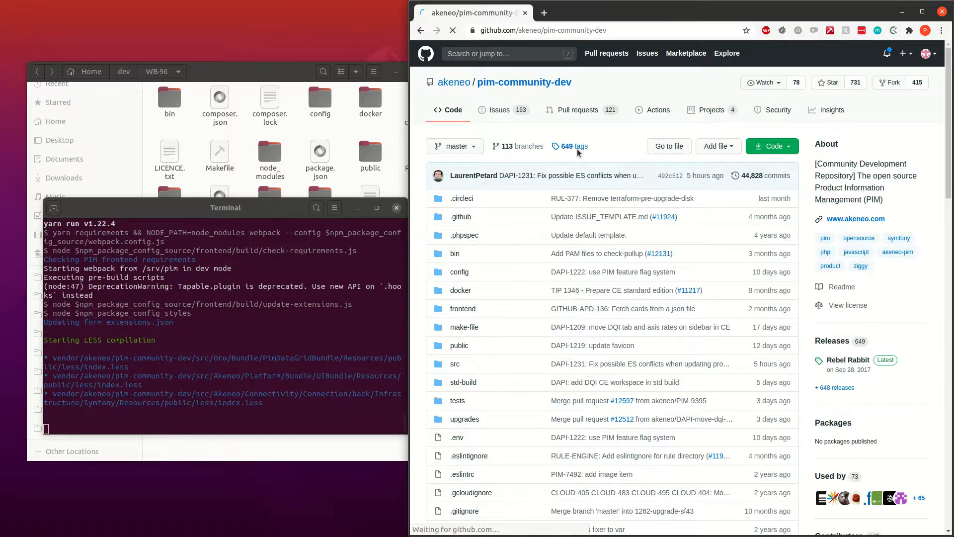
Show the pim-community-dev Releases list and expand the v4.0.52 release notes
left_click(570, 146)
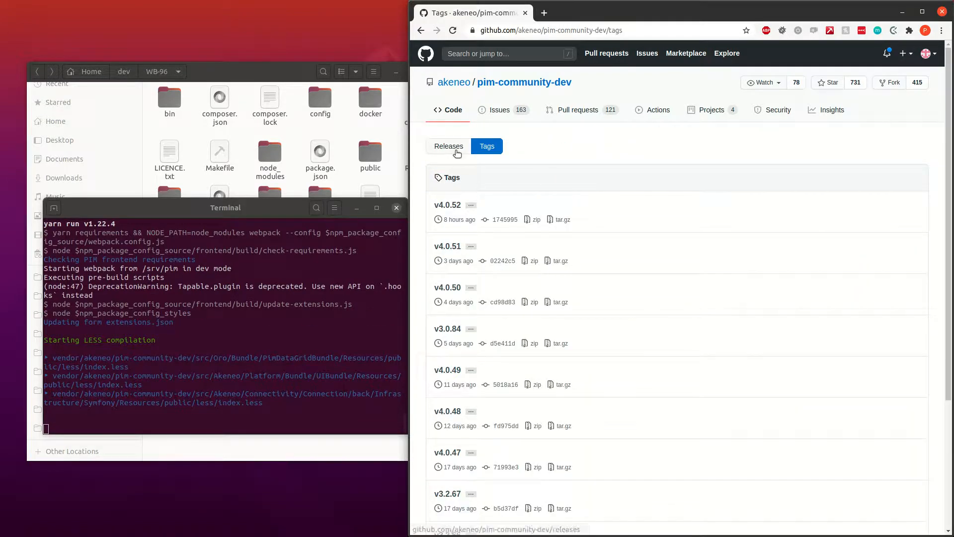
left_click(448, 146)
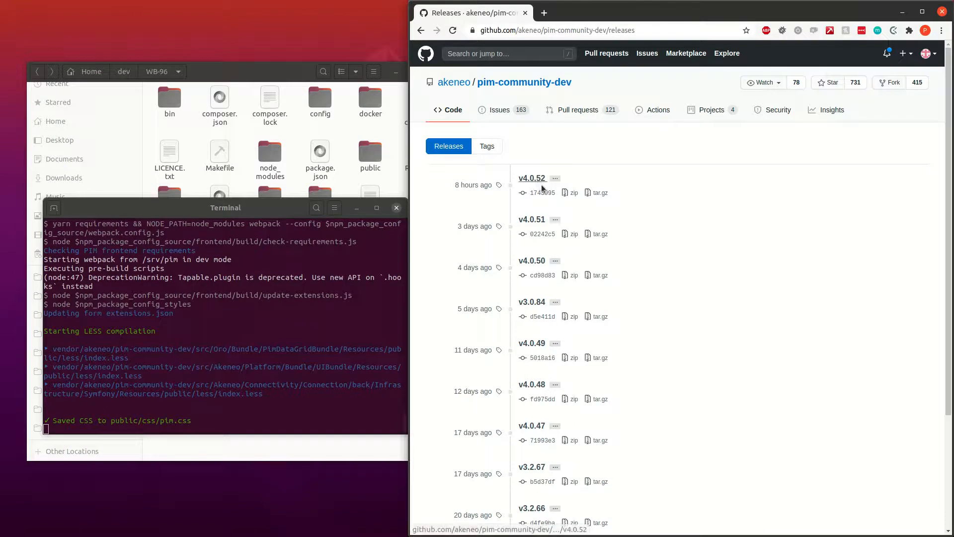
mouse_move(541, 275)
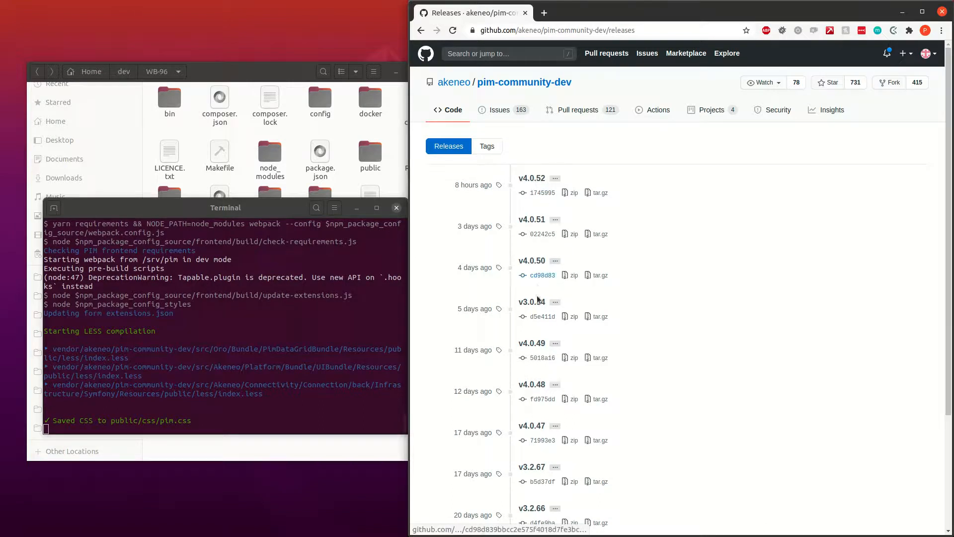
mouse_move(532, 302)
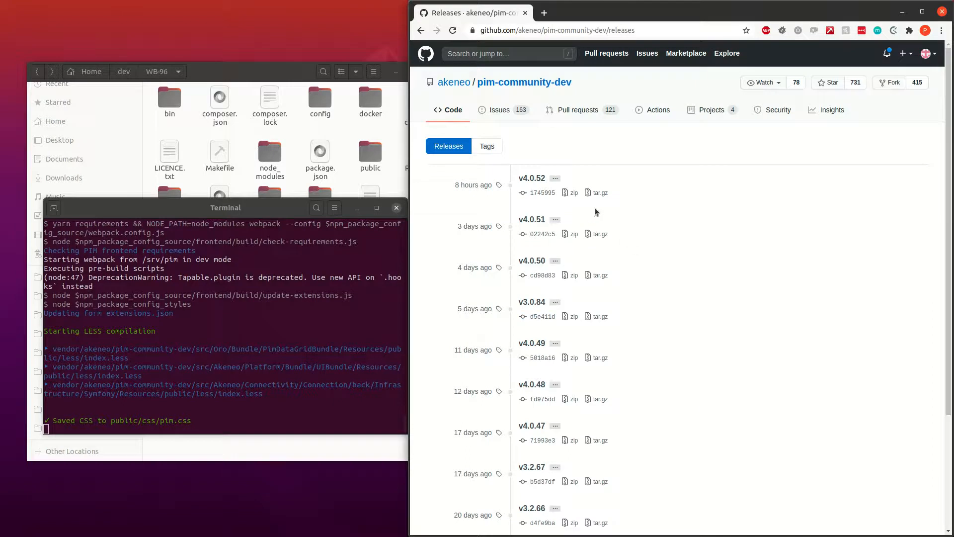
mouse_move(530, 140)
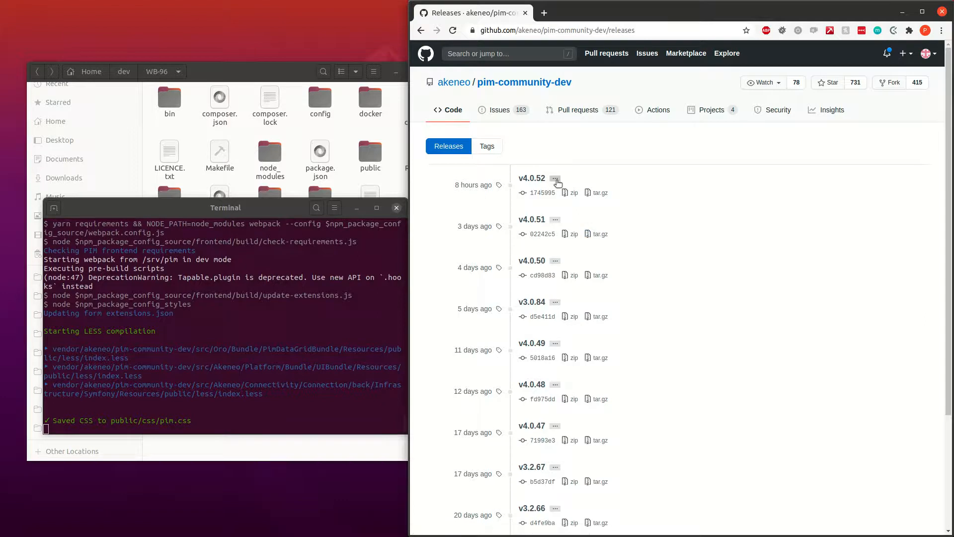
left_click(554, 178)
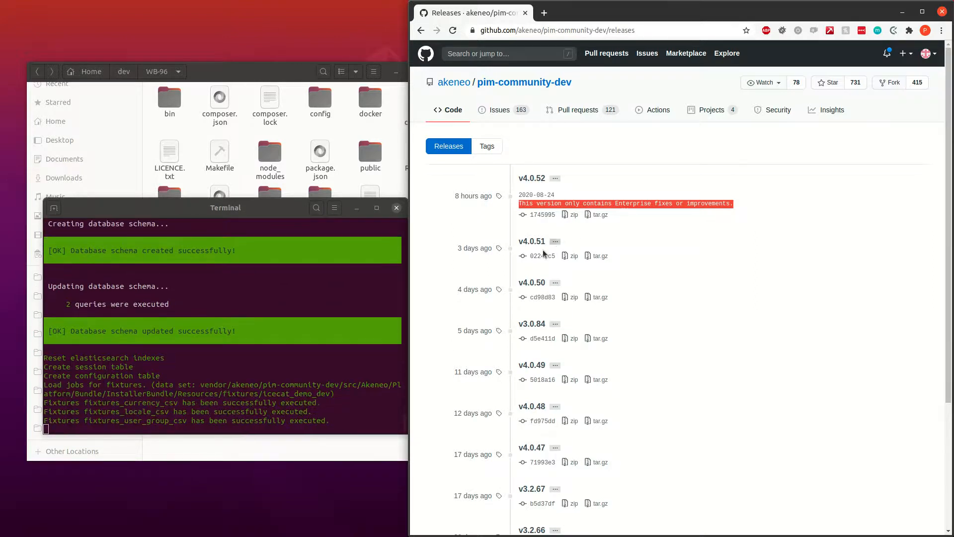
Expand v4.0.51's notes and read the PIM-9416 fix and v4.0.52's Enterprise-fixes note
left_click(553, 241)
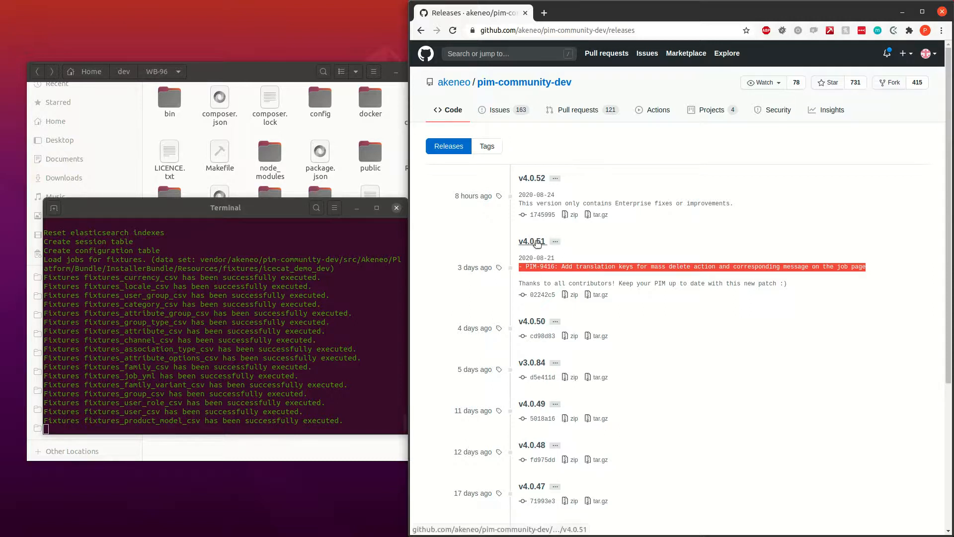
mouse_move(535, 245)
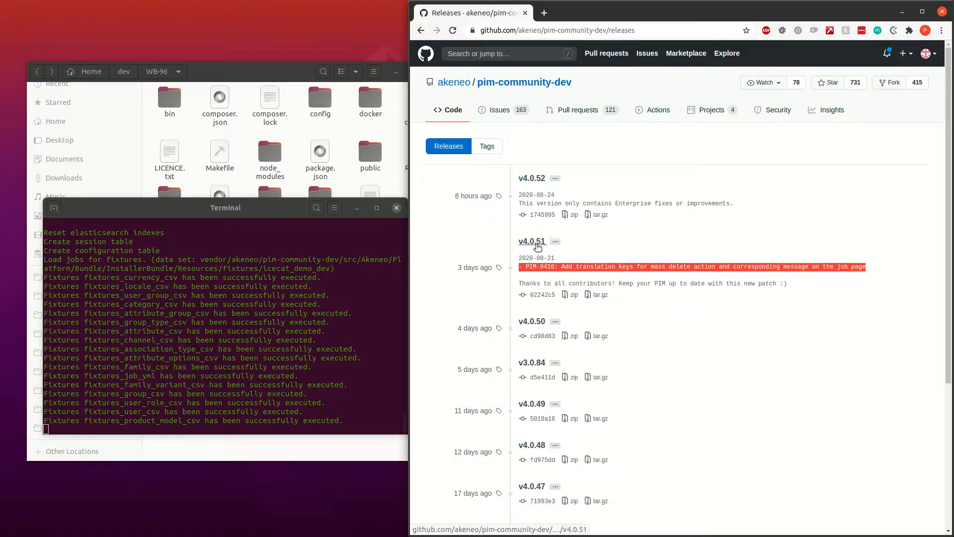
mouse_move(561, 251)
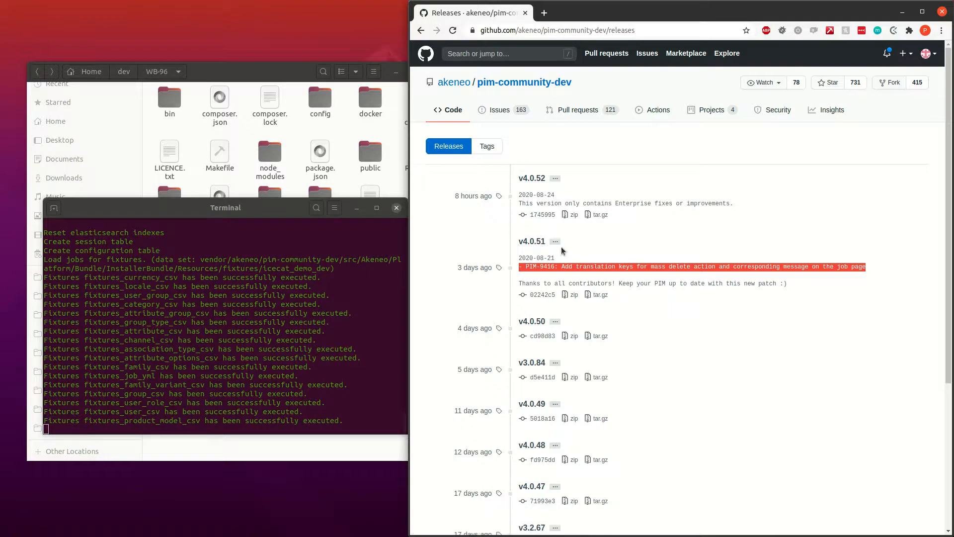
mouse_move(583, 258)
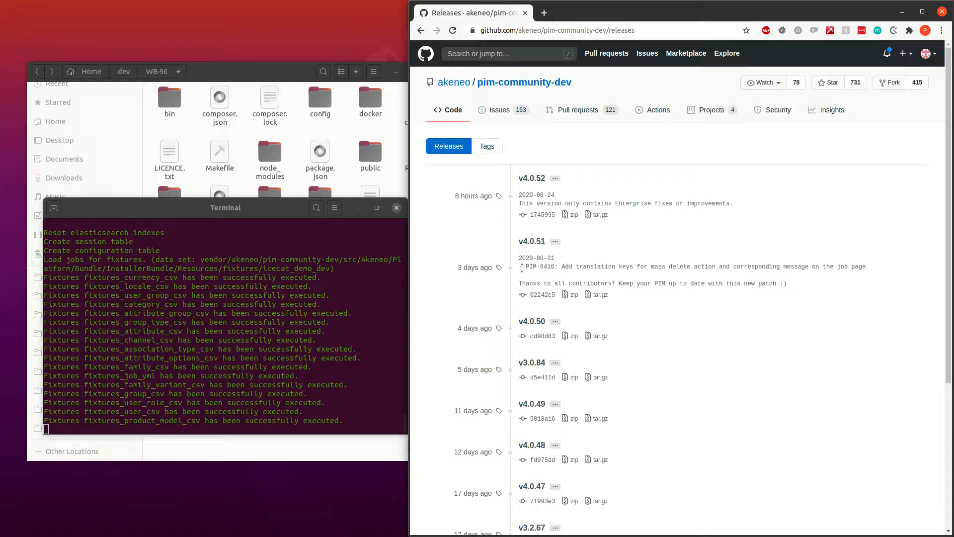
triple_click(669, 266)
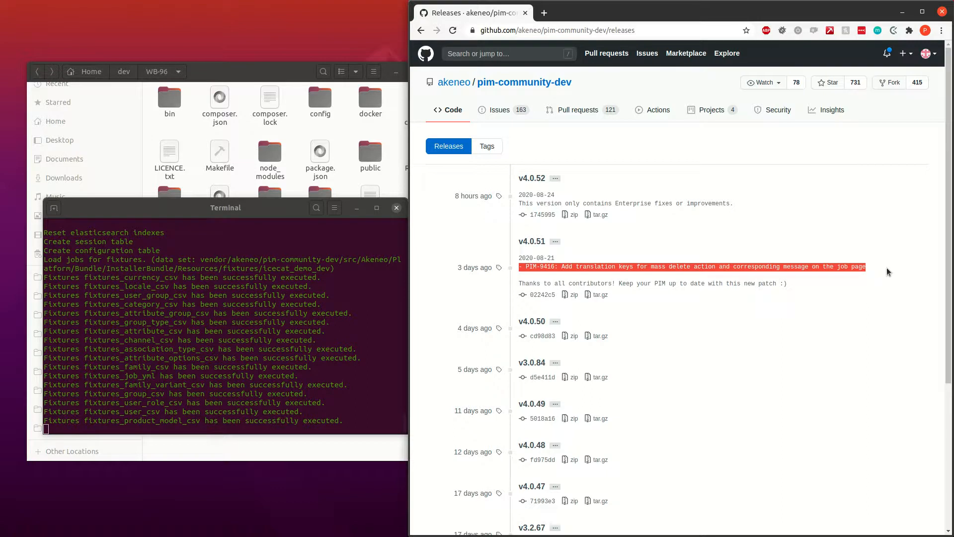
mouse_move(674, 282)
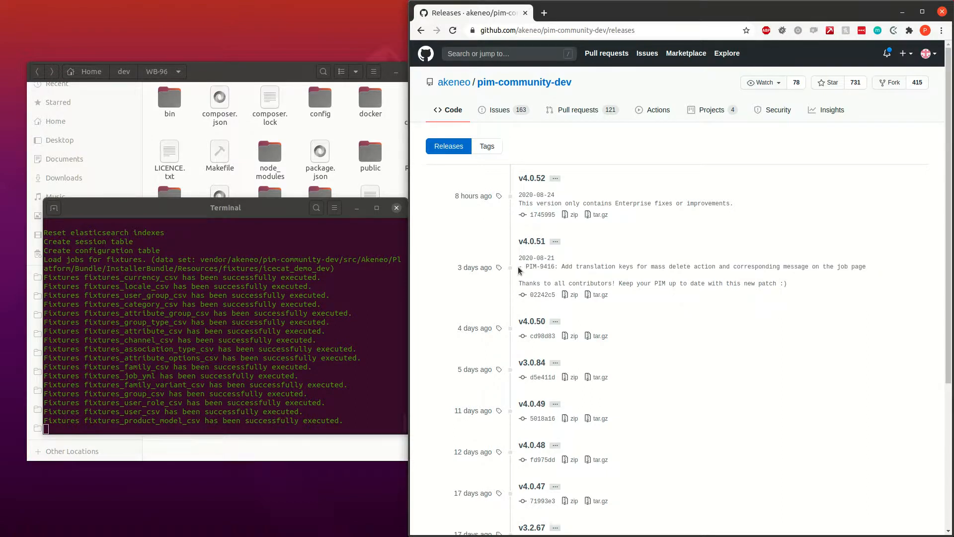
double_click(690, 266)
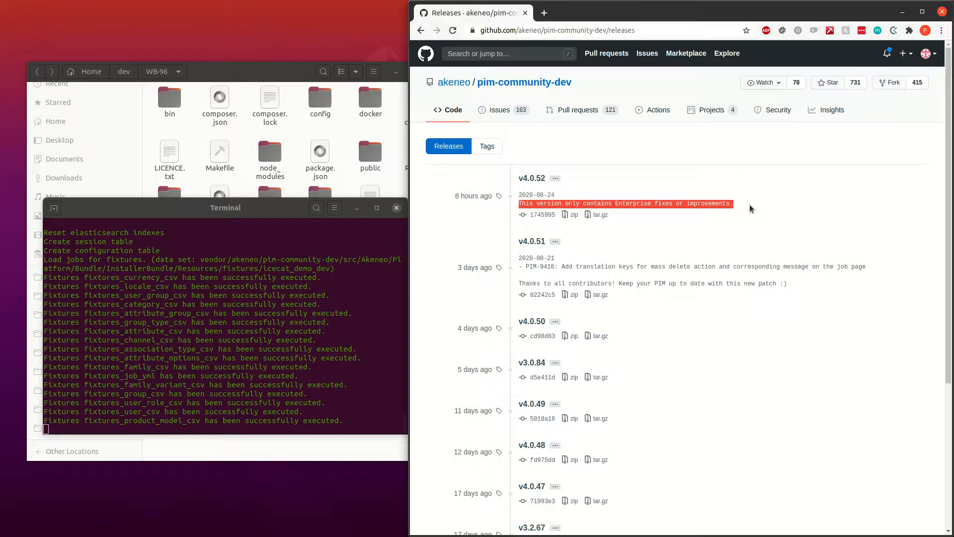
scroll("down", 3)
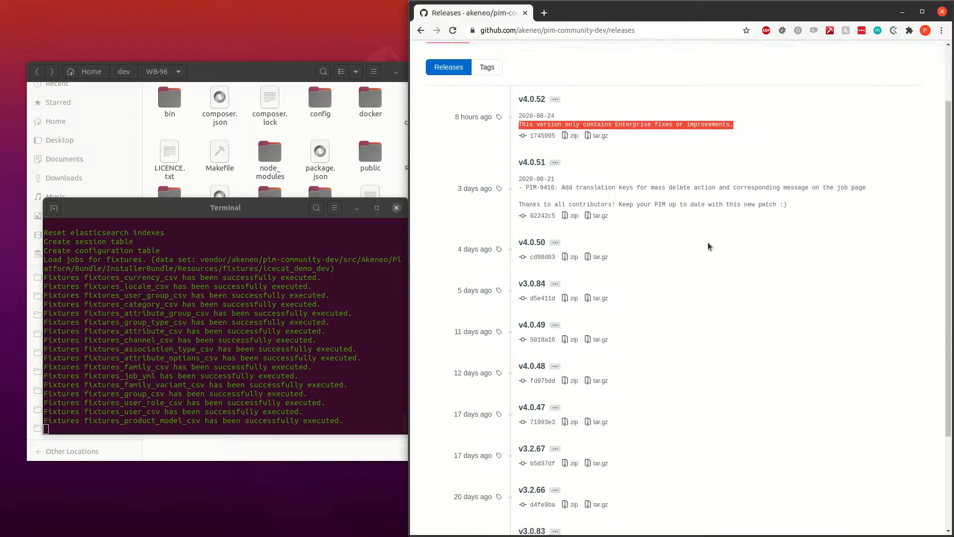
scroll("up", 3)
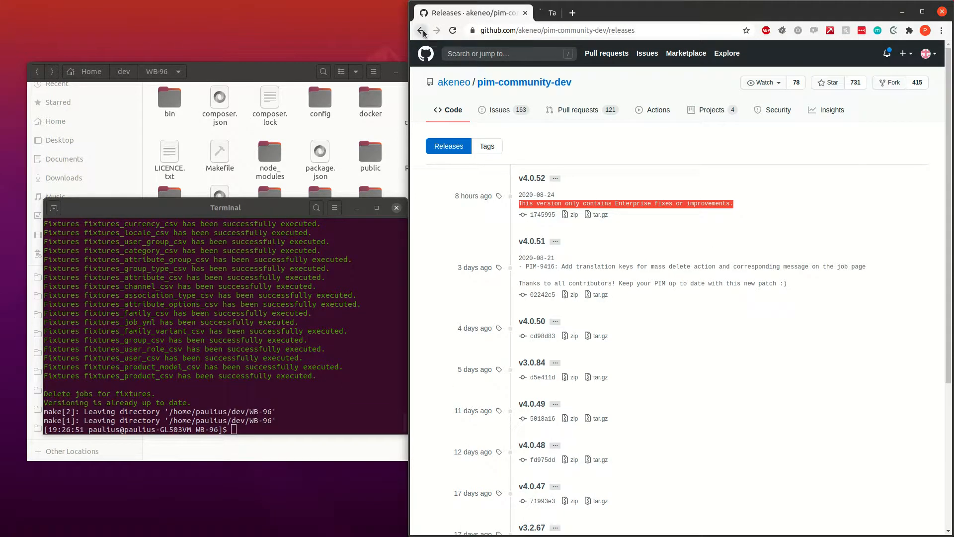
Open pim-community-standard in a second tab and show its Releases list
left_click(486, 145)
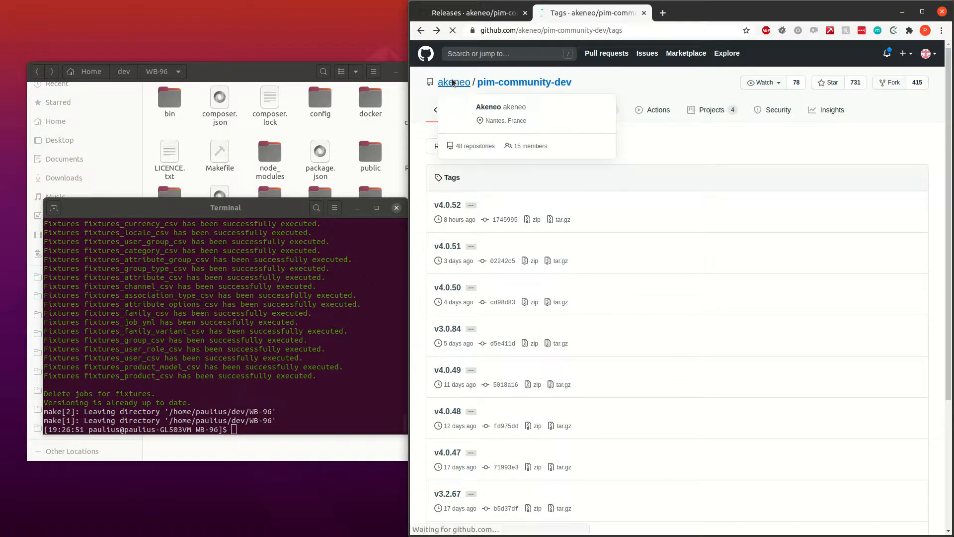
left_click(453, 82)
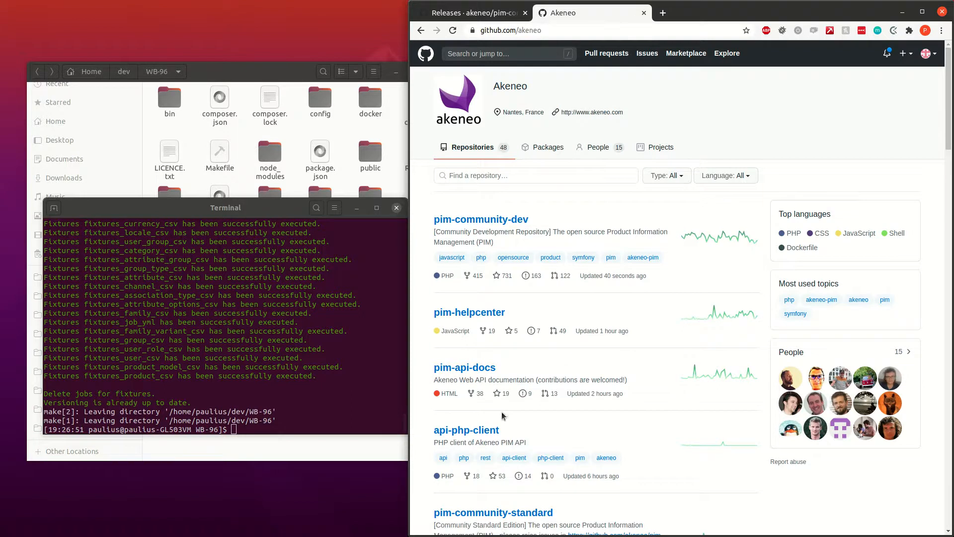
left_click(491, 511)
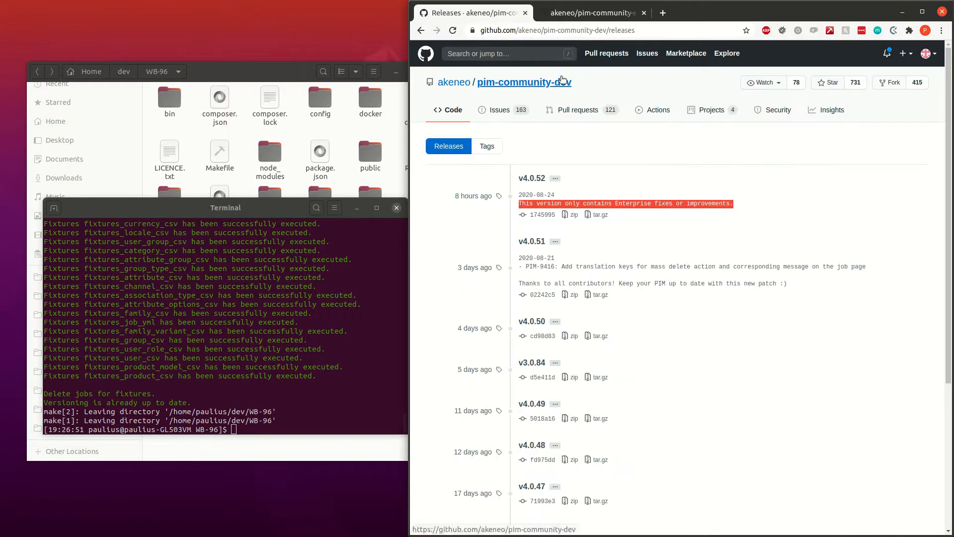
left_click(591, 12)
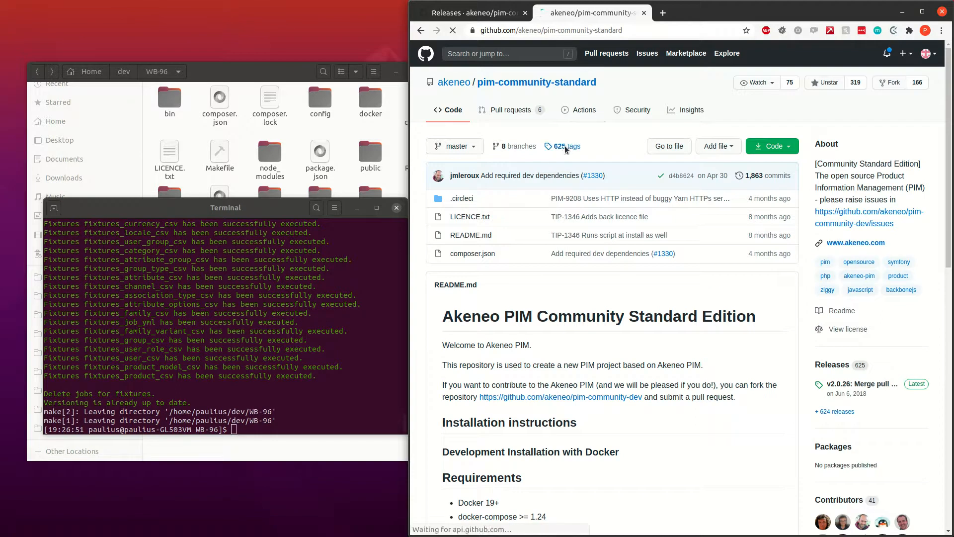
left_click(560, 146)
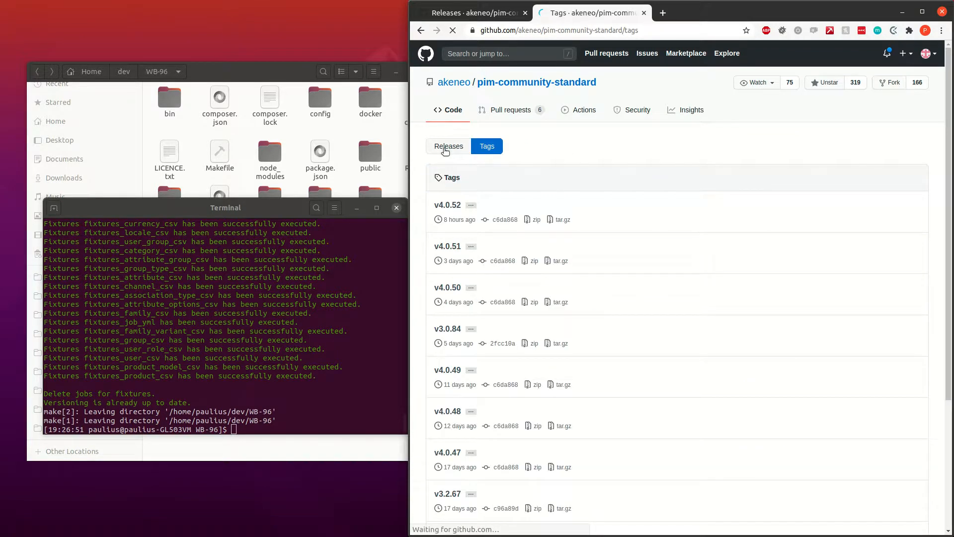
left_click(471, 12)
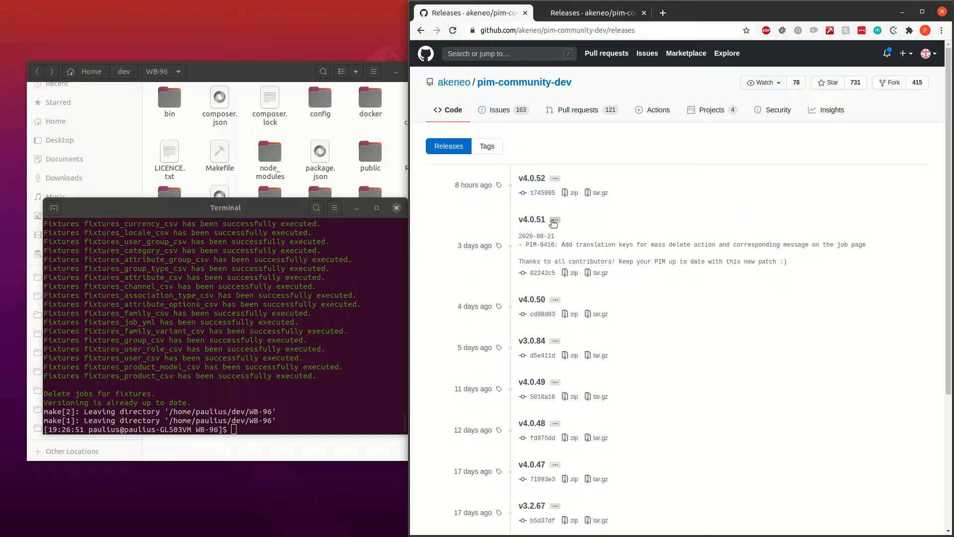
Collapse the v4.0.51 notes and compare the dev and standard release lists across tabs
left_click(553, 221)
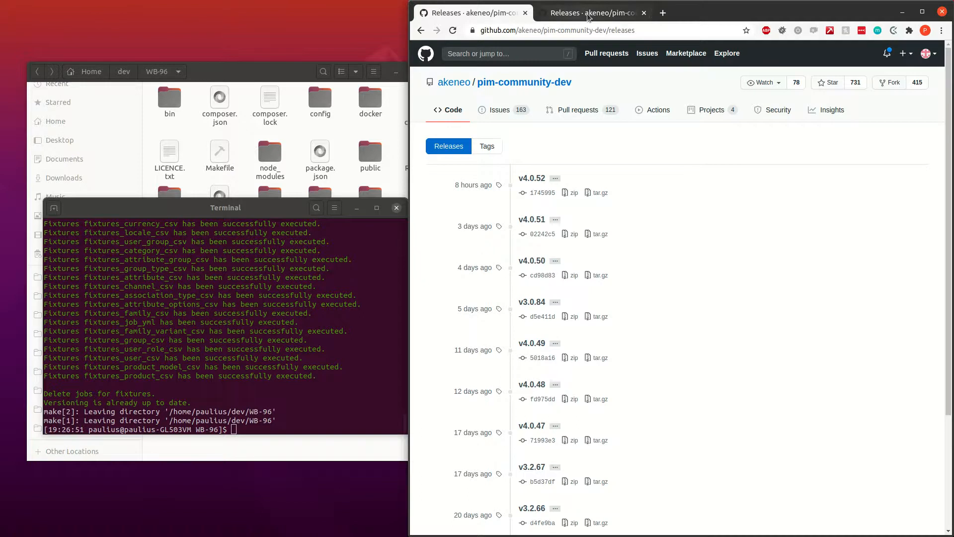
left_click(590, 12)
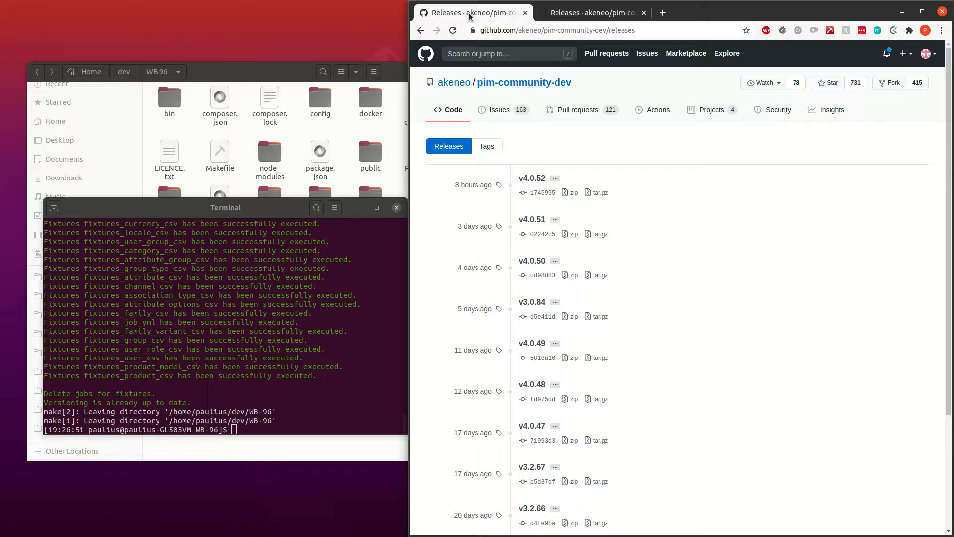
left_click(590, 12)
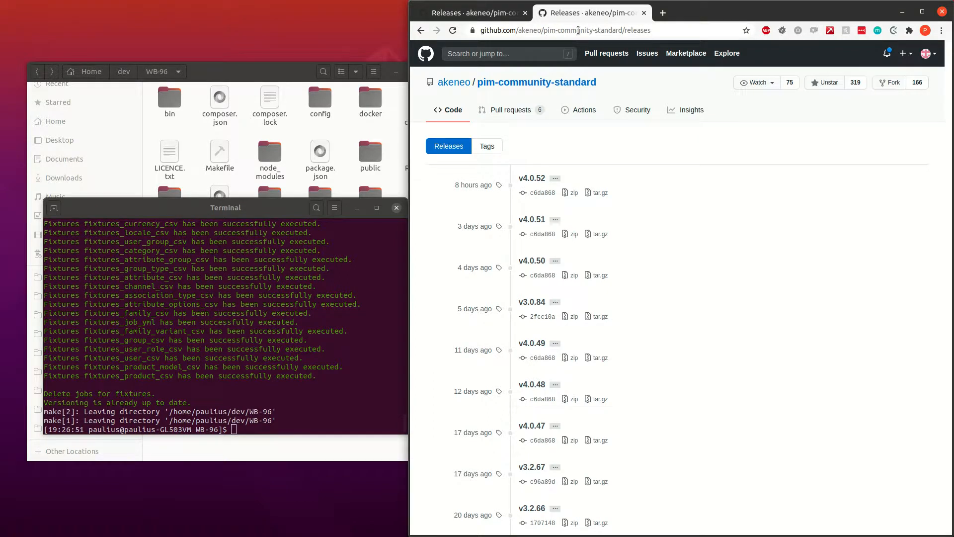
left_click(475, 12)
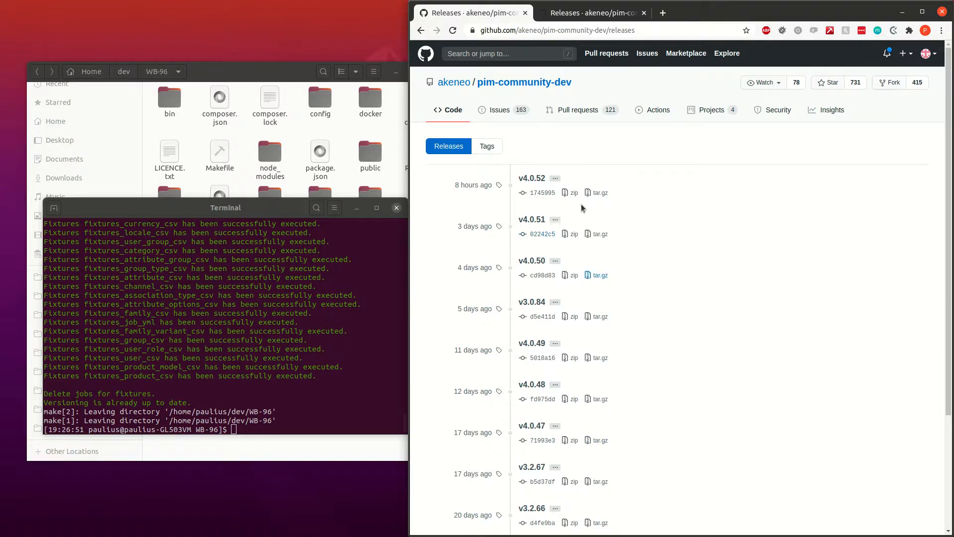
left_click(590, 12)
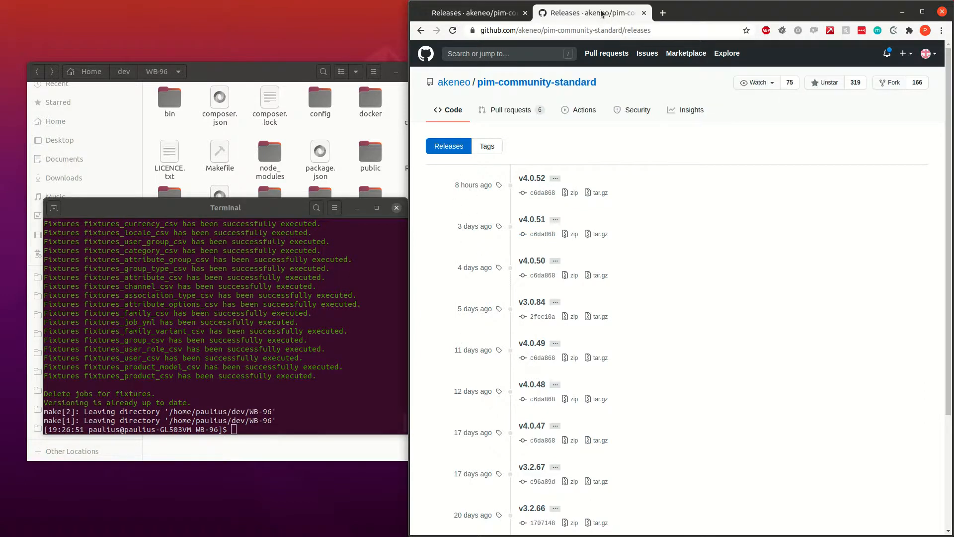
mouse_move(607, 52)
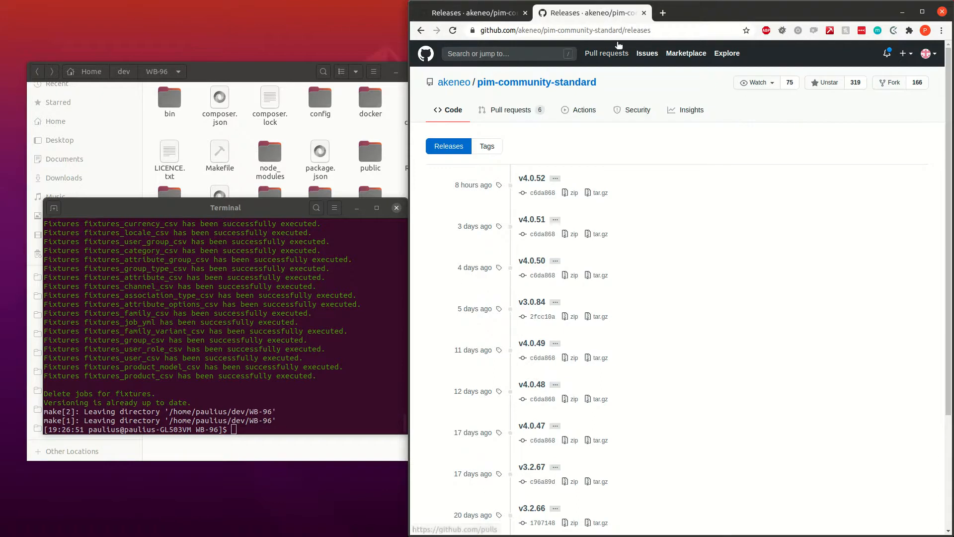
mouse_move(352, 311)
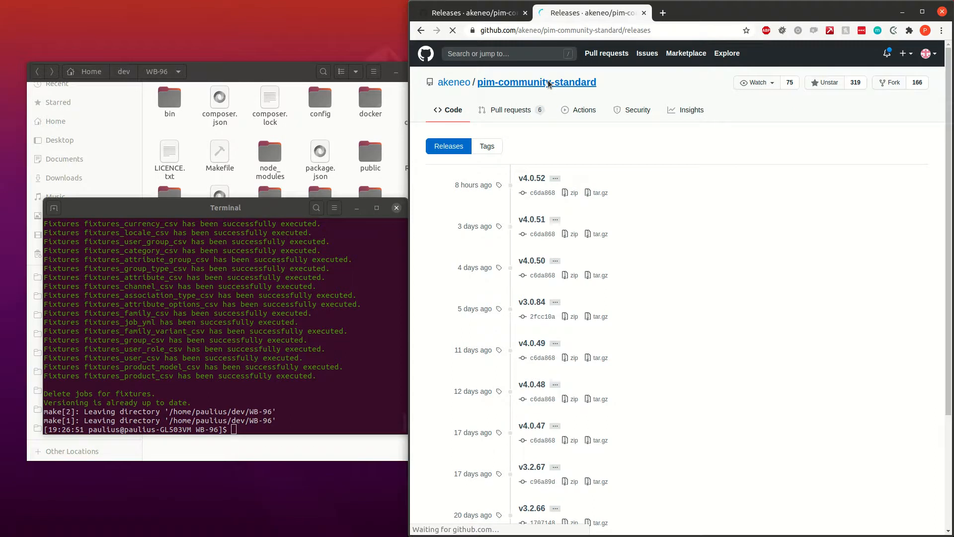
left_click(536, 81)
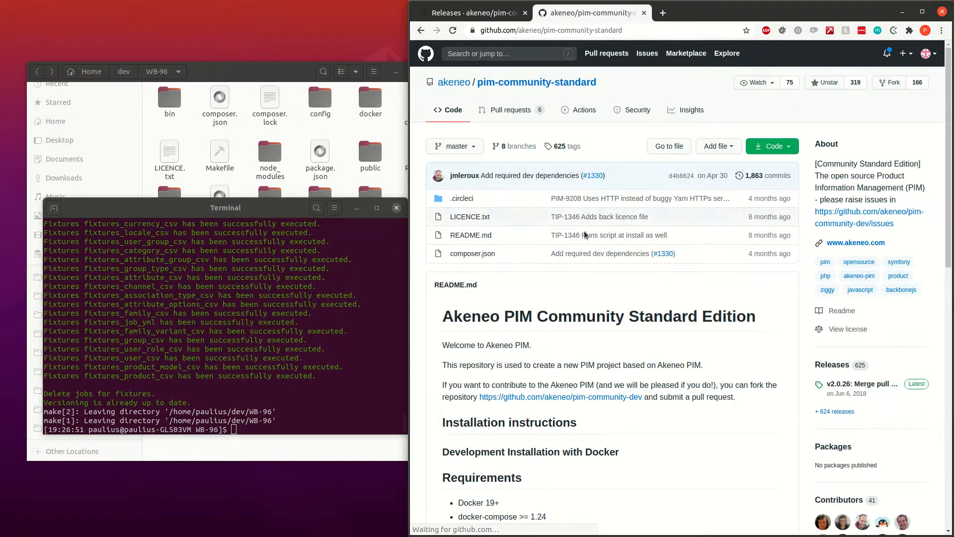
scroll("down", 3)
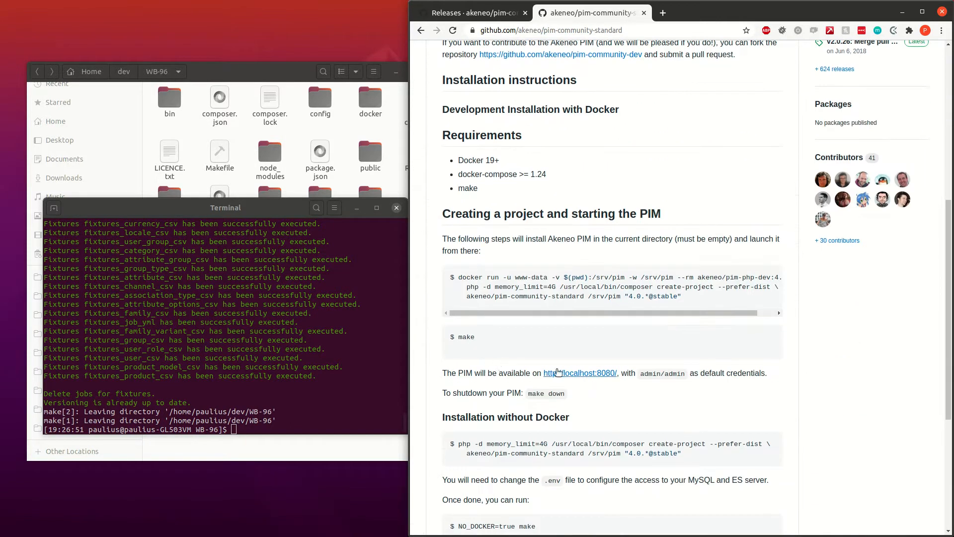
mouse_move(462, 373)
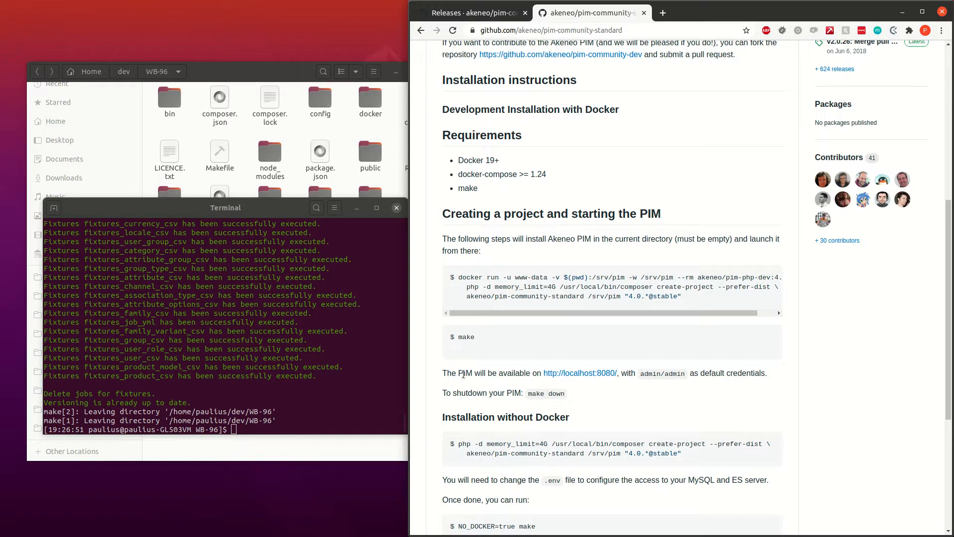
right_click(579, 372)
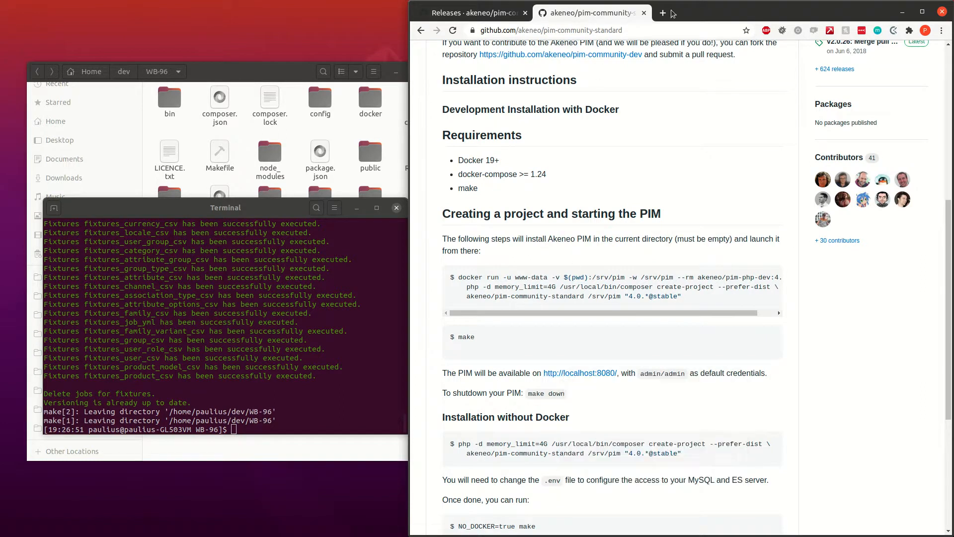
Open localhost:8080 in a new tab and log in to Akeneo PIM with the saved admin credentials
left_click(662, 12)
type("localhost:8080/user/login")
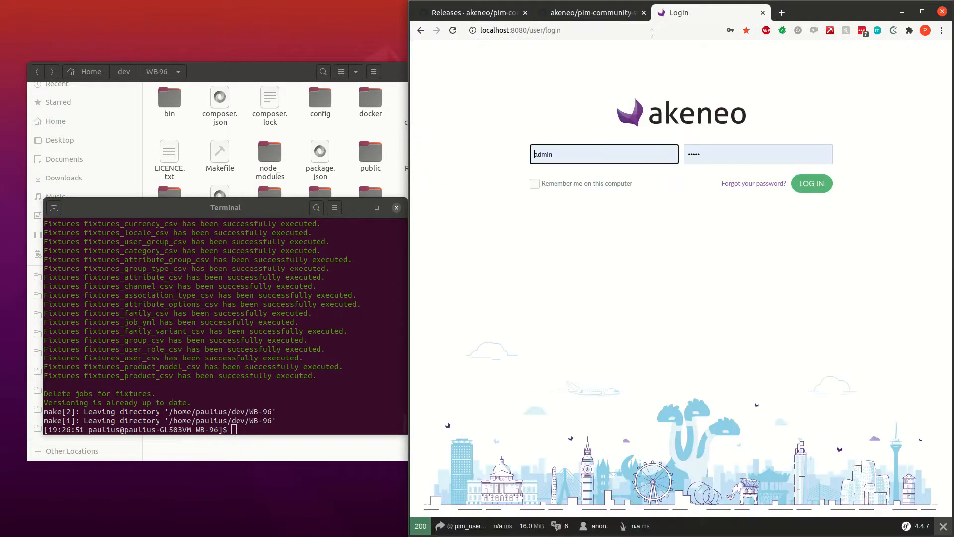
left_click(590, 12)
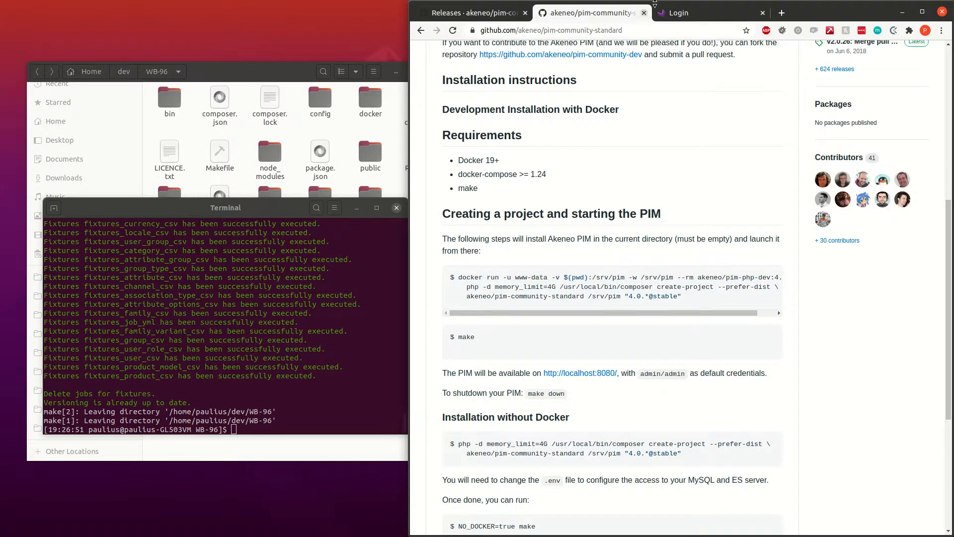
left_click(676, 12)
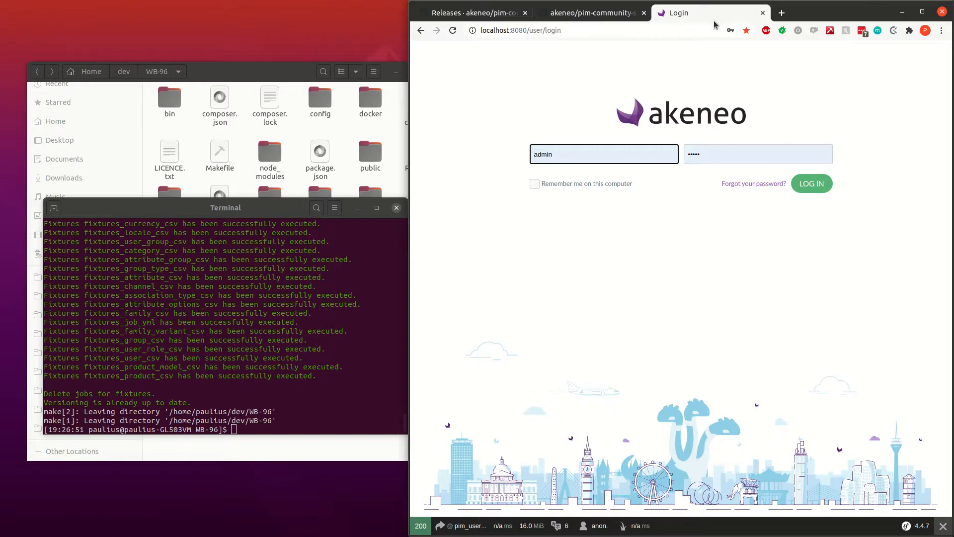
left_click(603, 153)
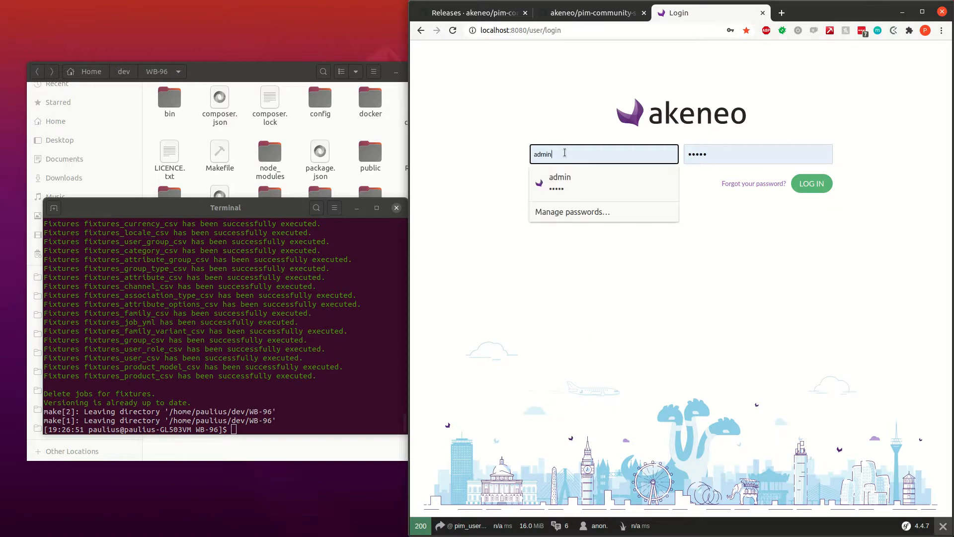
left_click(757, 153)
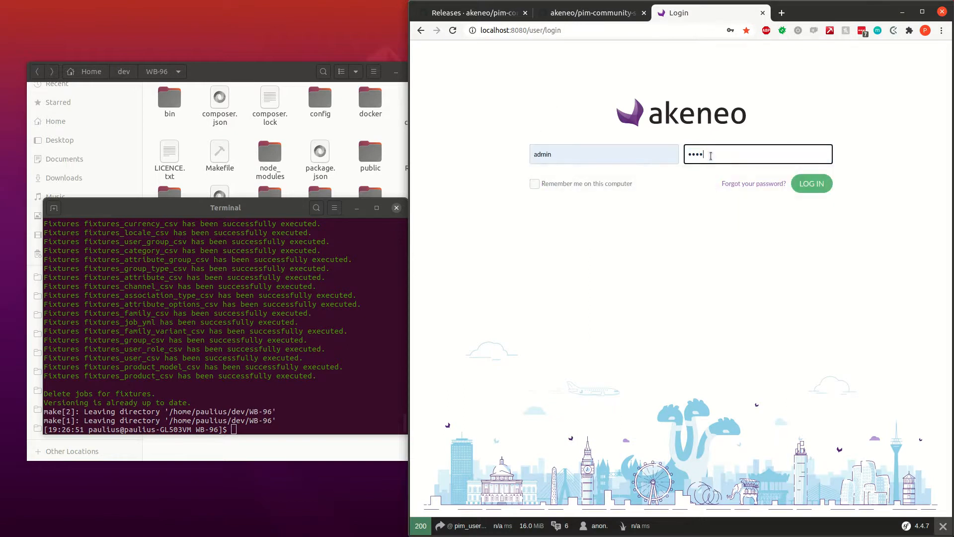
left_click(812, 183)
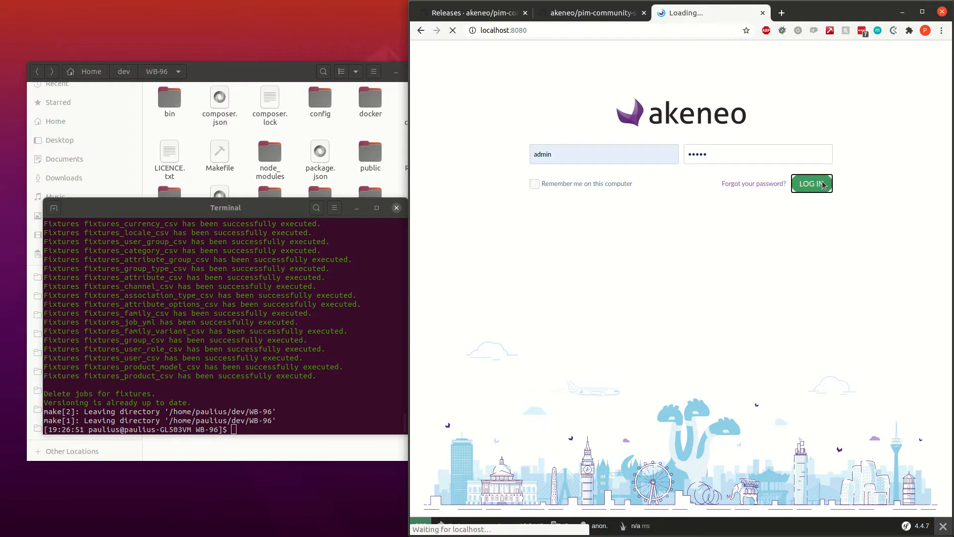
left_click(811, 183)
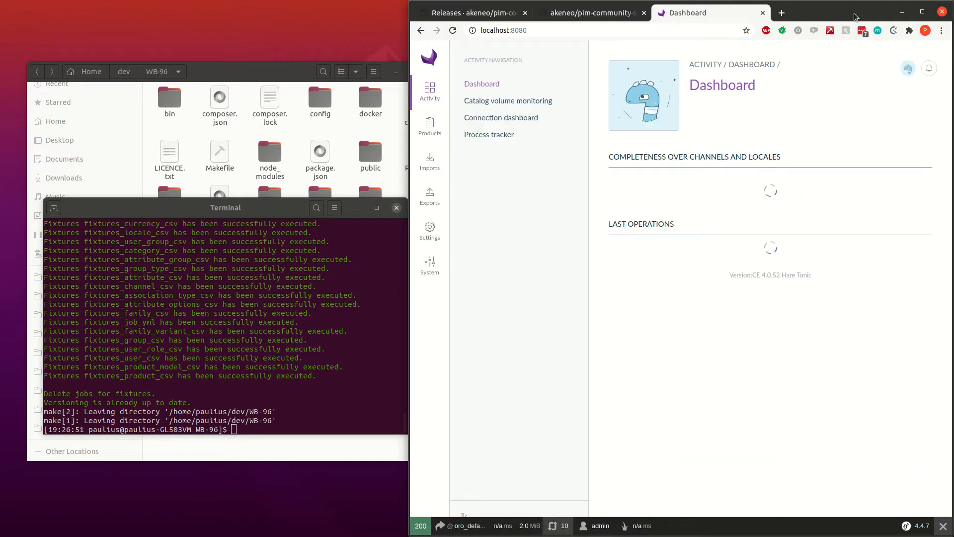
Browse Products, Imports, the Fujifilm FinePix S4200 product and Exports, ending on System
left_click(922, 12)
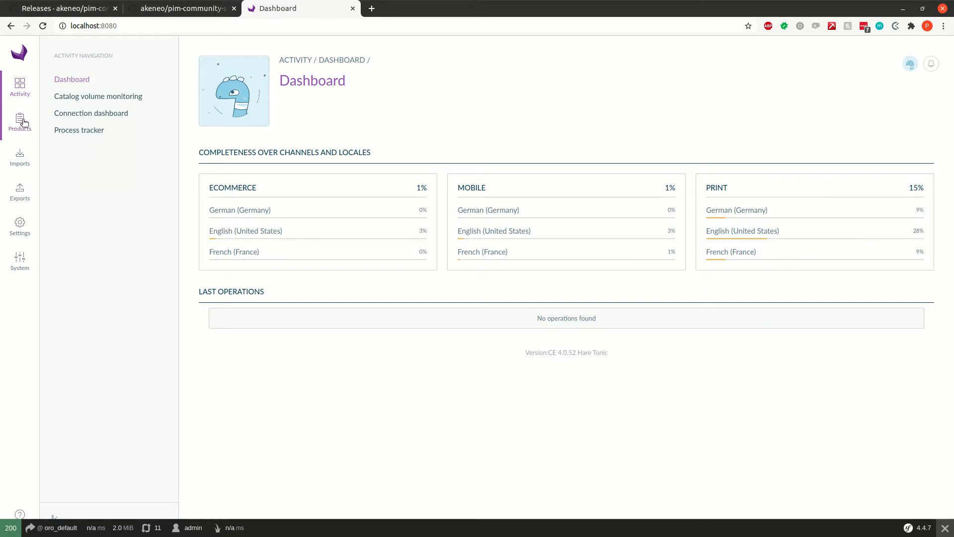
left_click(20, 121)
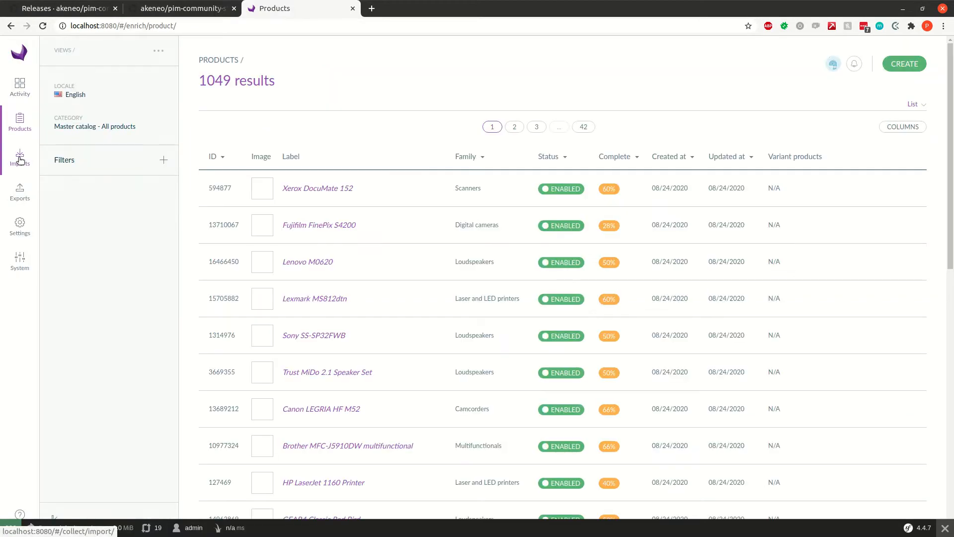
left_click(19, 155)
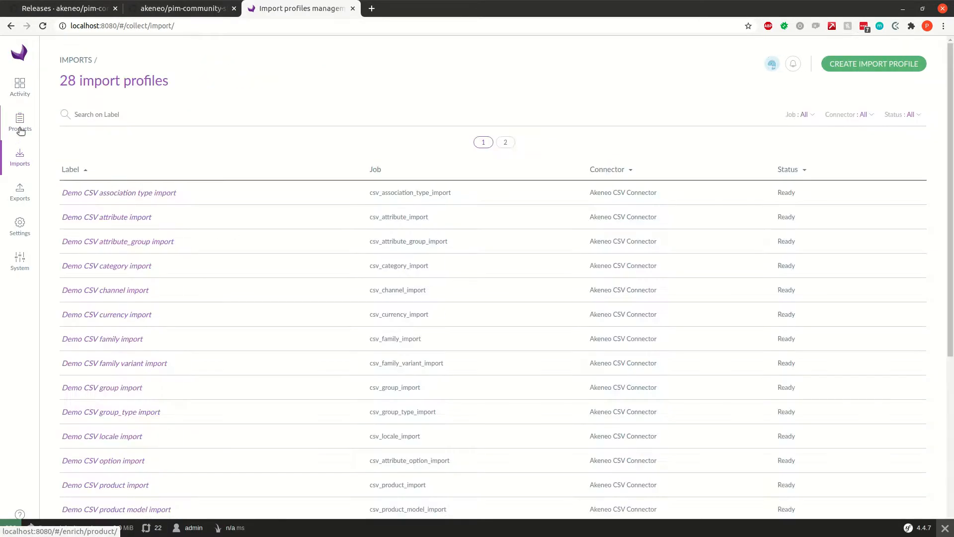
left_click(20, 124)
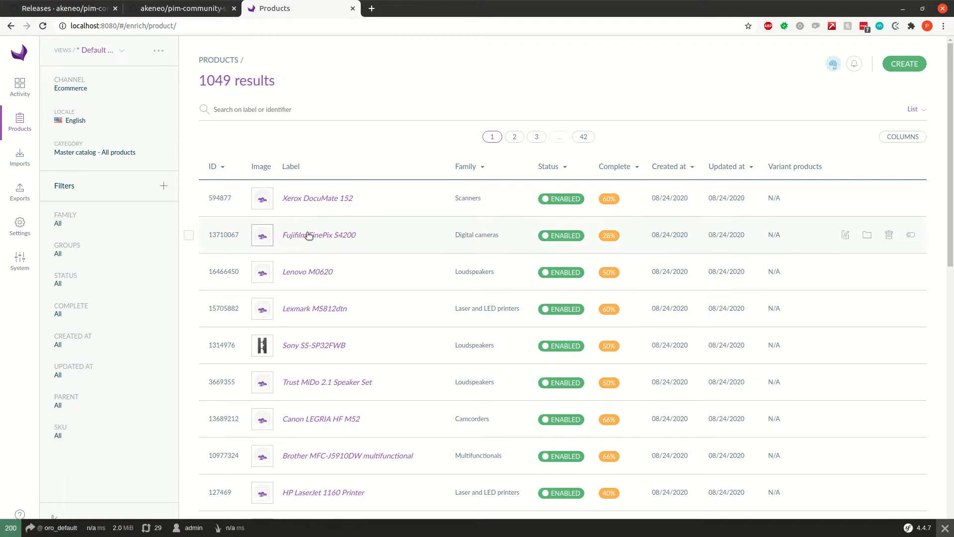
left_click(319, 234)
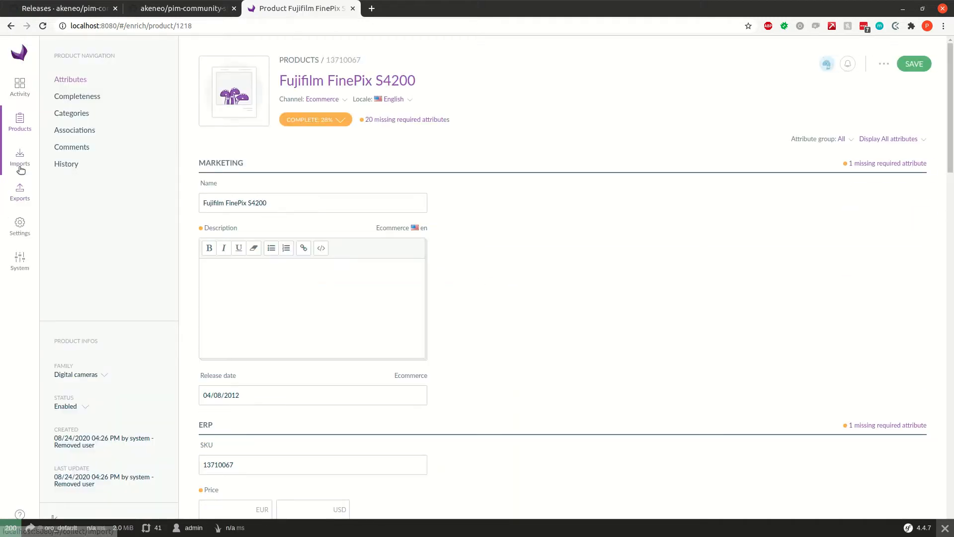
left_click(20, 192)
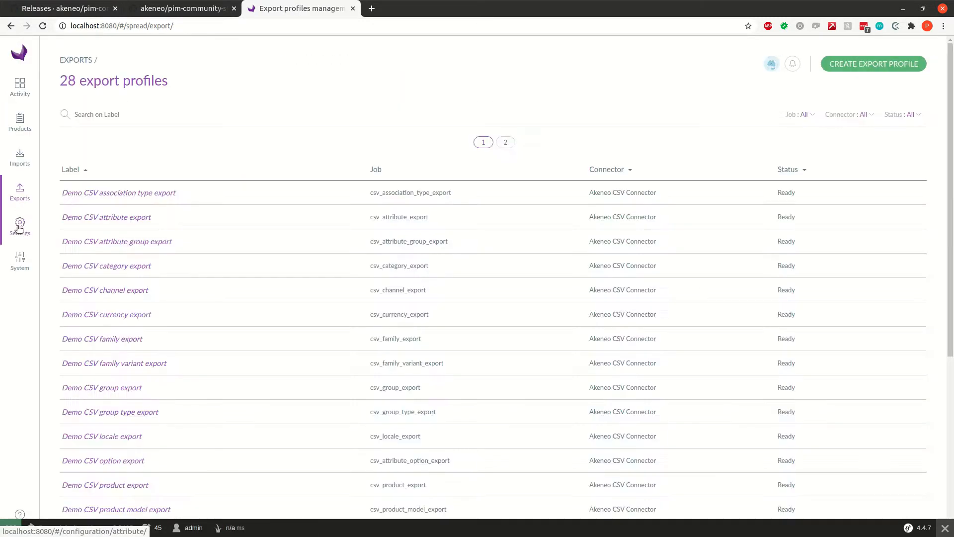
left_click(20, 261)
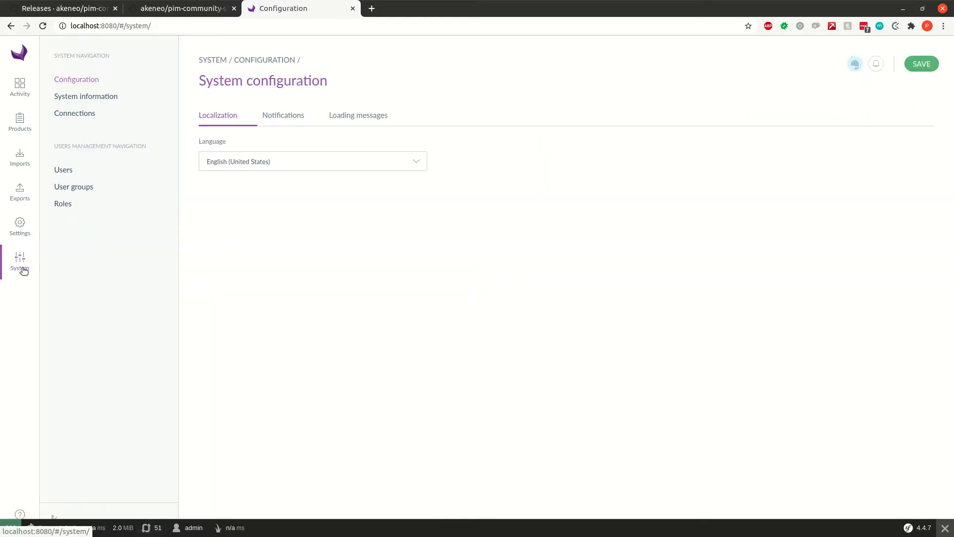
Show System information confirming edition CE, version 4.0.52
left_click(85, 97)
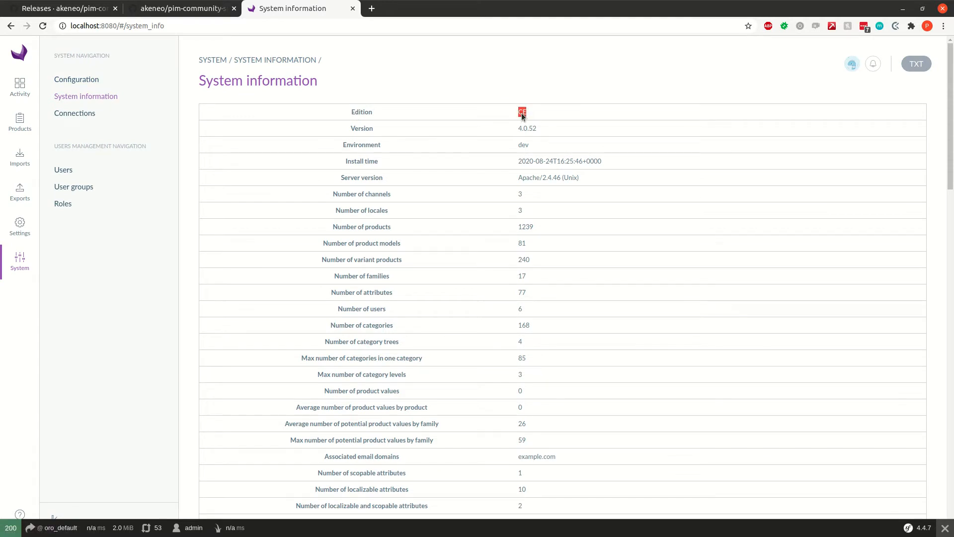
mouse_move(512, 125)
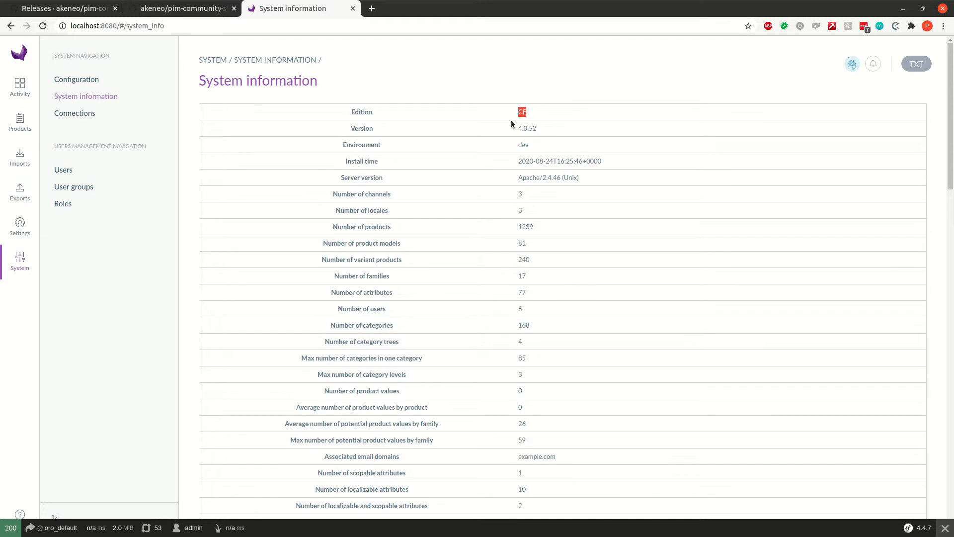
mouse_move(523, 136)
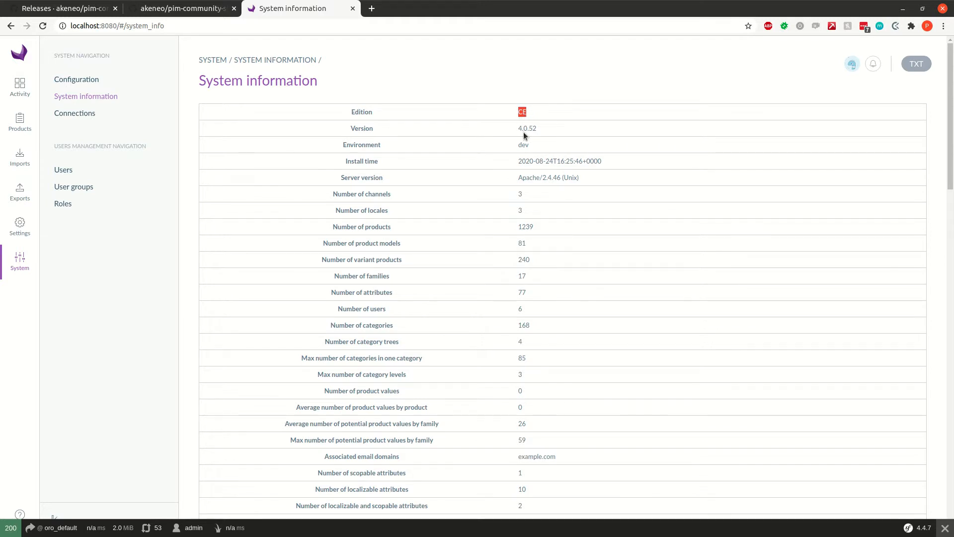
mouse_move(522, 111)
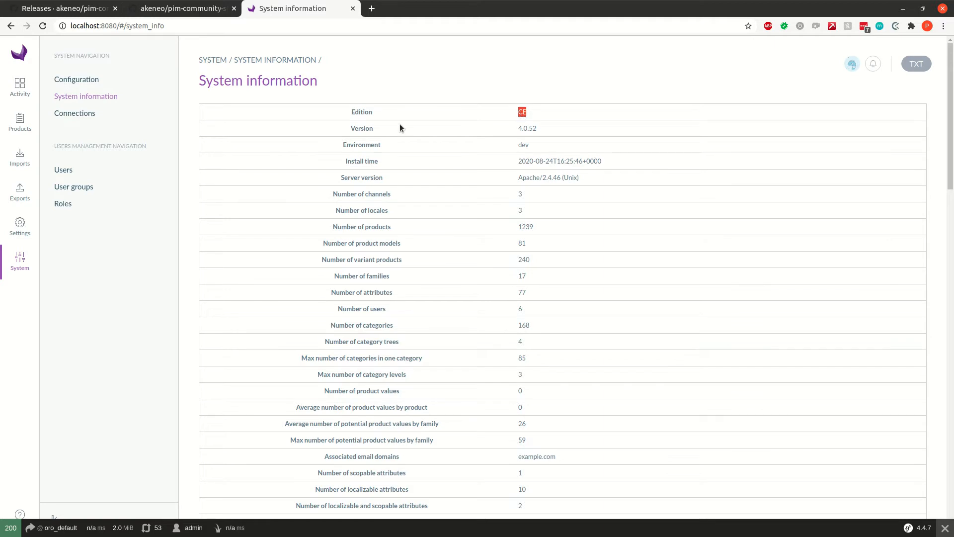
mouse_move(382, 136)
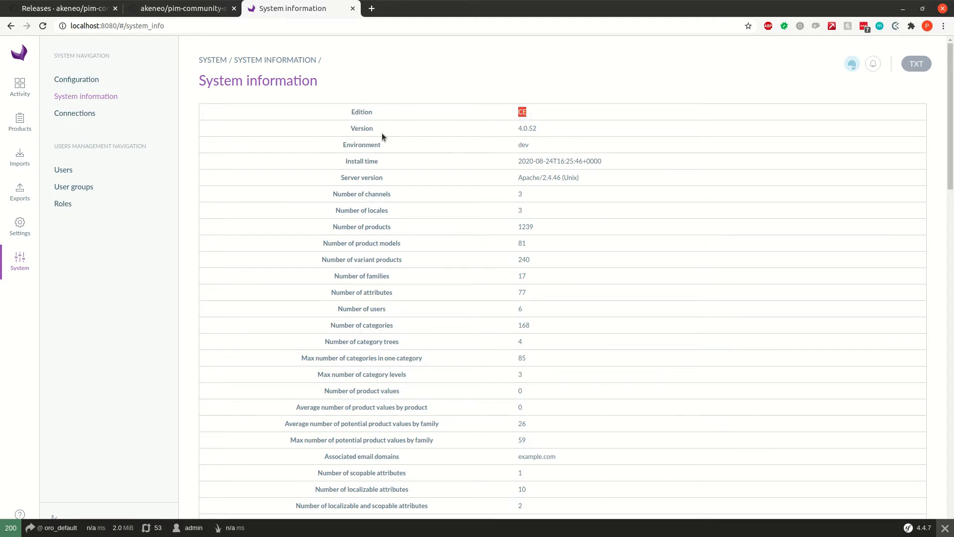
mouse_move(527, 134)
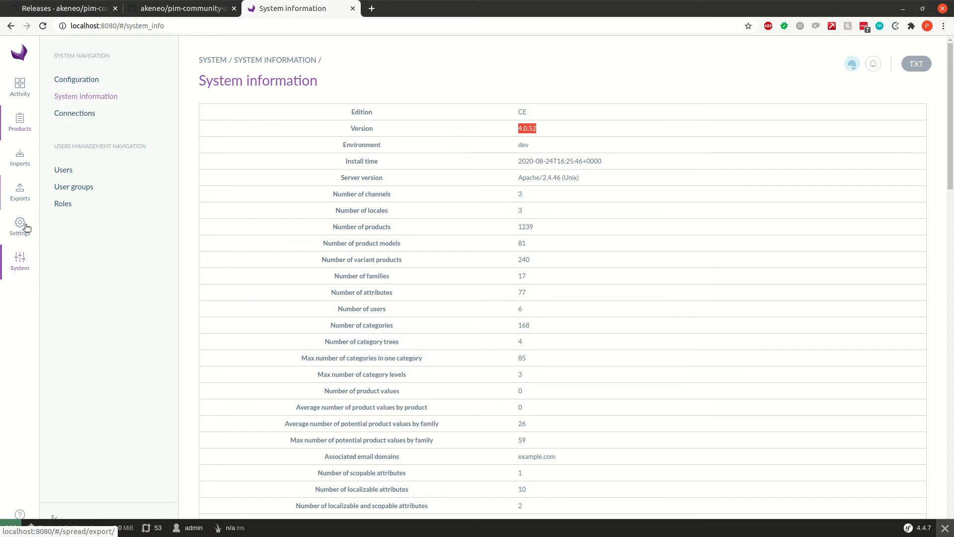
mouse_move(146, 278)
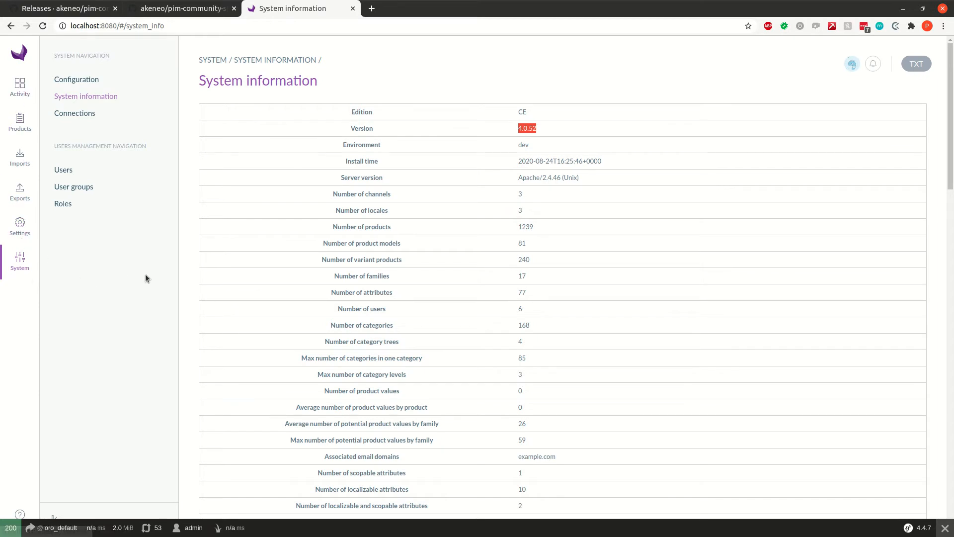
Return to the Activity dashboard and restore the browser to its smaller window
left_click(20, 86)
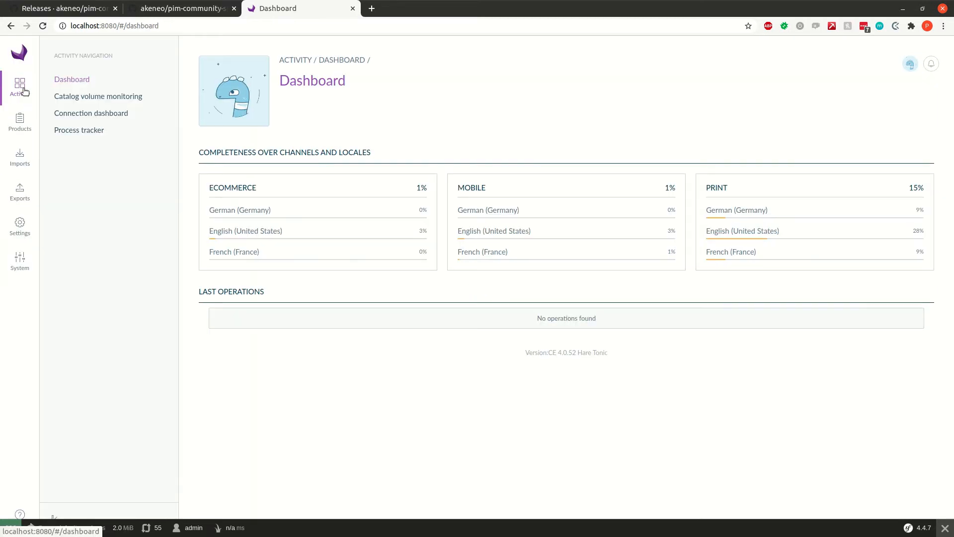
mouse_move(447, 85)
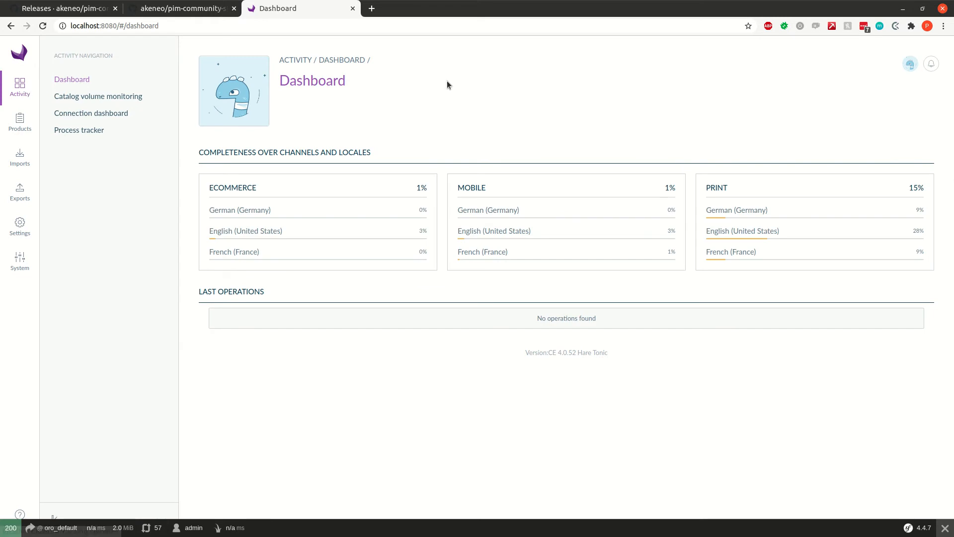
left_click(181, 8)
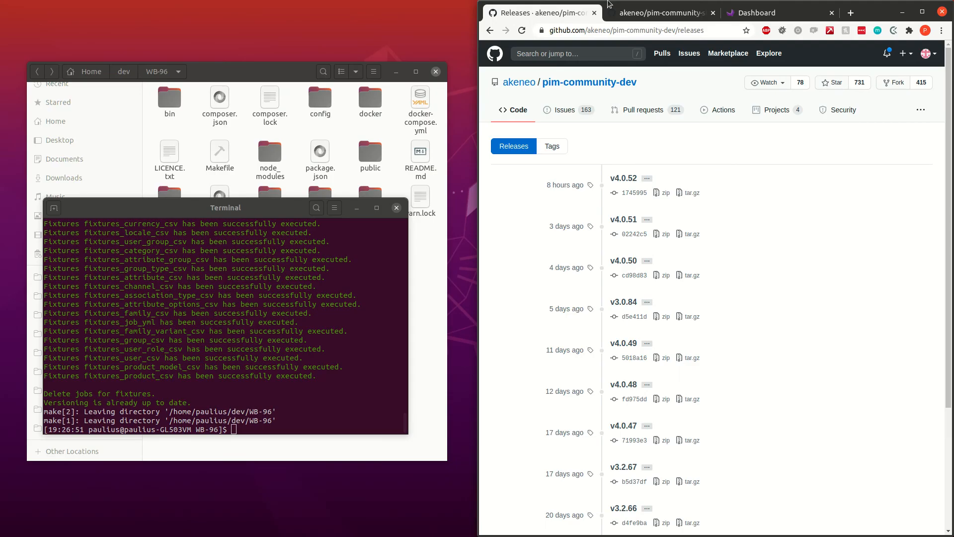
mouse_move(790, 12)
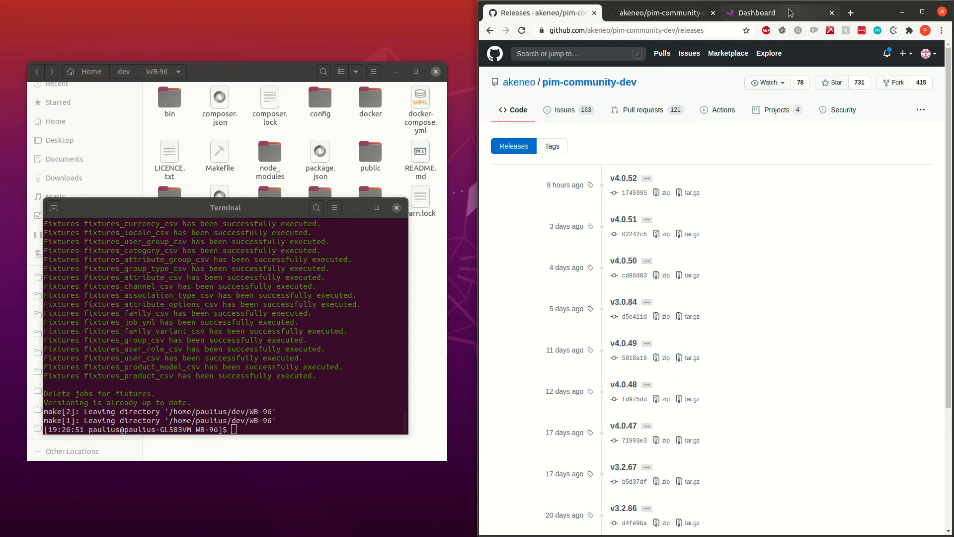
left_click(755, 12)
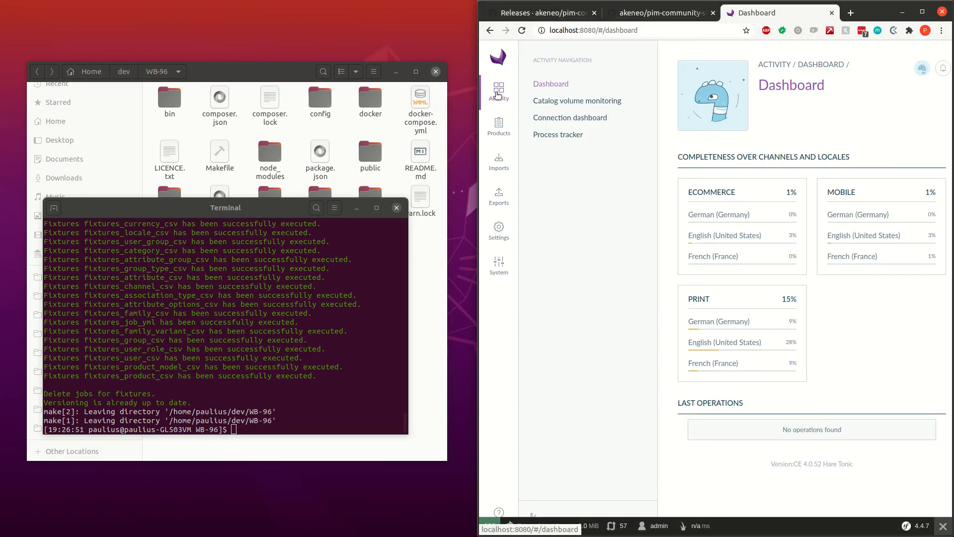